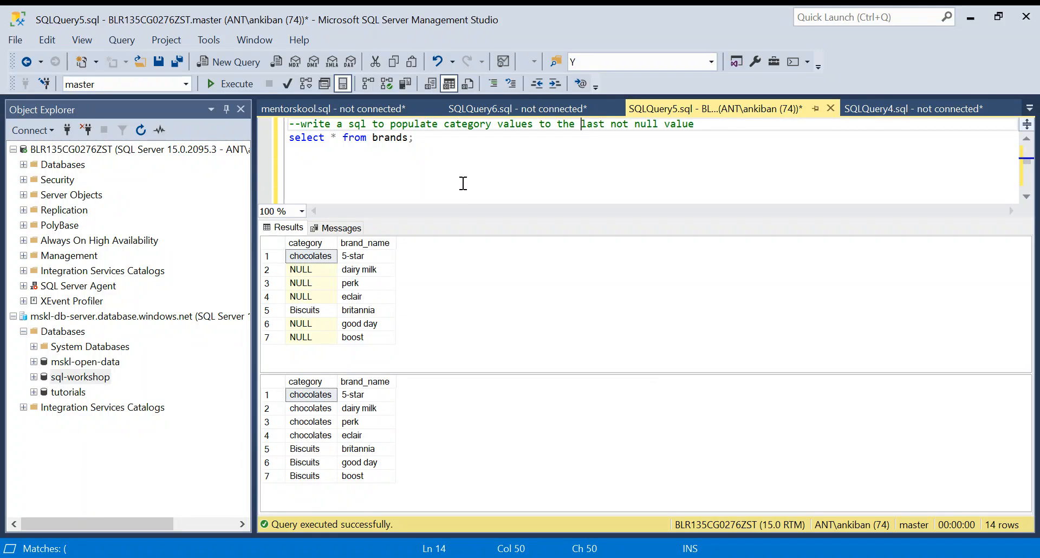
{"action": "mouse_move", "coordinate": [462, 184]}
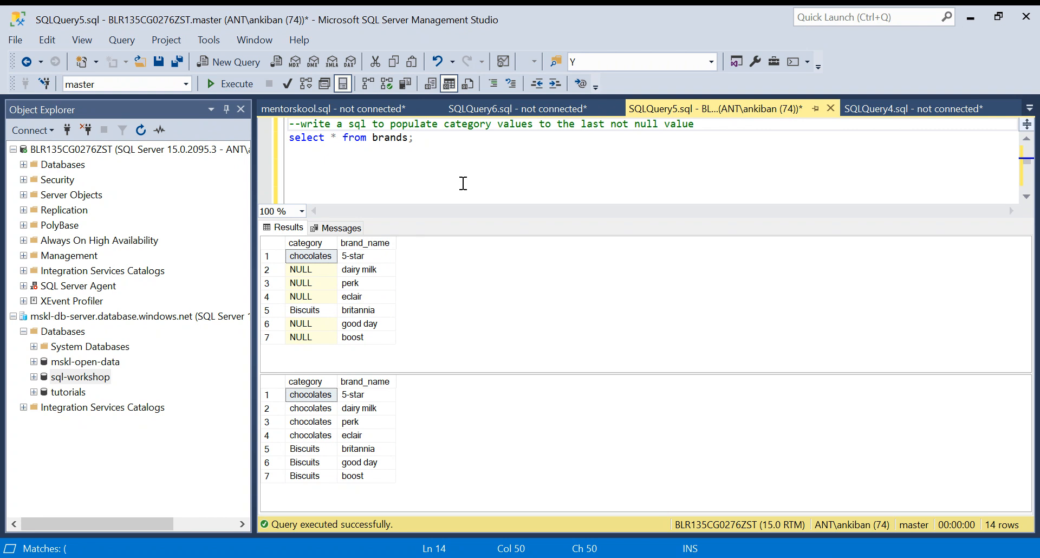
- Click through the brands result rows to review their category and brand cells
{"action": "left_click", "coordinate": [415, 137]}
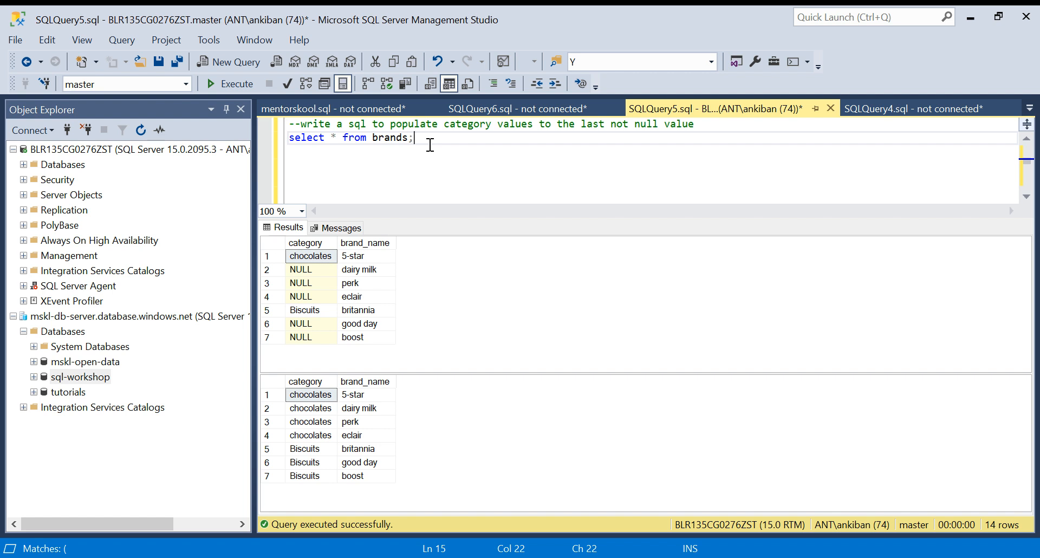
{"action": "mouse_move", "coordinate": [312, 258]}
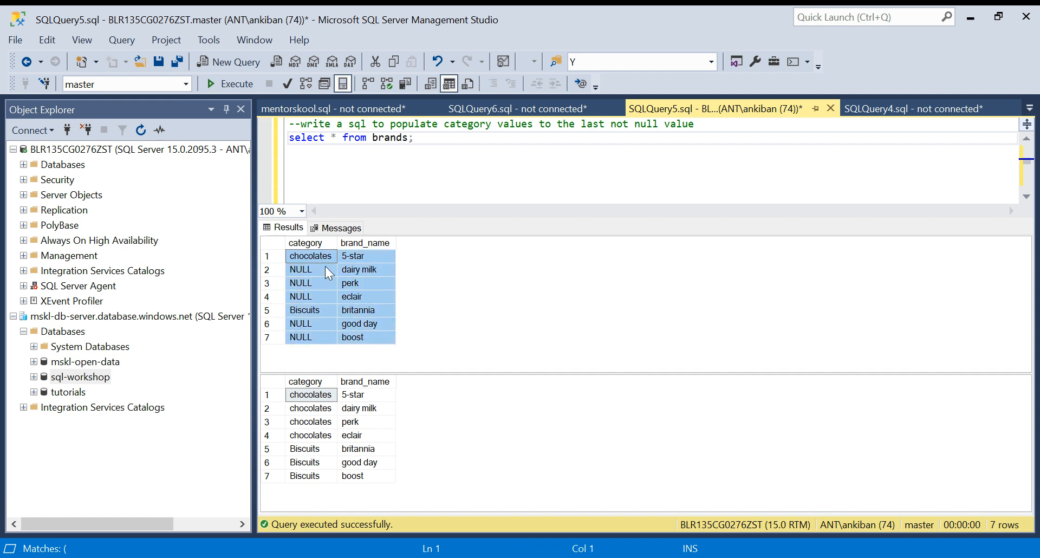
{"action": "left_click", "coordinate": [301, 269]}
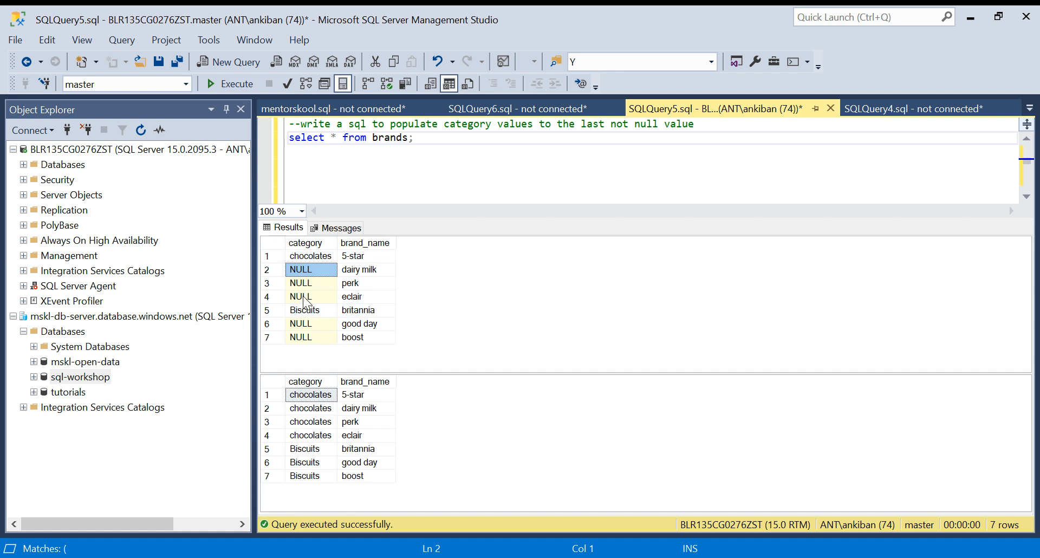
{"action": "left_click", "coordinate": [310, 256]}
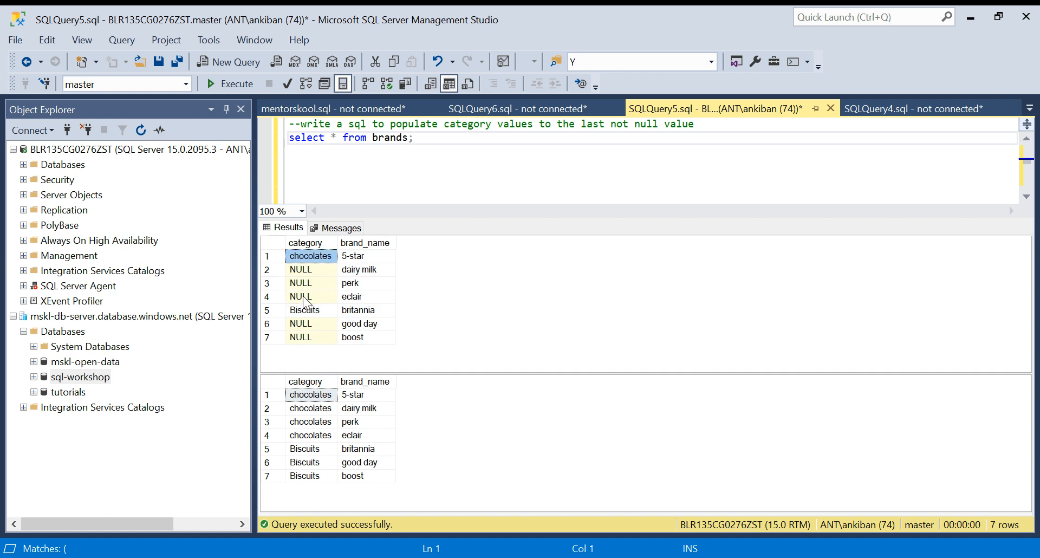
{"action": "left_click", "coordinate": [364, 256]}
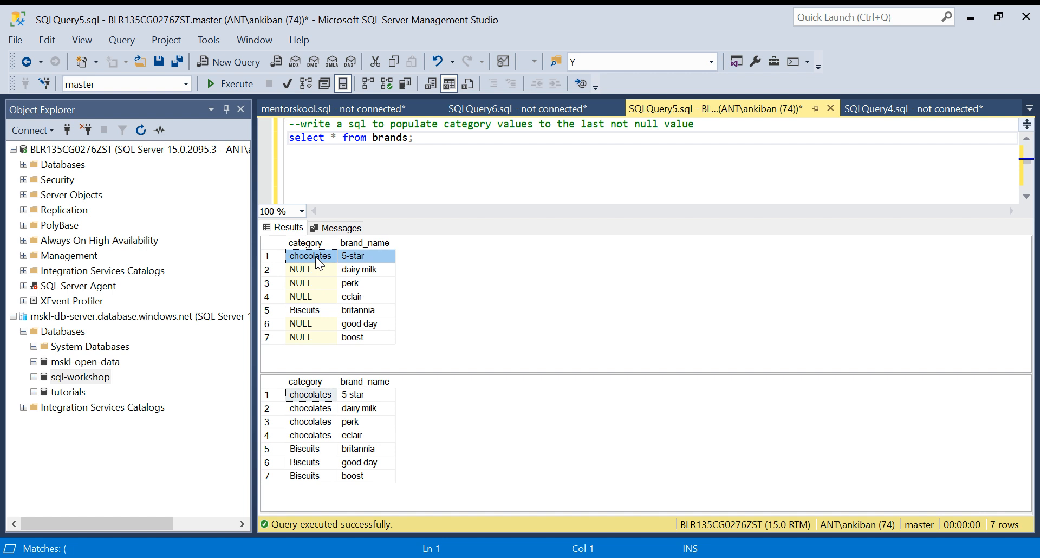
{"action": "left_click", "coordinate": [354, 256]}
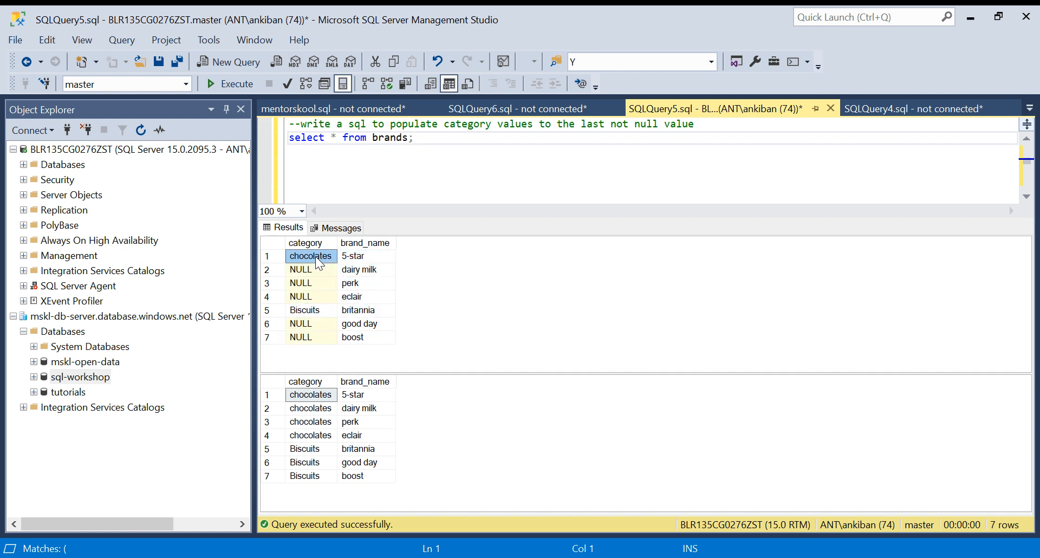
{"action": "left_click", "coordinate": [299, 270]}
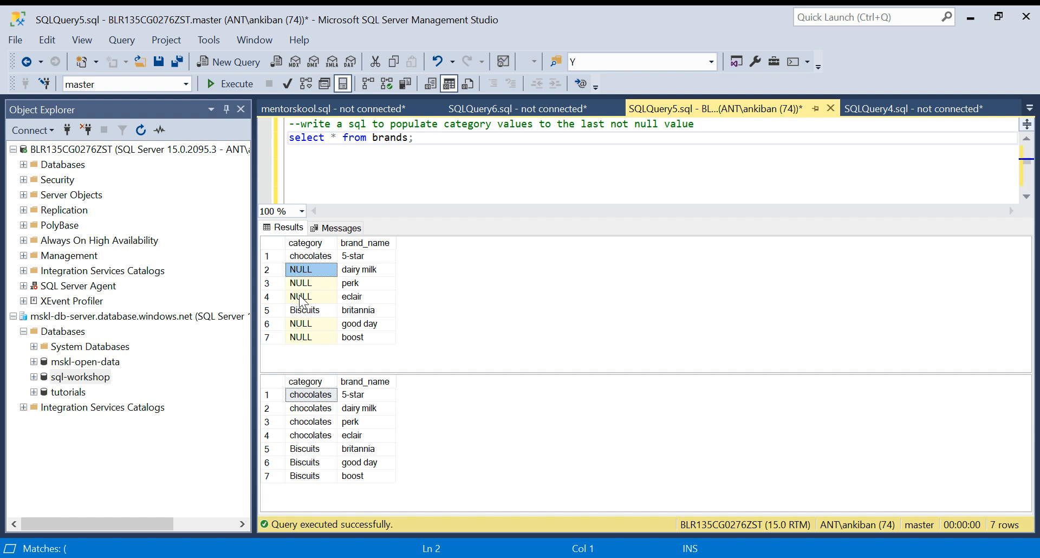
{"action": "left_click", "coordinate": [310, 394]}
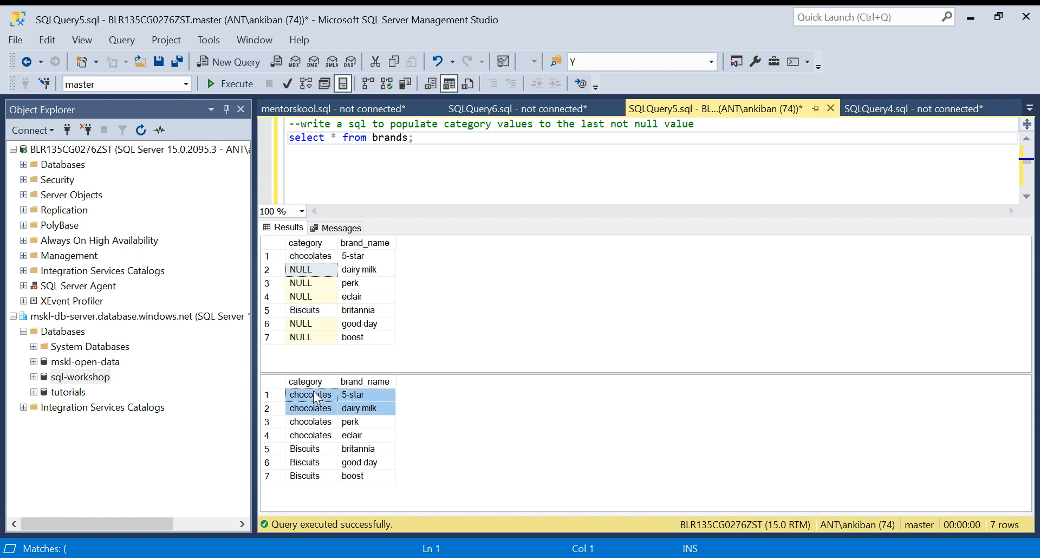
{"action": "left_click", "coordinate": [305, 310]}
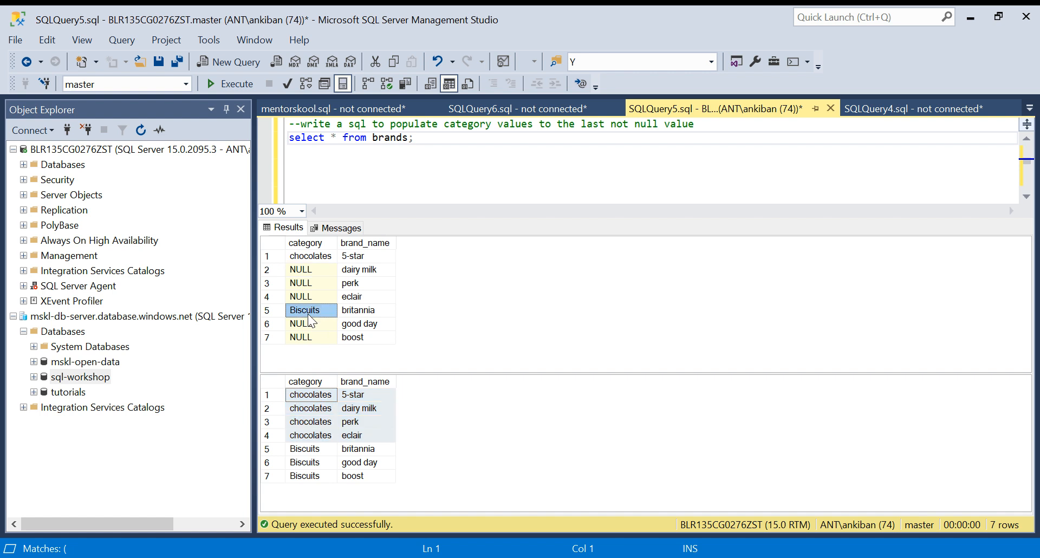
{"action": "left_click", "coordinate": [305, 324]}
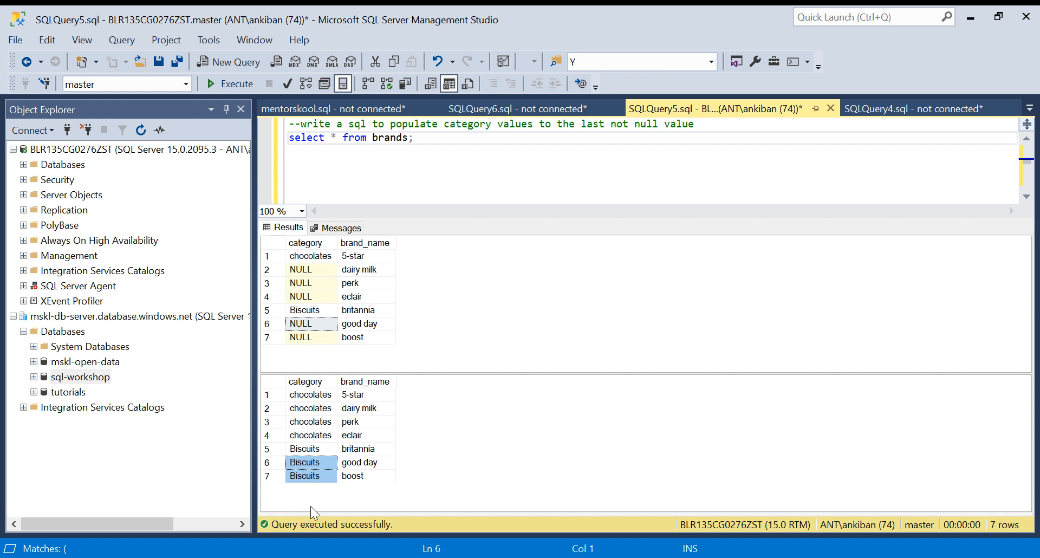
{"action": "left_click", "coordinate": [310, 395]}
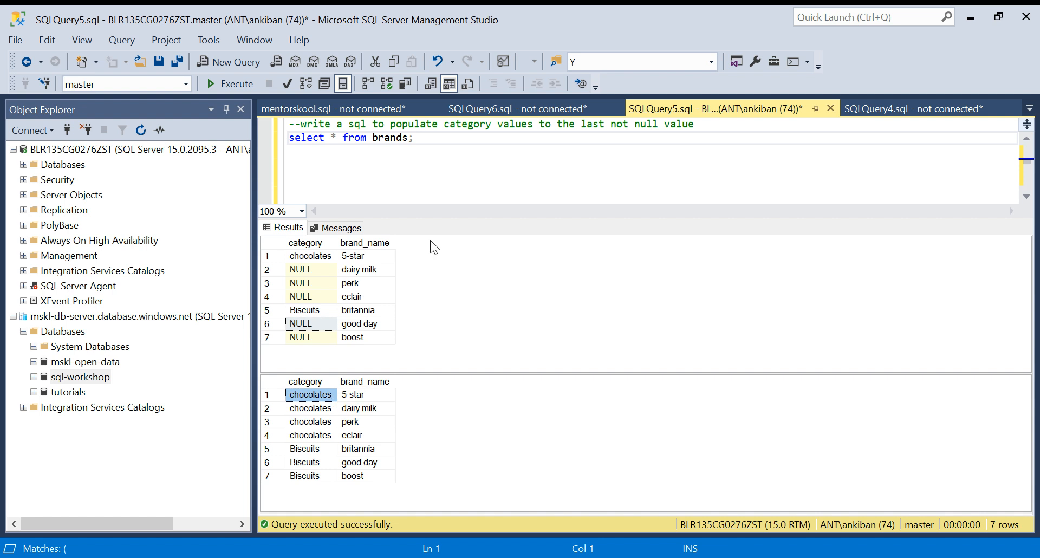
- Revisit the first and lower rows of the brands result grid
{"action": "left_click", "coordinate": [414, 137]}
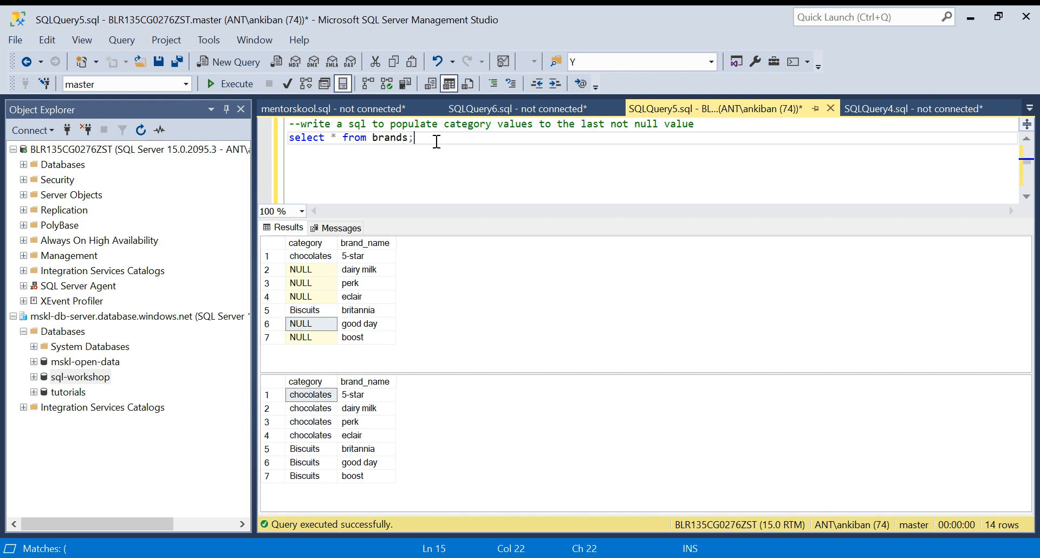
{"action": "left_click", "coordinate": [310, 269]}
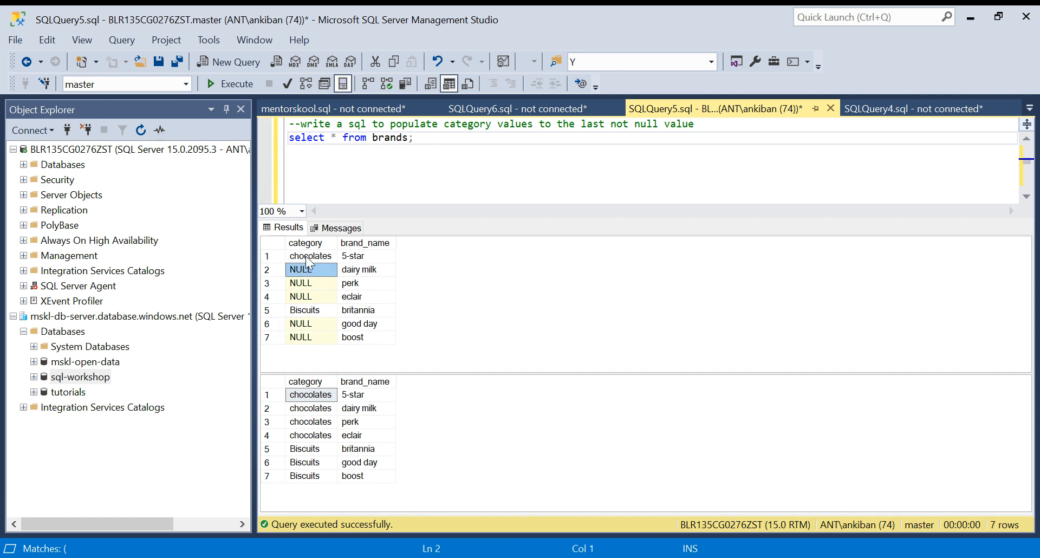
{"action": "left_click", "coordinate": [311, 256]}
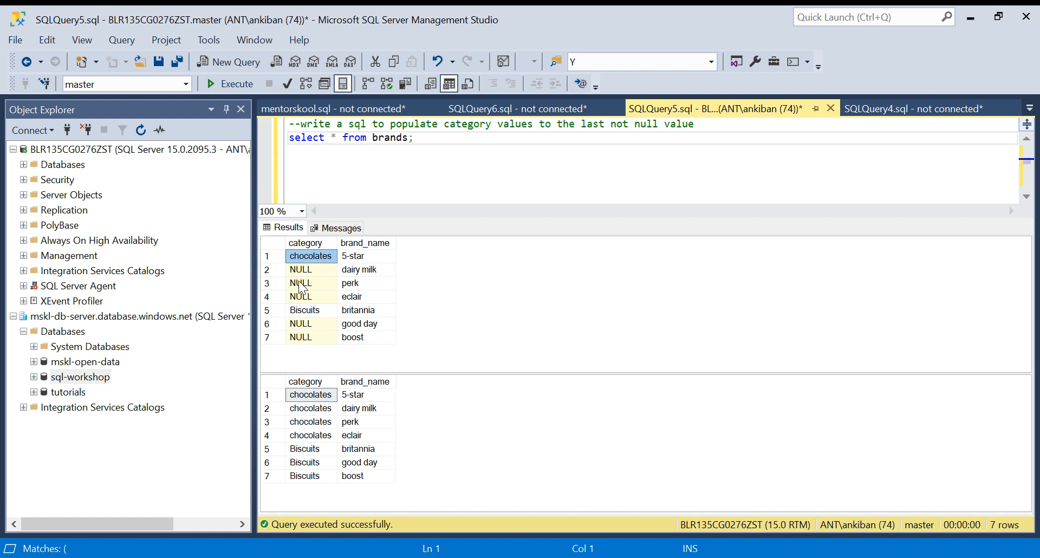
{"action": "mouse_move", "coordinate": [310, 256]}
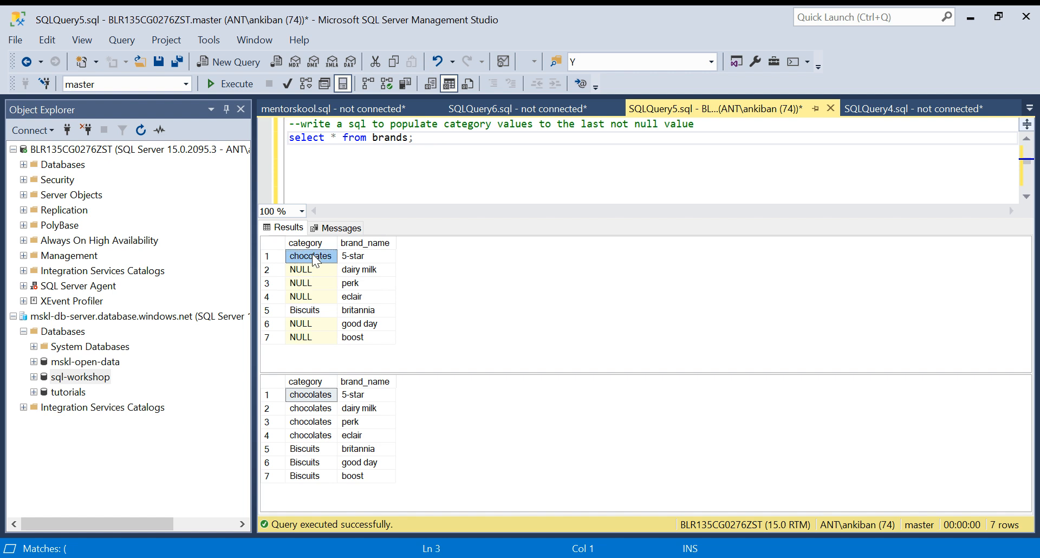
{"action": "left_click", "coordinate": [310, 283]}
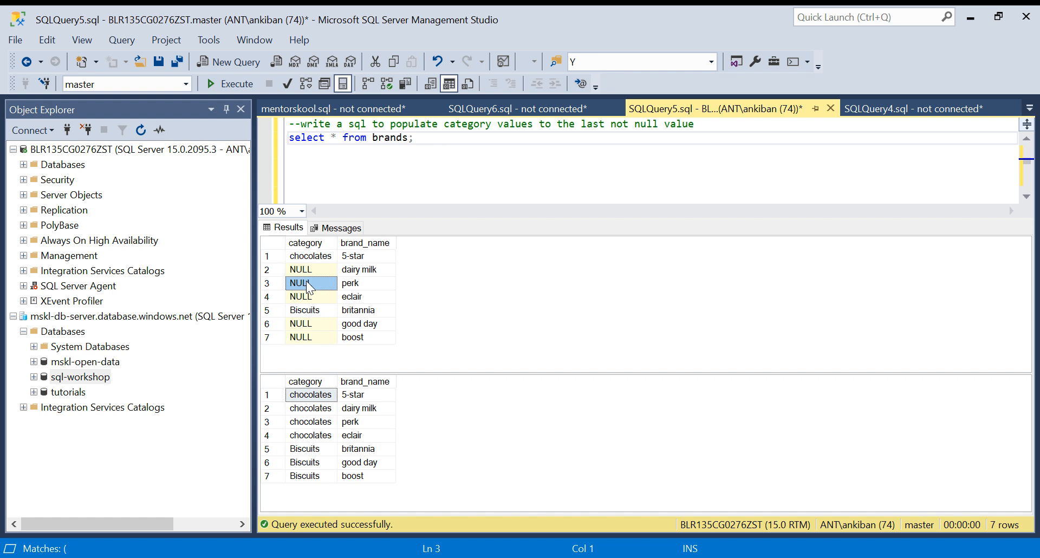
{"action": "left_click", "coordinate": [304, 310]}
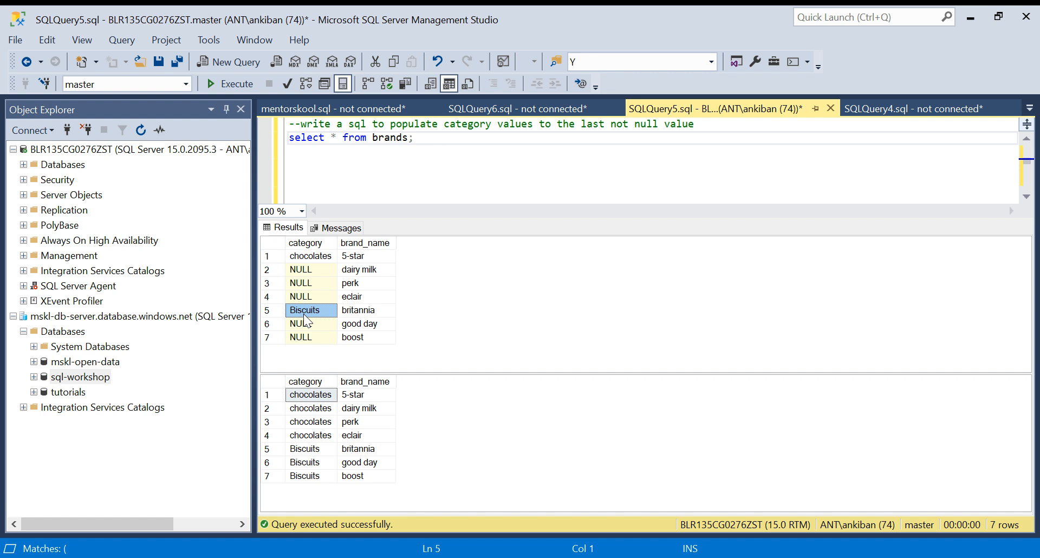
{"action": "left_click", "coordinate": [300, 324]}
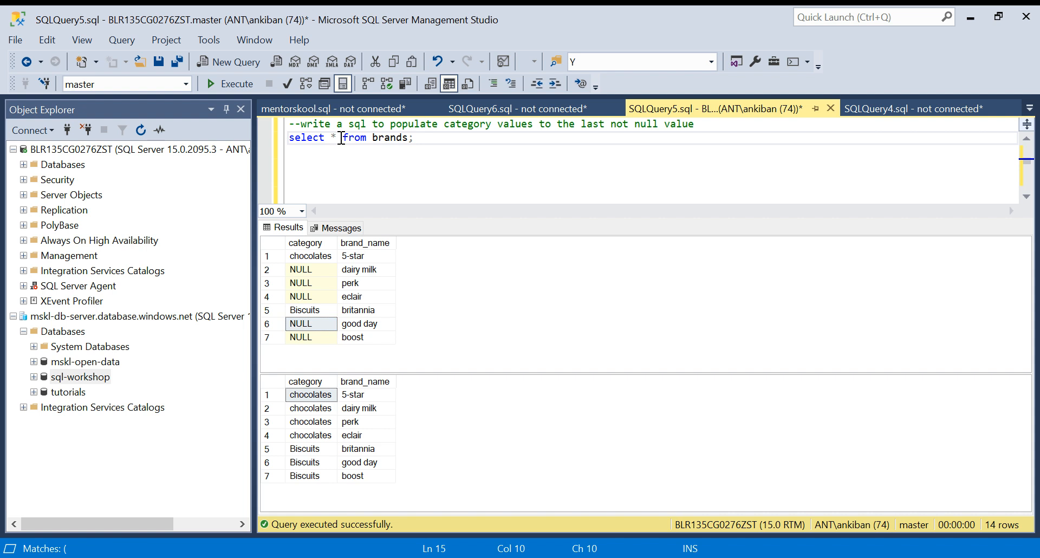
{"action": "mouse_move", "coordinate": [486, 189]}
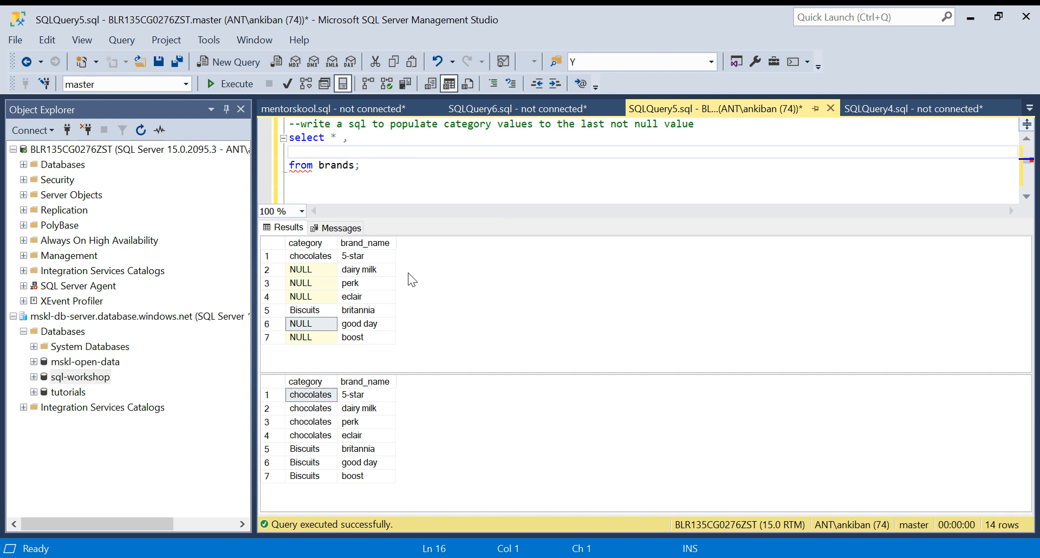
{"action": "mouse_move", "coordinate": [411, 254]}
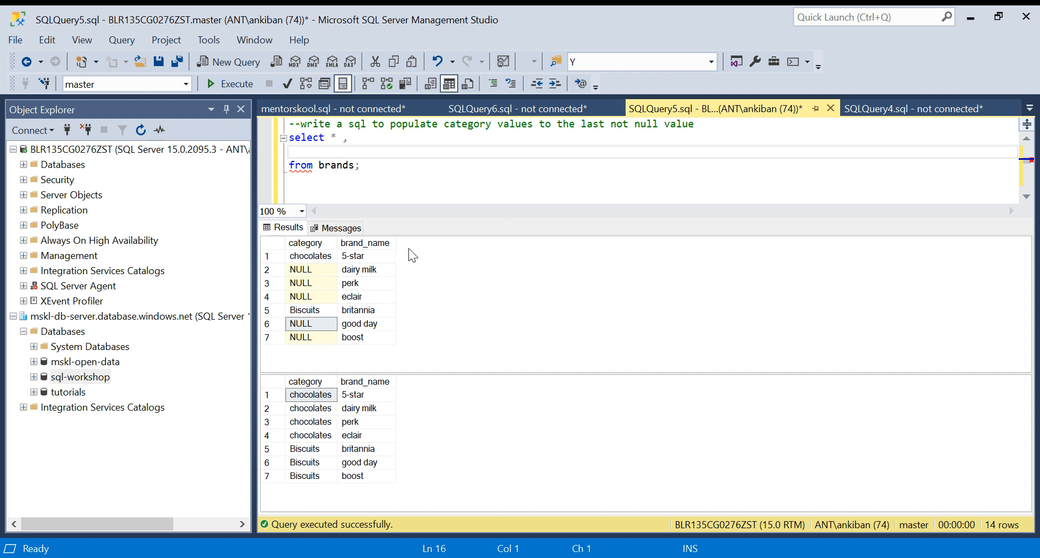
- Add row_number() over (order by (select null)) as rn to the brands select
{"action": "type", "text": "r"}
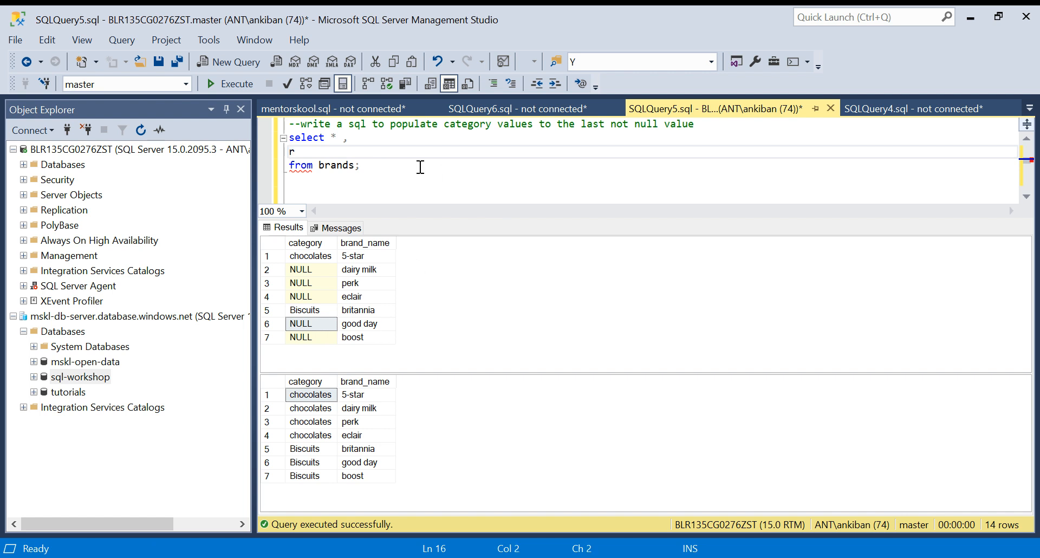
{"action": "type", "text": "ow)number"}
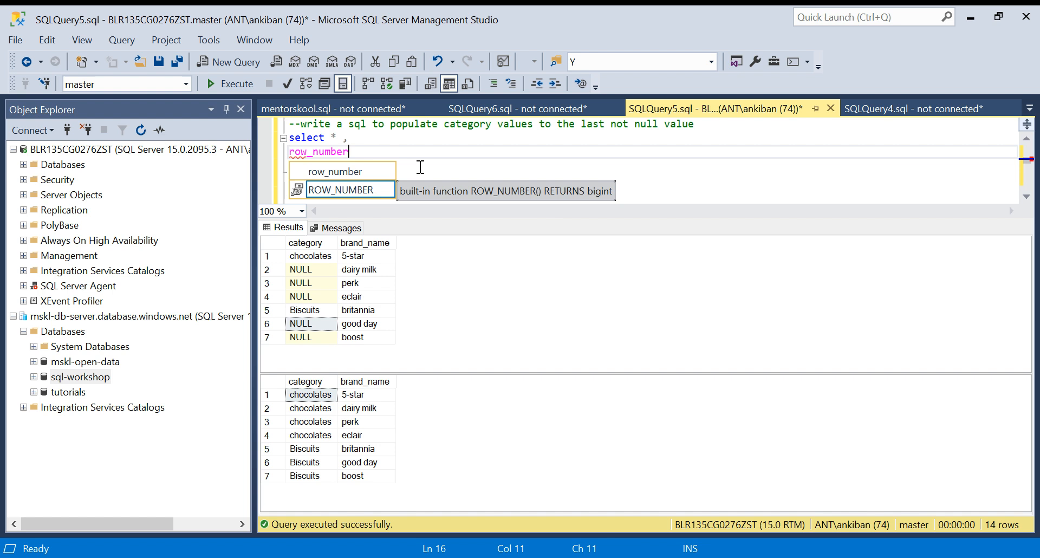
{"action": "type", "text": "() o"}
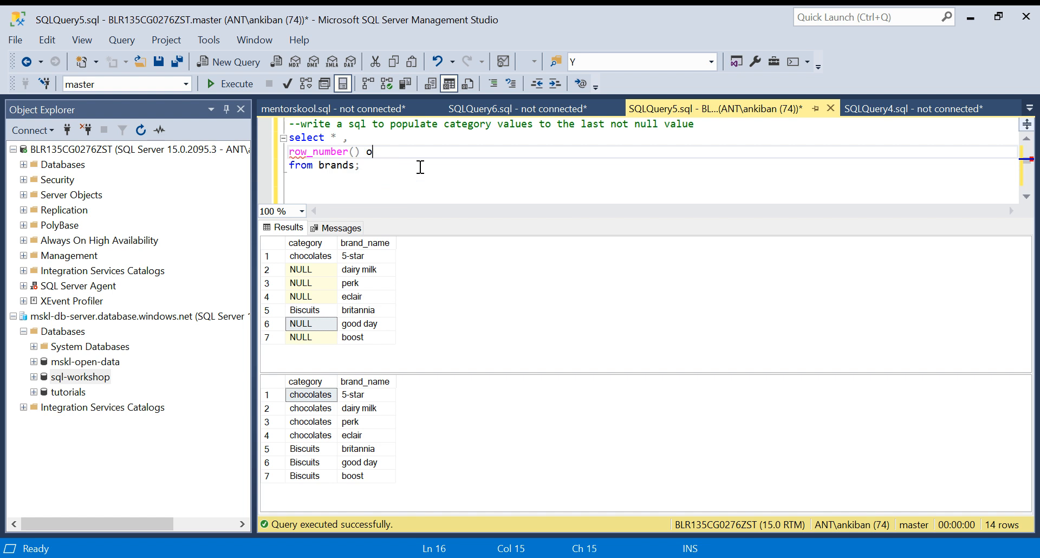
{"action": "type", "text": "ver ()"}
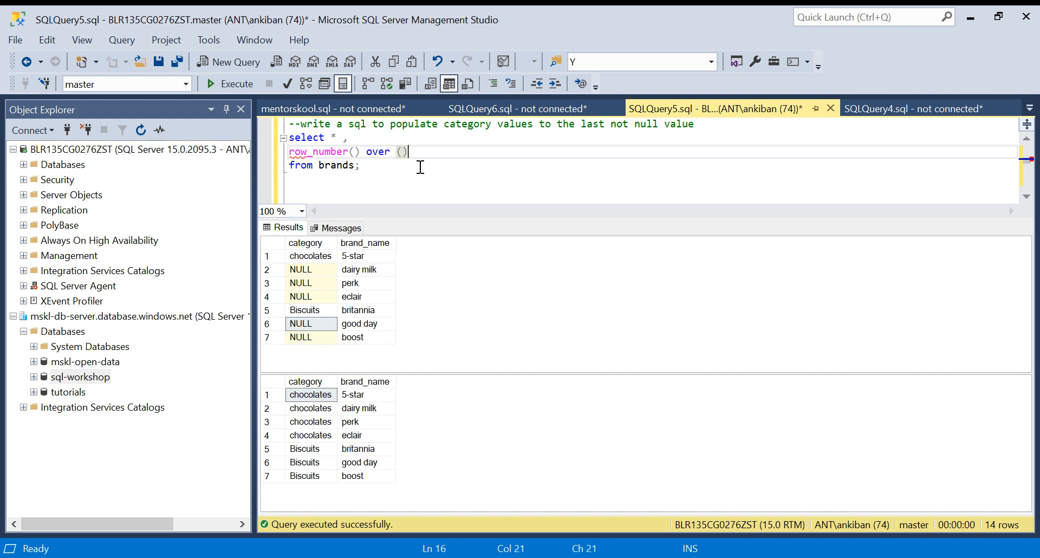
{"action": "type", "text": "order by ("}
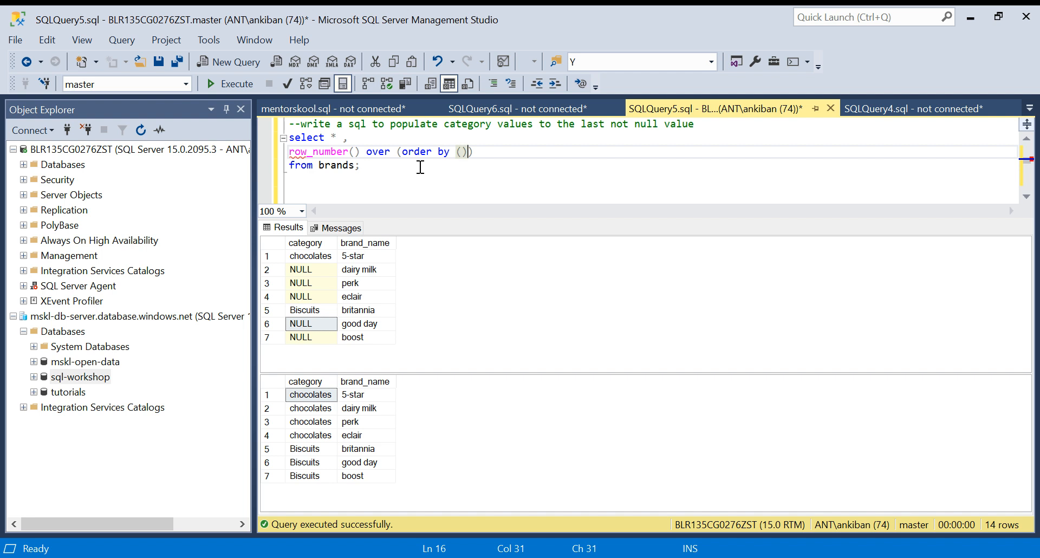
{"action": "type", "text": "select null"}
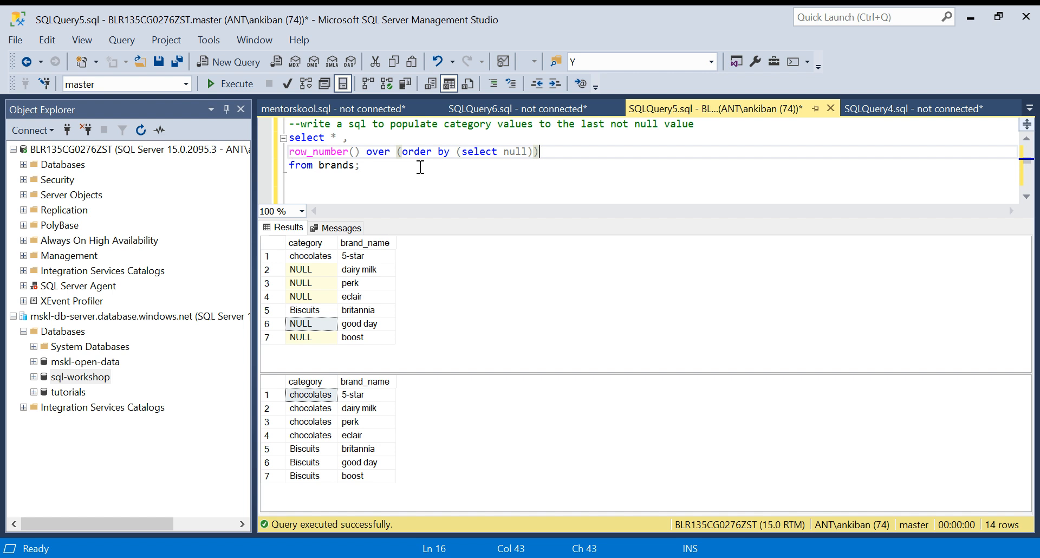
{"action": "type", "text": "as rn"}
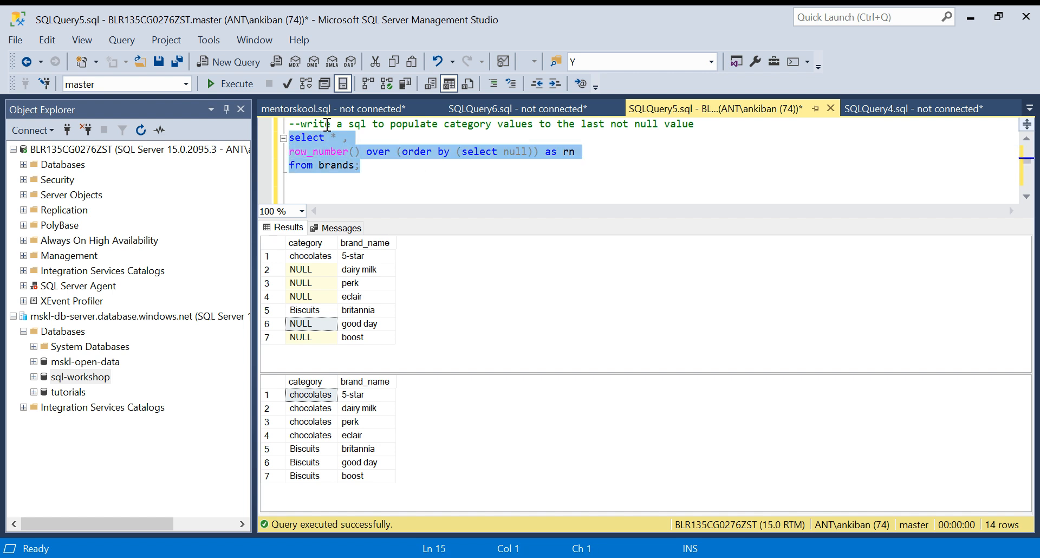
- Execute the rn query and inspect rn values 1–7 beside each category and brand
{"action": "left_click", "coordinate": [209, 83]}
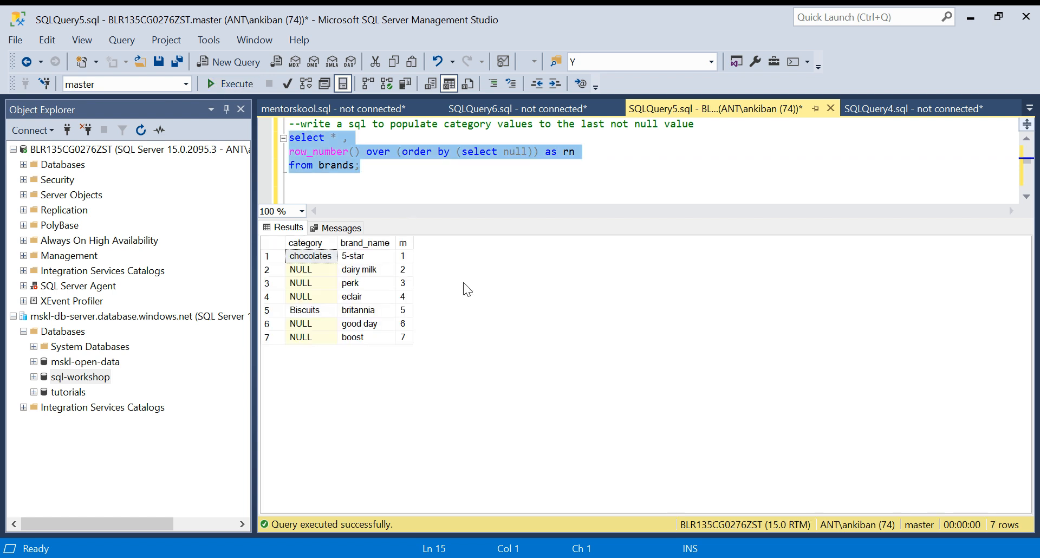
{"action": "left_click", "coordinate": [403, 256]}
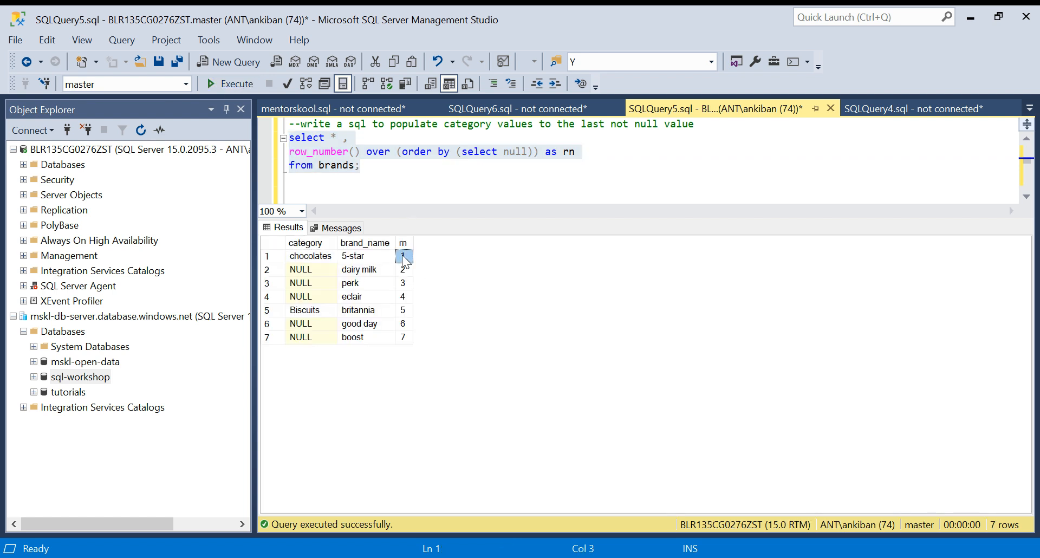
{"action": "left_click", "coordinate": [403, 242]}
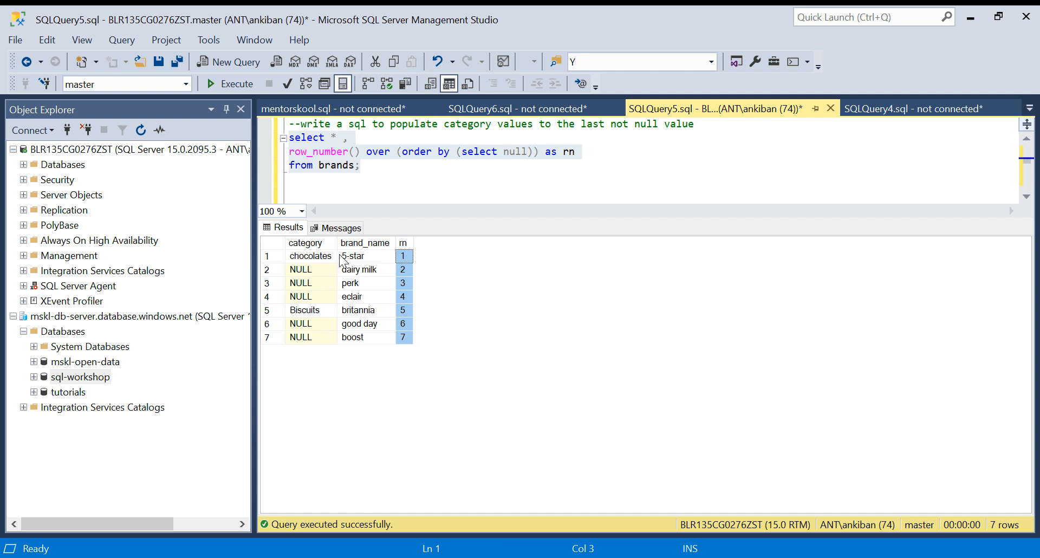
{"action": "left_click", "coordinate": [366, 257]}
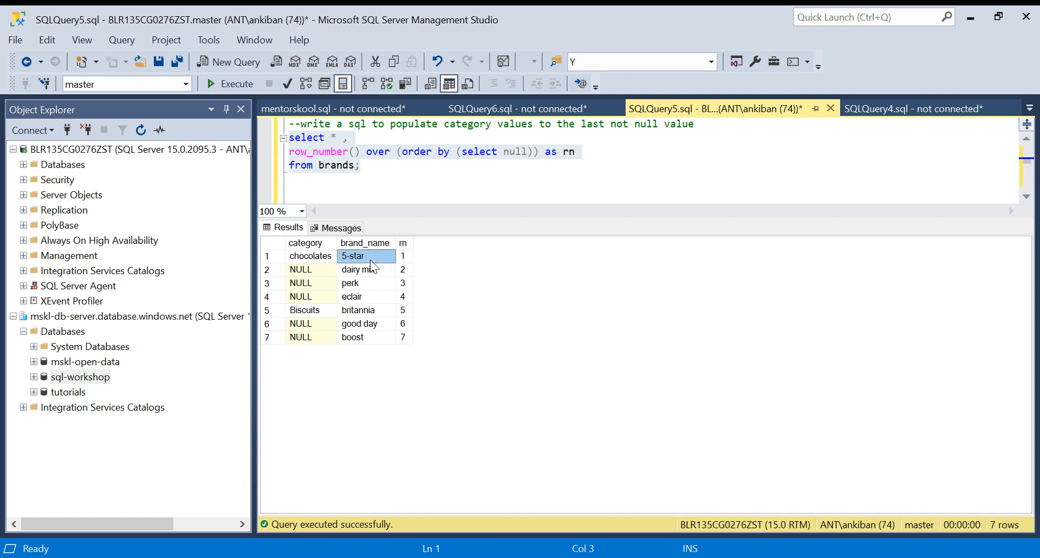
{"action": "left_click", "coordinate": [310, 256]}
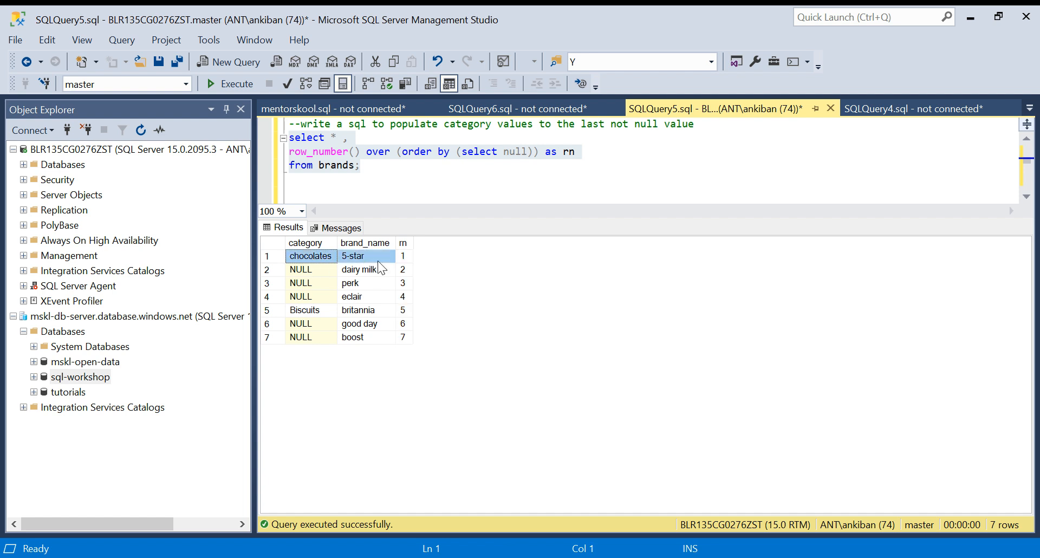
{"action": "left_click", "coordinate": [403, 256]}
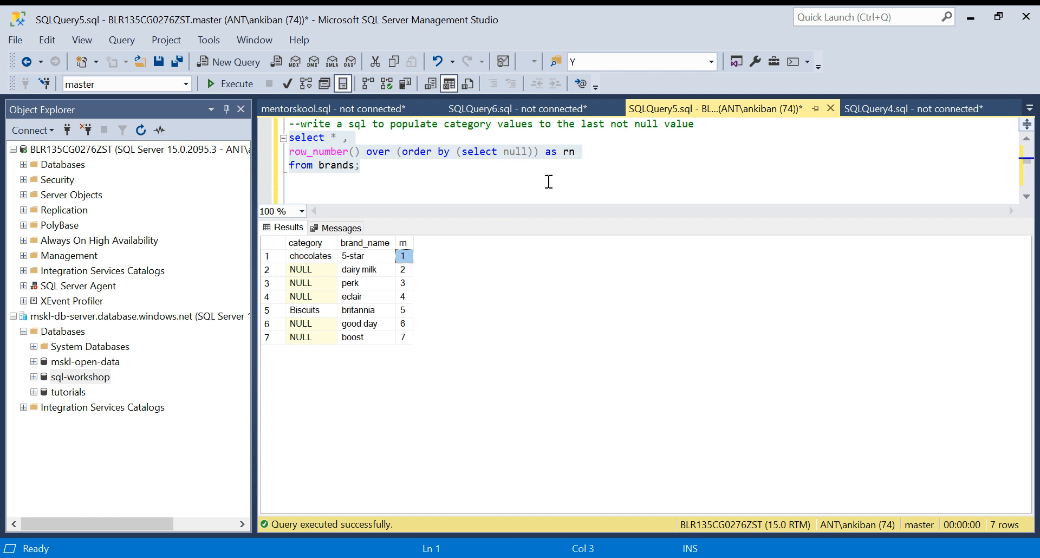
{"action": "left_click", "coordinate": [534, 151]}
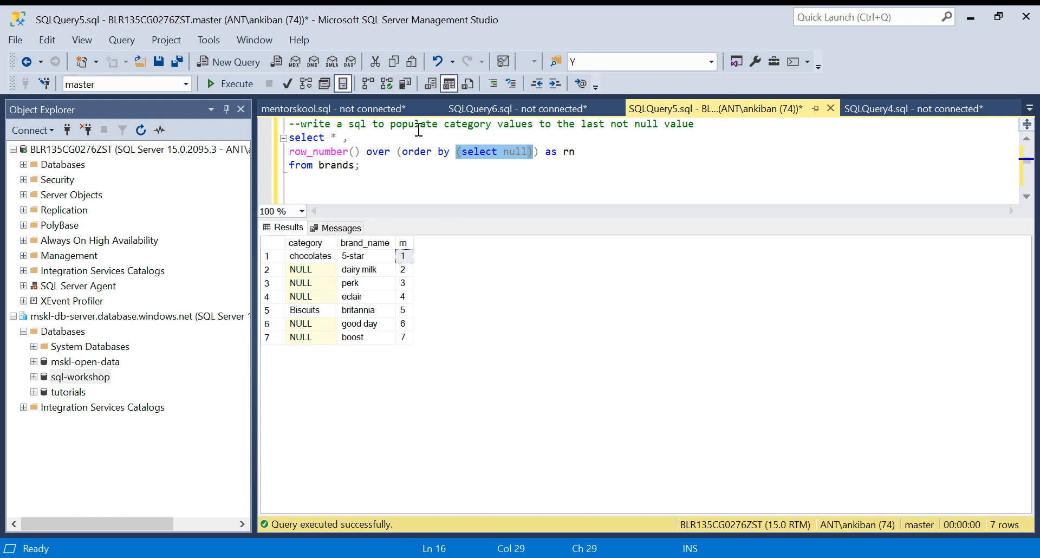
{"action": "mouse_move", "coordinate": [330, 260]}
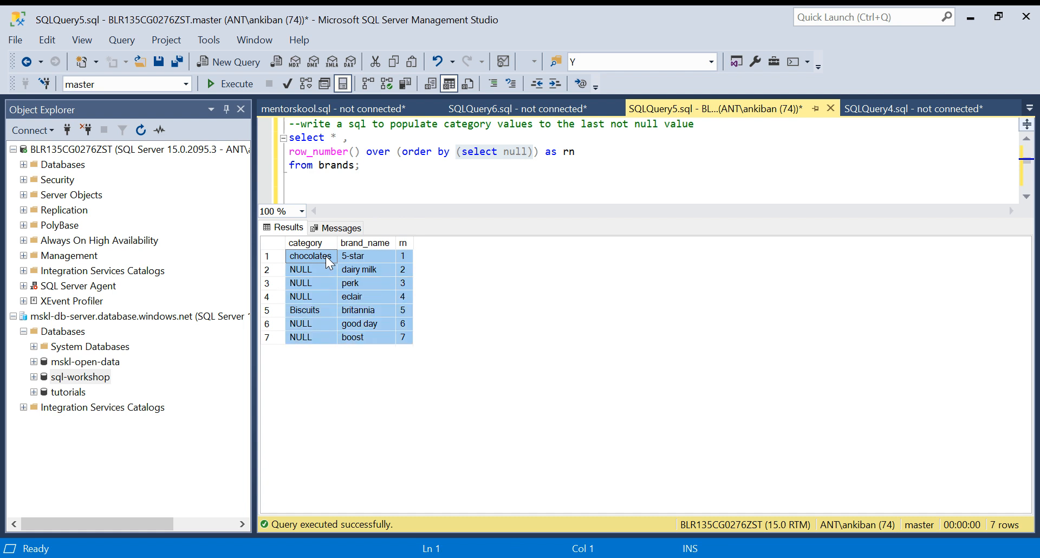
{"action": "mouse_move", "coordinate": [355, 266]}
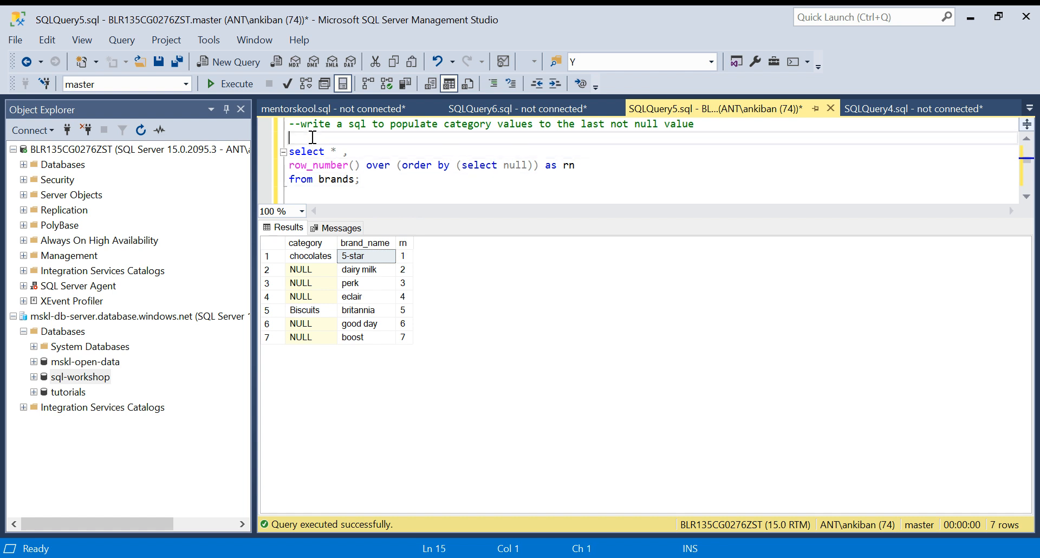
- Wrap the row-number query in 'with cte1 as ( ... )'
{"action": "type", "text": "with"}
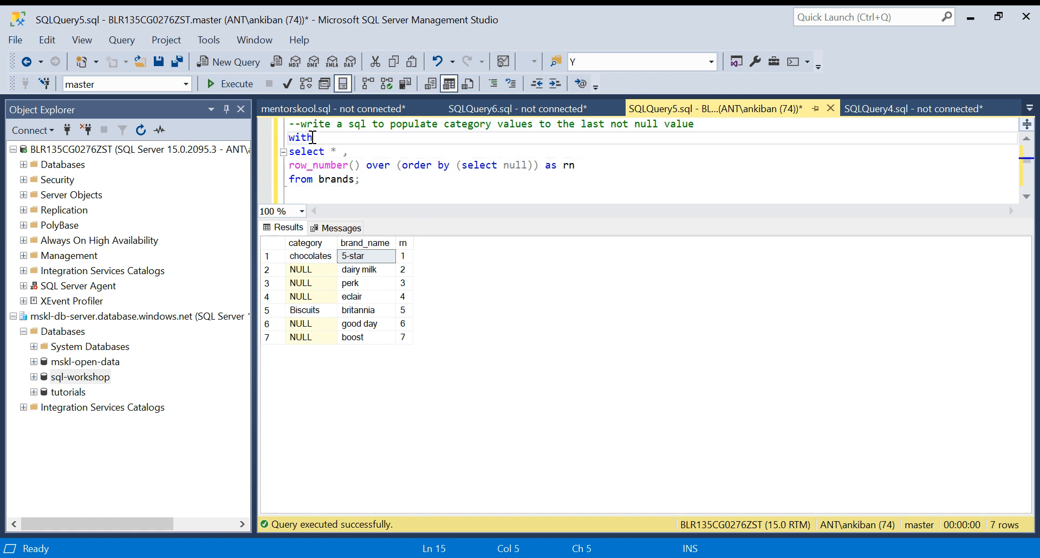
{"action": "type", "text": "cte1 as"}
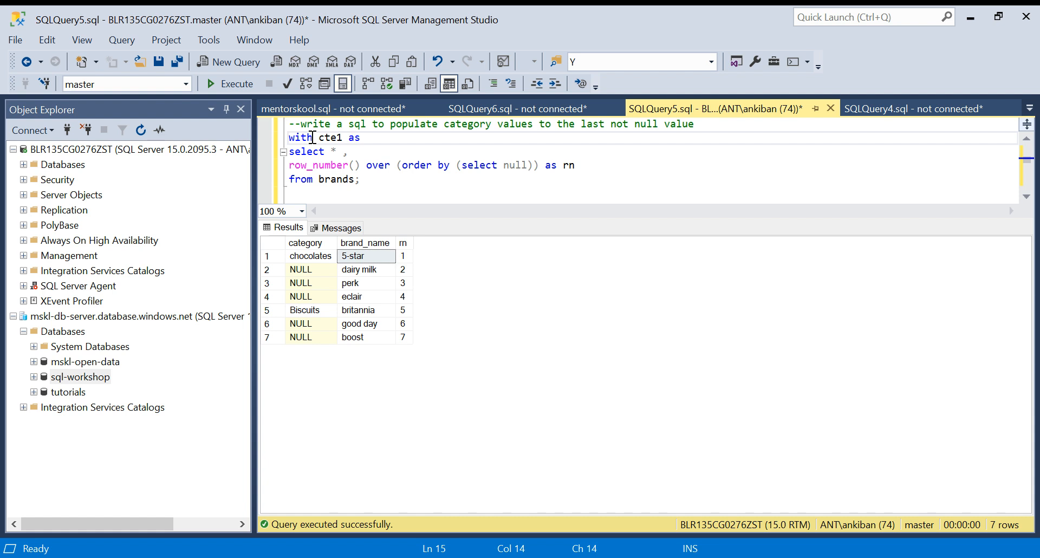
{"action": "type", "text": "("}
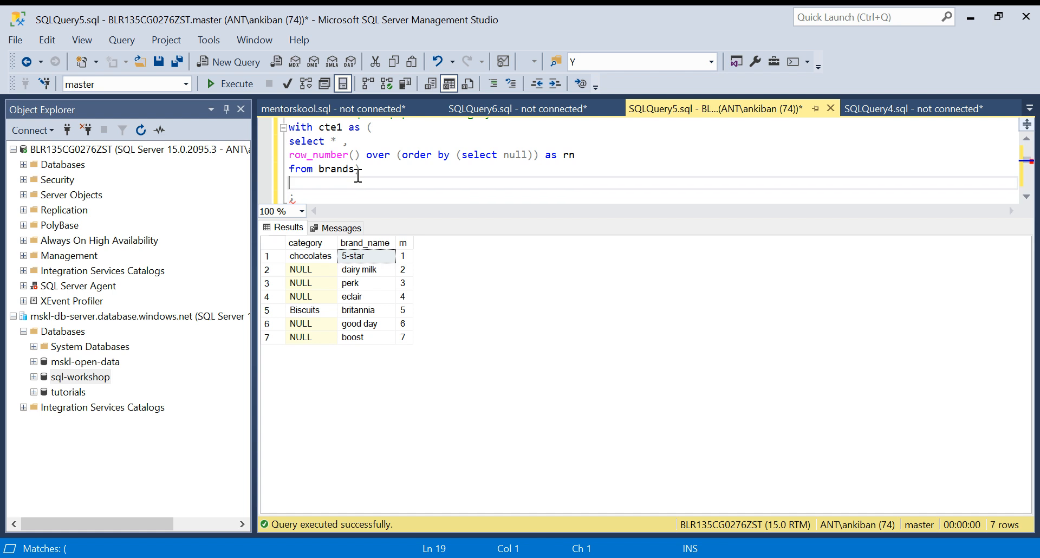
{"action": "type", "text": ")"}
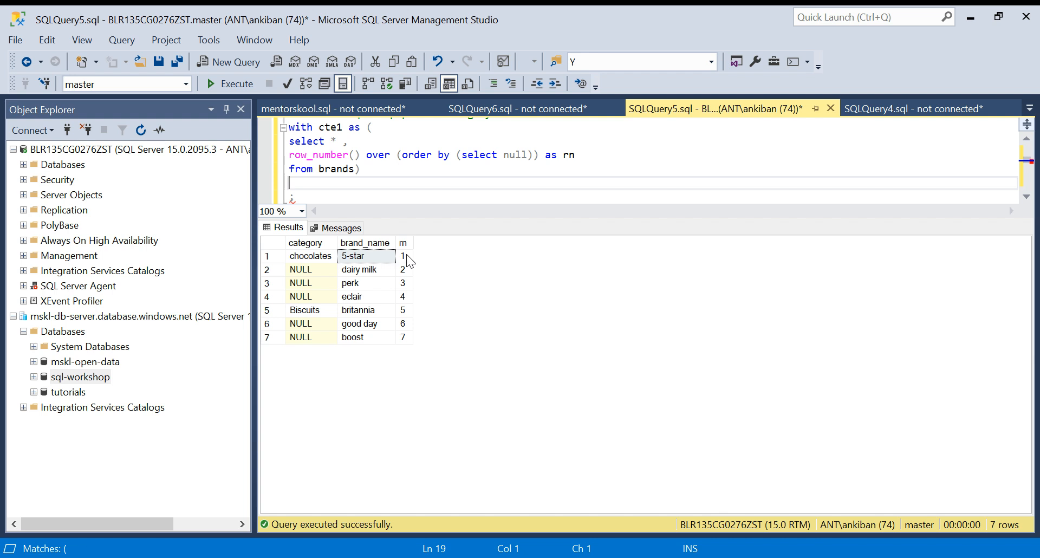
- Highlight rn groups 1–4 (chocolates) and 5–7 (Biscuits), then start 'select *' below
{"action": "left_click_drag", "start_coordinate": [402, 257], "coordinate": [402, 296]}
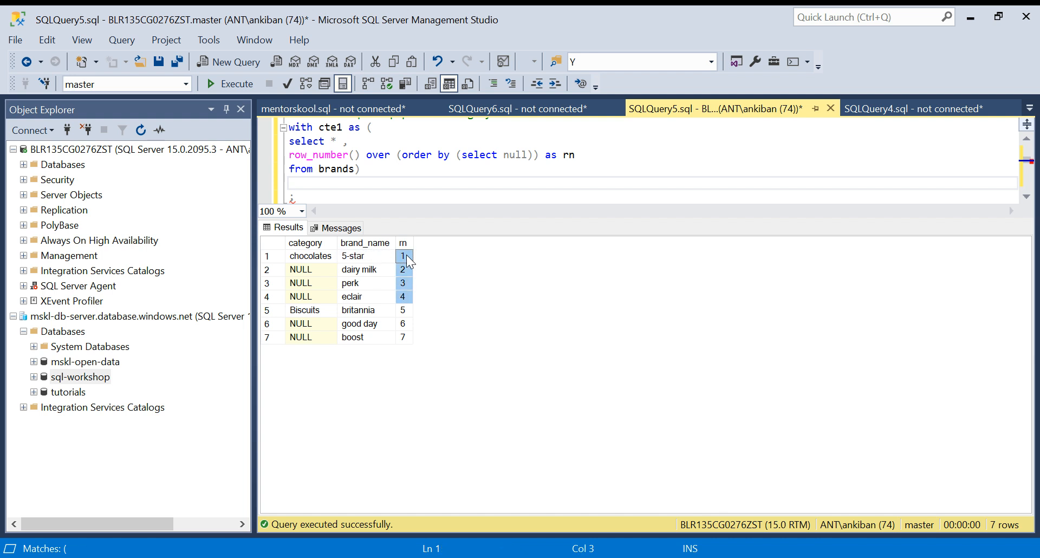
{"action": "left_click", "coordinate": [310, 256]}
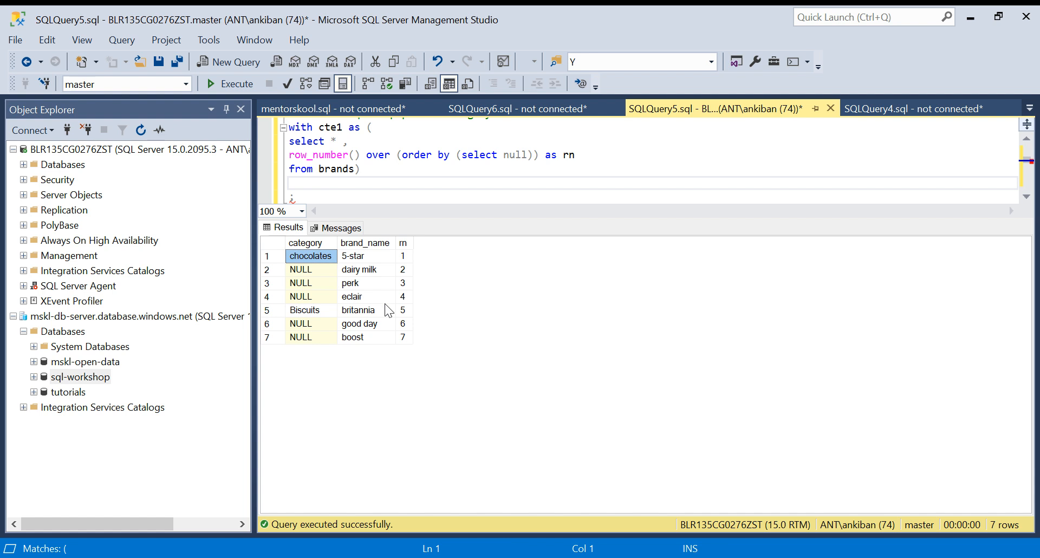
{"action": "left_click", "coordinate": [403, 310]}
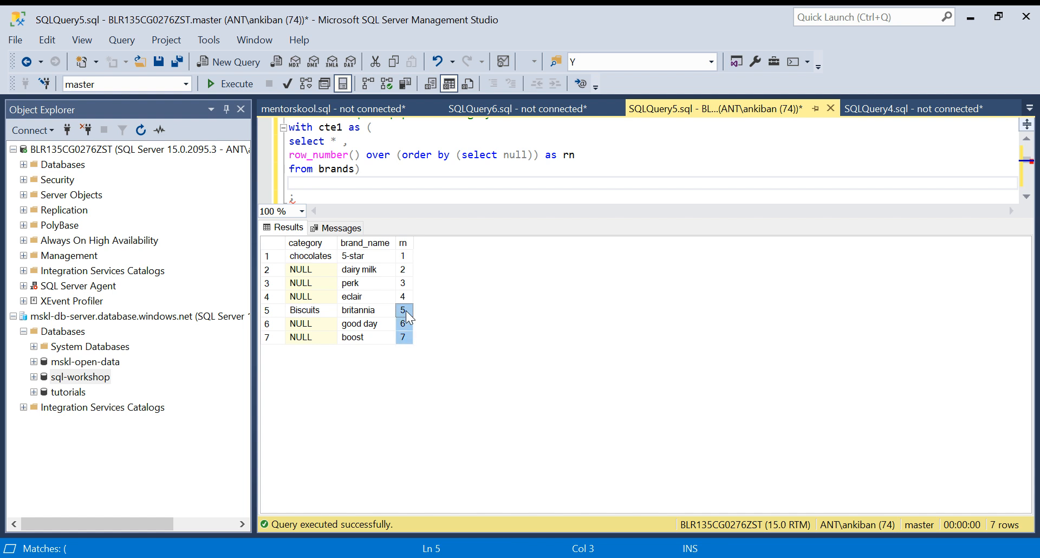
{"action": "left_click", "coordinate": [305, 310]}
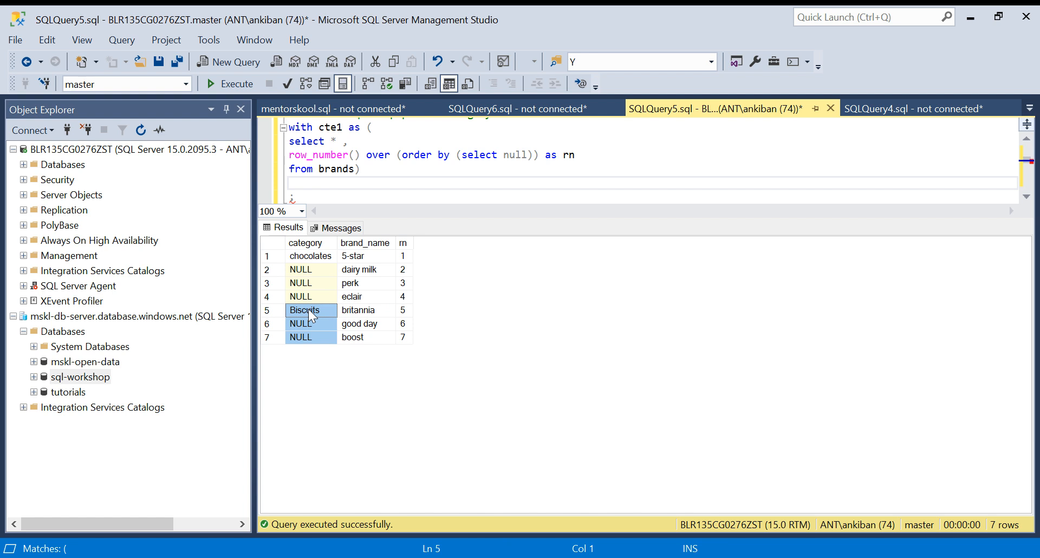
{"action": "left_click", "coordinate": [354, 190]}
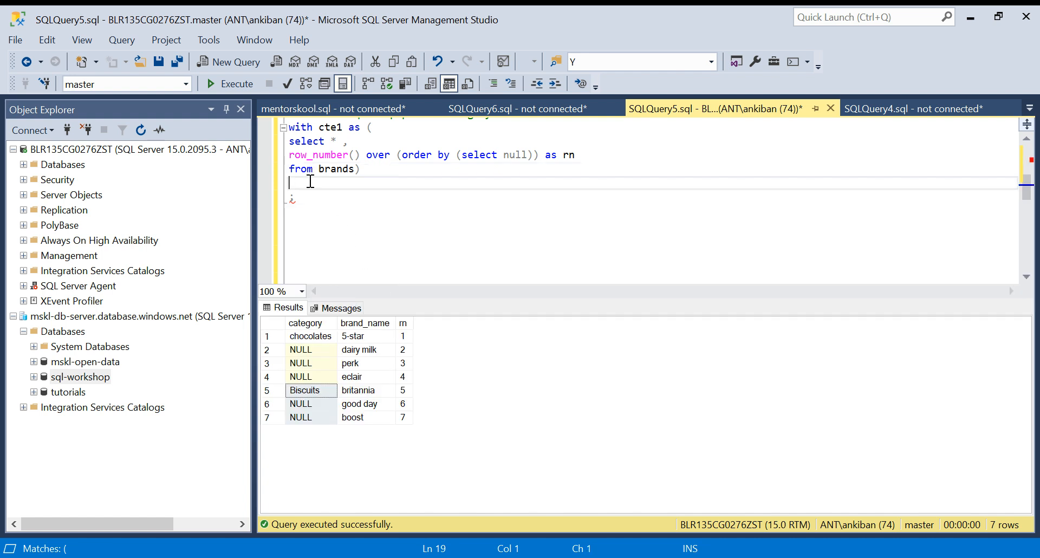
{"action": "type", "text": "select * from cte1"}
{"action": "type", "text": "where"}
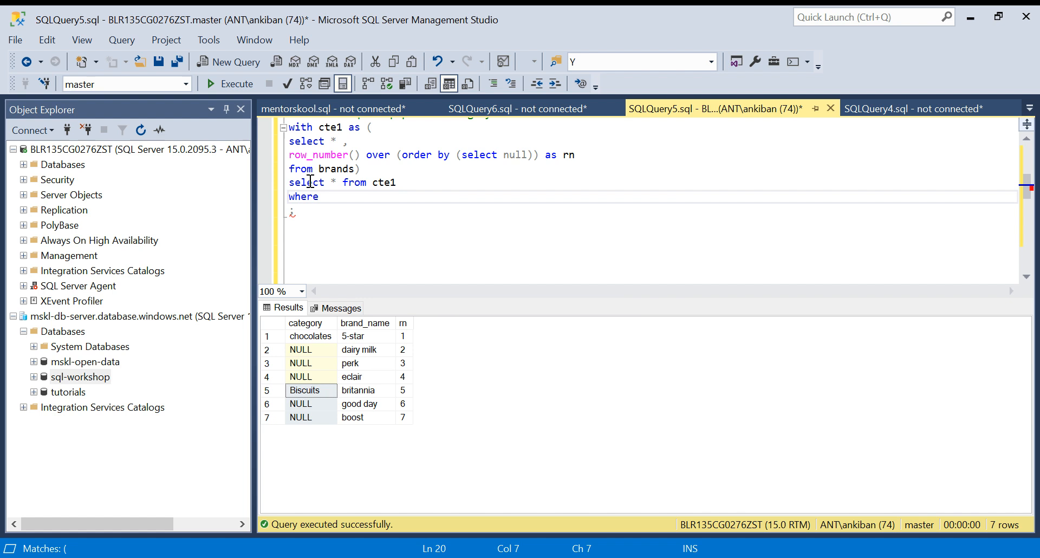
{"action": "mouse_move", "coordinate": [387, 251]}
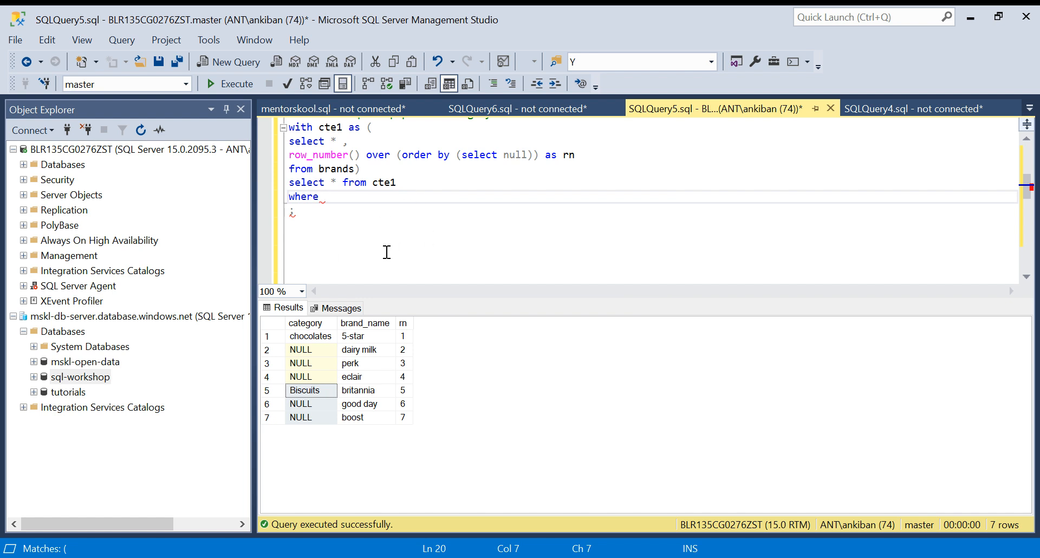
- Filter cte1 to rows where category is not null and run the query
{"action": "type", "text": "c"}
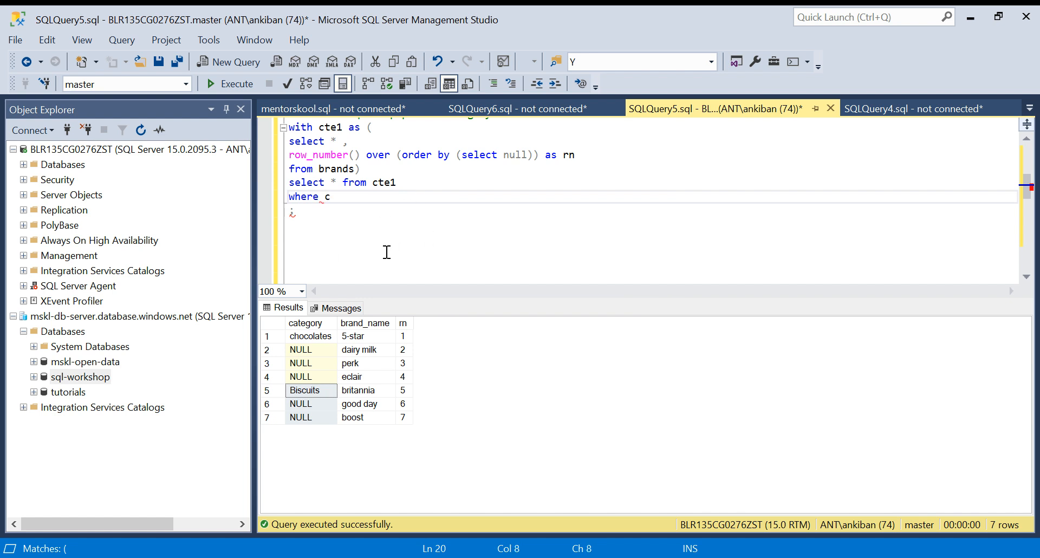
{"action": "type", "text": "ategory is"}
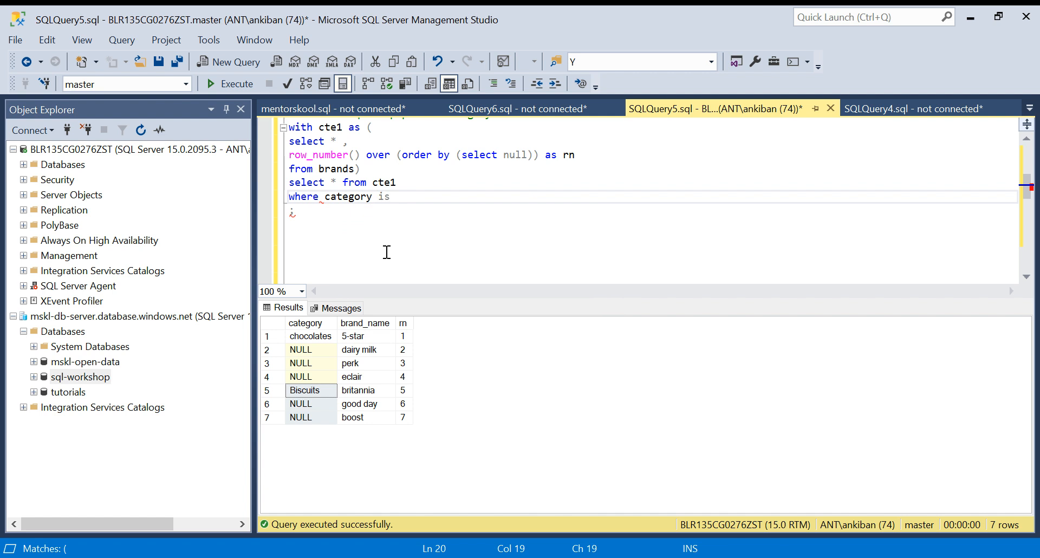
{"action": "type", "text": "not null"}
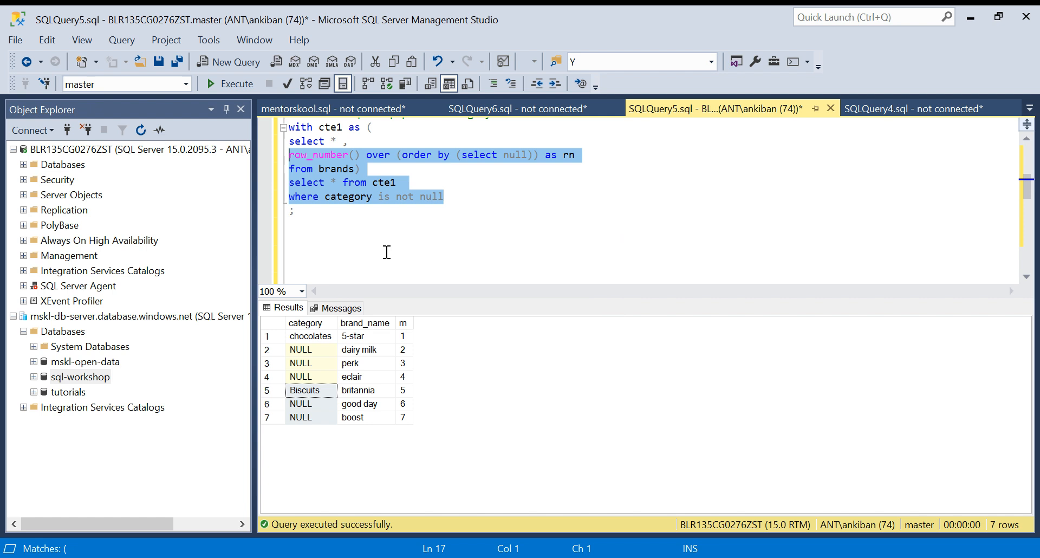
{"action": "left_click", "coordinate": [231, 83]}
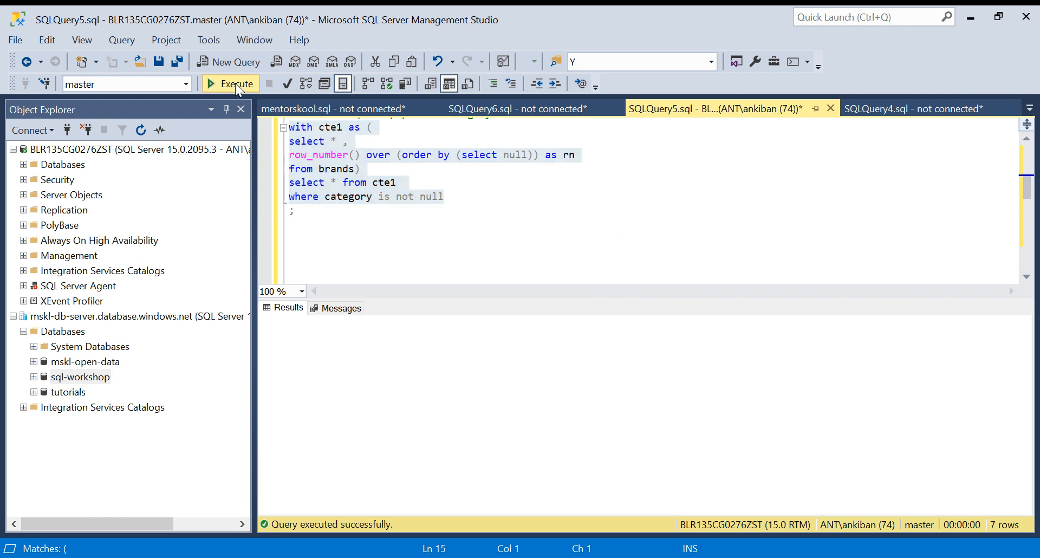
- Review the filtered results: chocolates with rn 1 and Biscuits with rn 5
{"action": "left_click", "coordinate": [231, 83]}
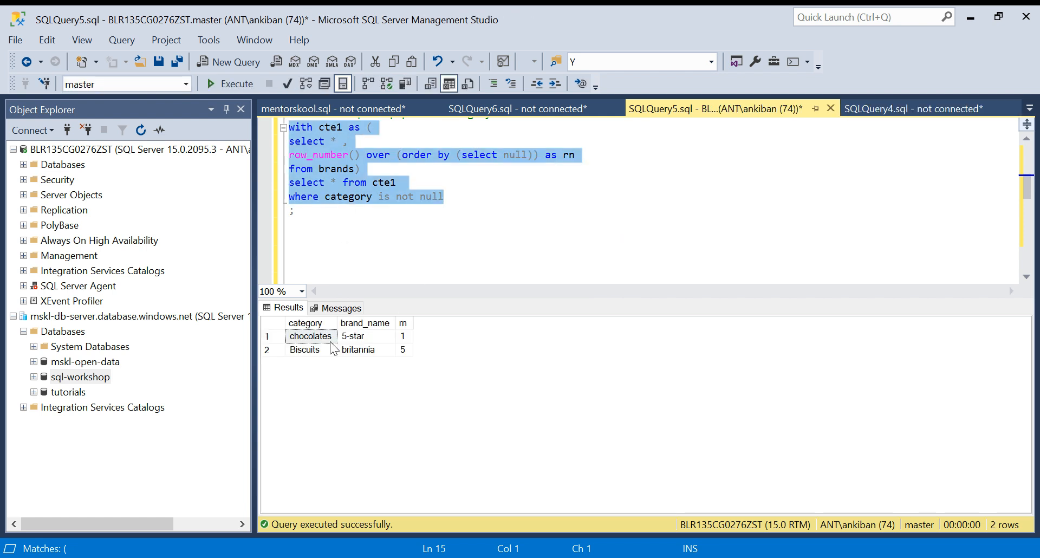
{"action": "left_click", "coordinate": [364, 335]}
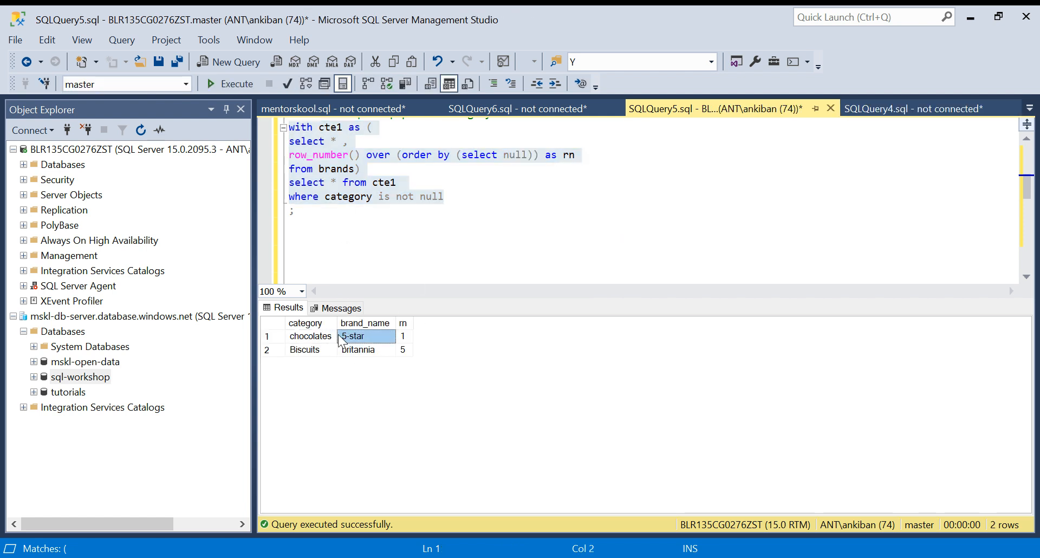
{"action": "left_click", "coordinate": [403, 350]}
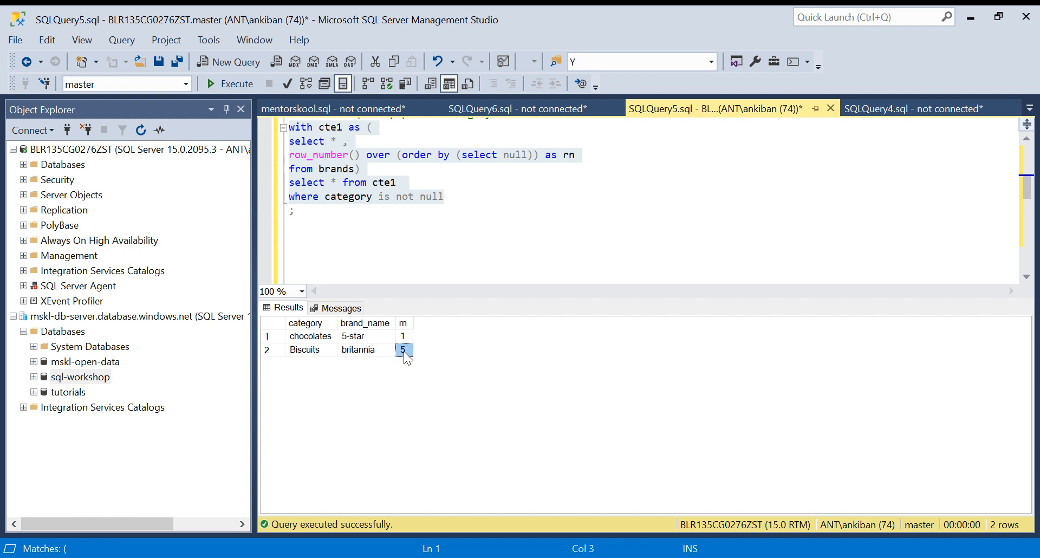
{"action": "left_click", "coordinate": [403, 336]}
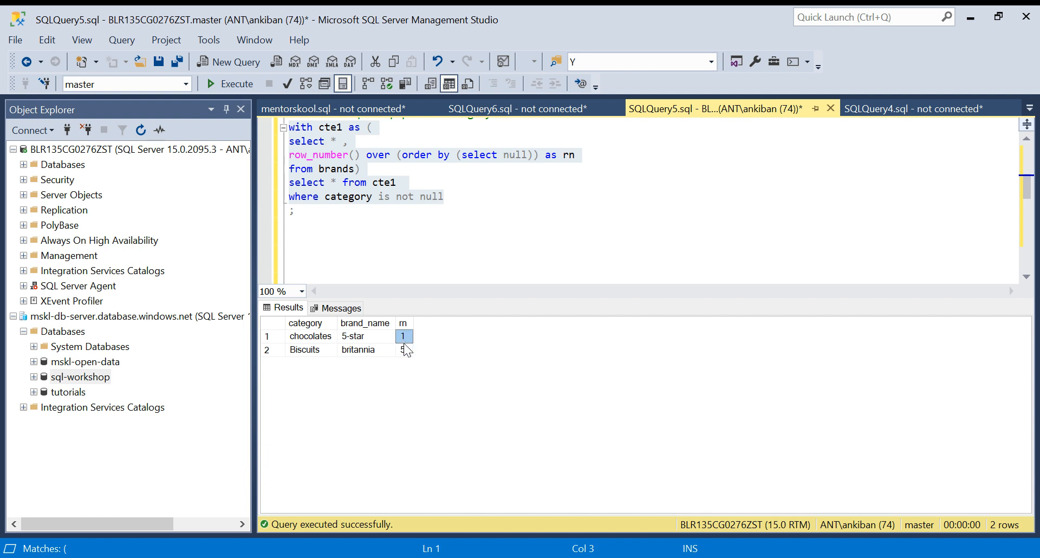
{"action": "mouse_move", "coordinate": [437, 339]}
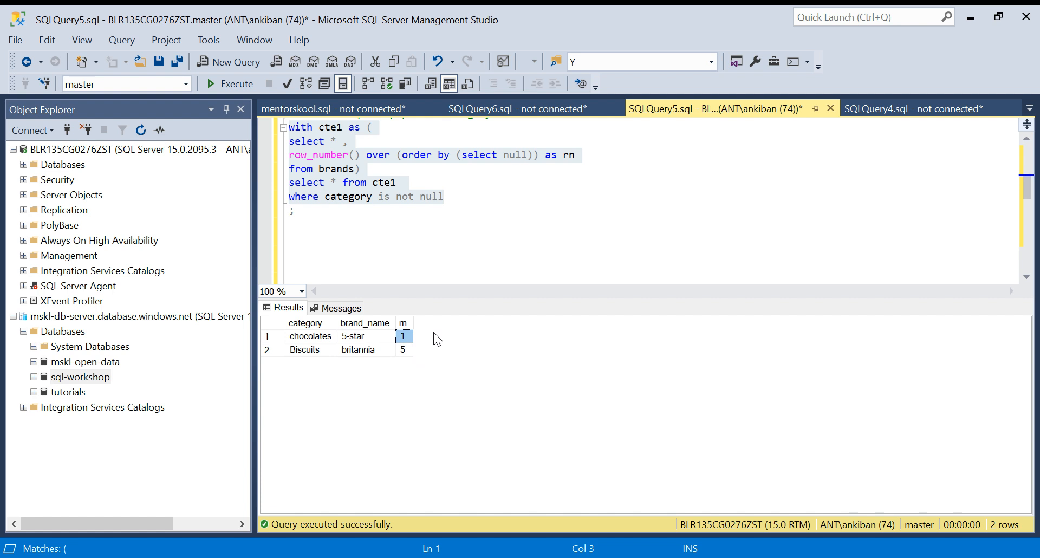
{"action": "mouse_move", "coordinate": [444, 342]}
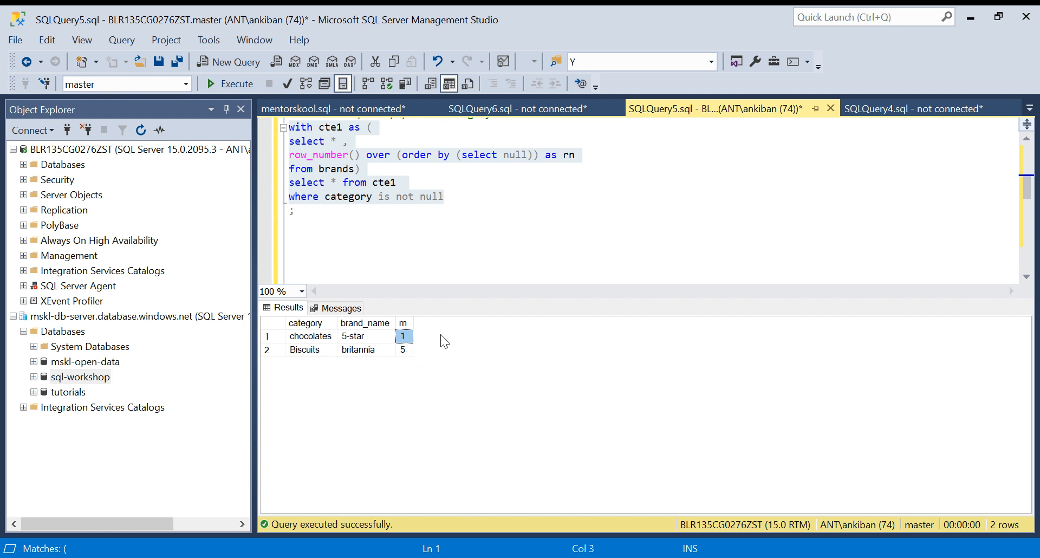
{"action": "mouse_move", "coordinate": [413, 342]}
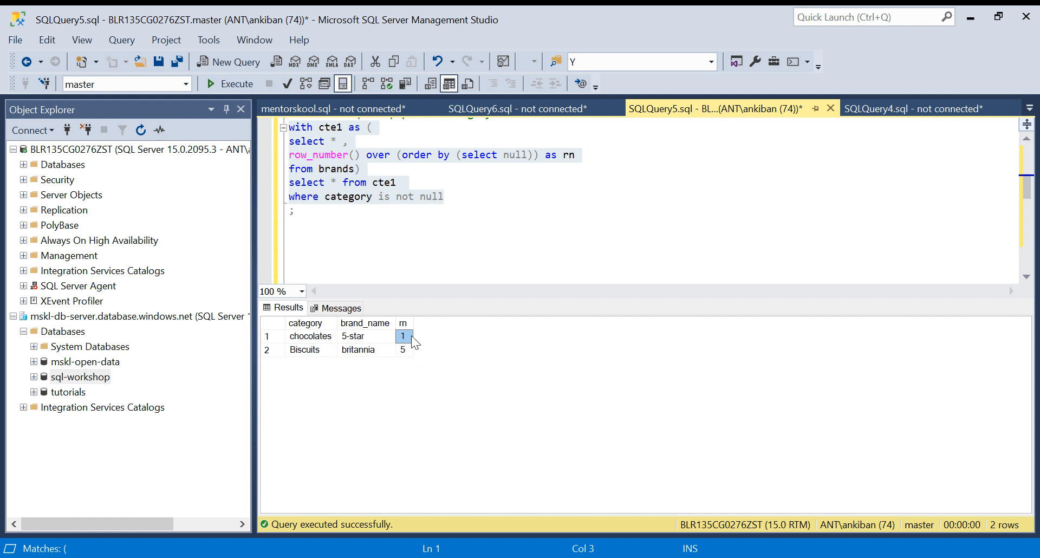
{"action": "left_click", "coordinate": [310, 336]}
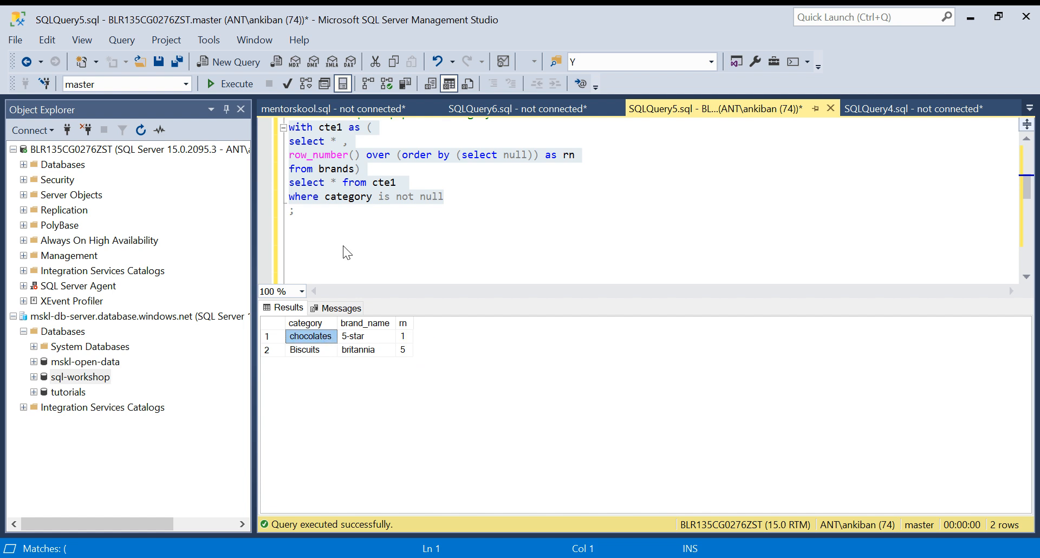
{"action": "left_click", "coordinate": [336, 182]}
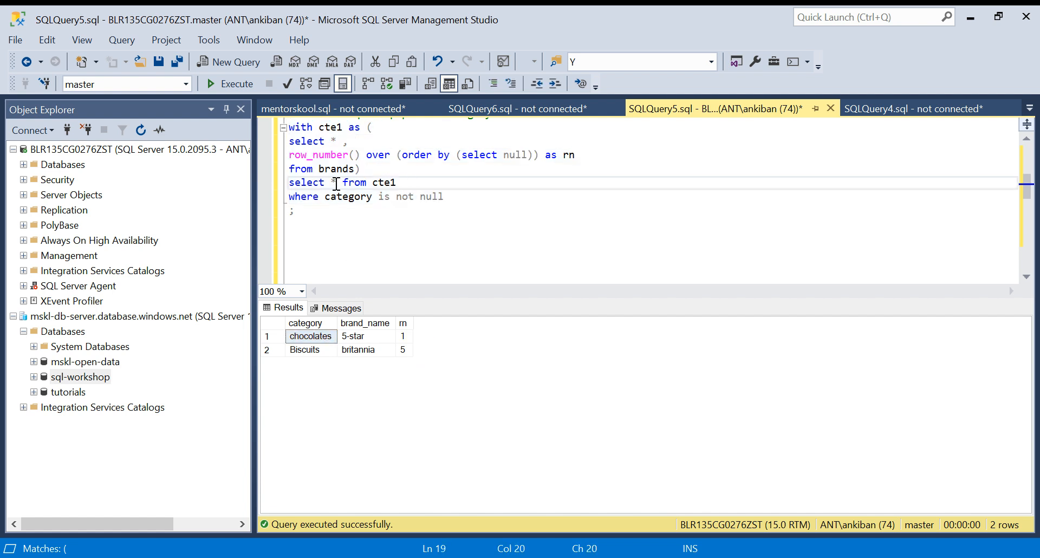
- Add ',lead(rn,1) over (order by rn) as next_rn' to the select and execute
{"action": "key", "text": "Return"}
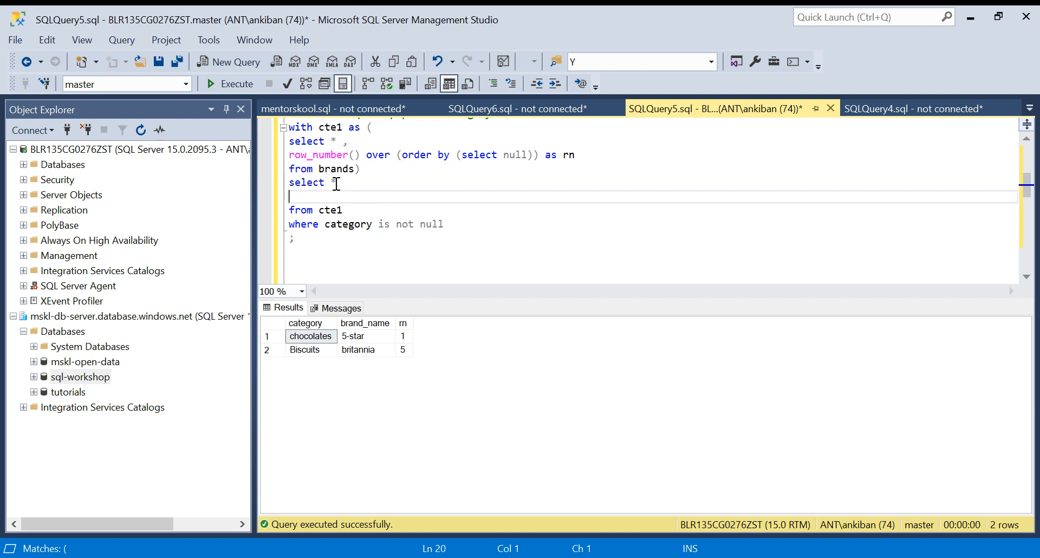
{"action": "type", "text": ",lead("}
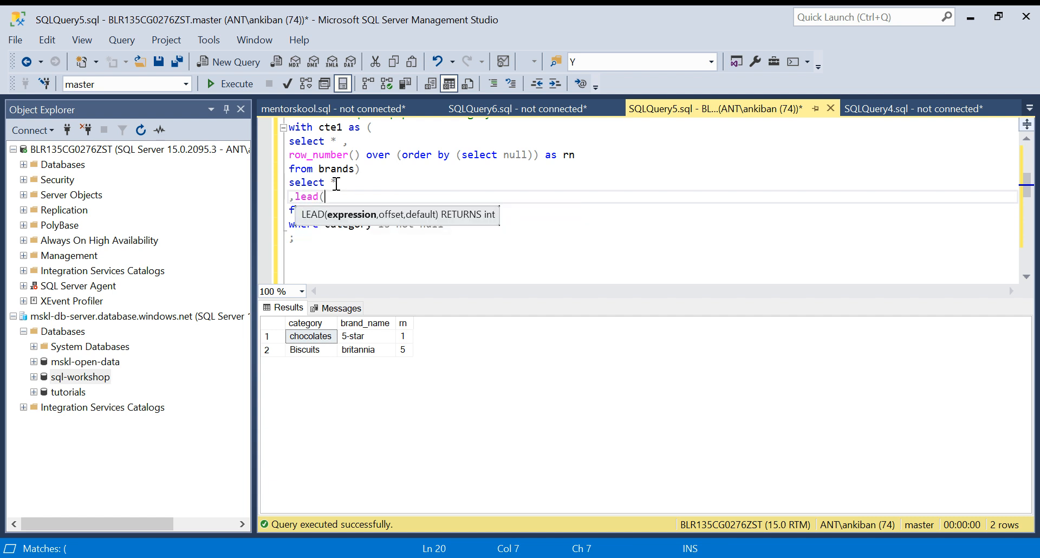
{"action": "type", "text": "r"}
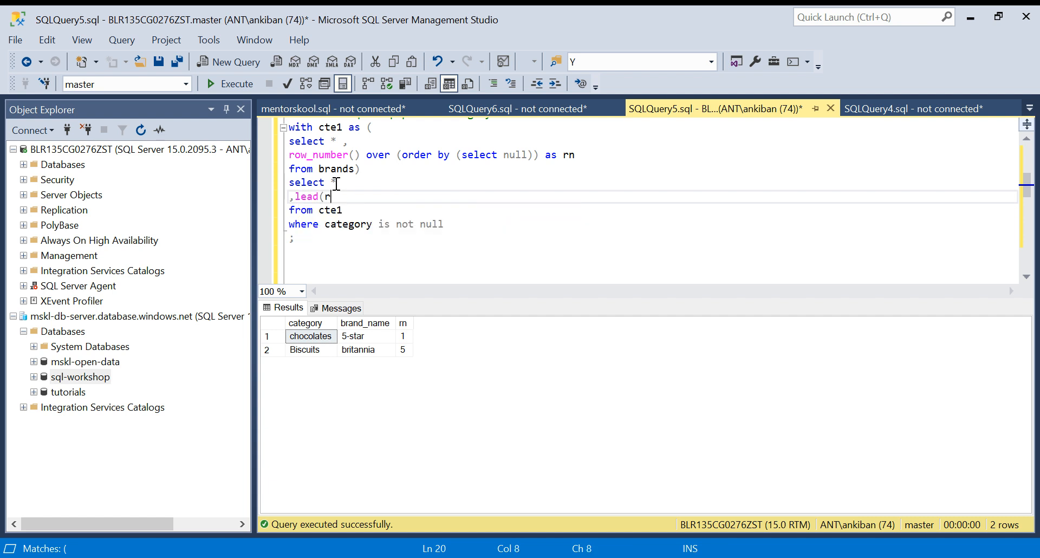
{"action": "type", "text": "n,1"}
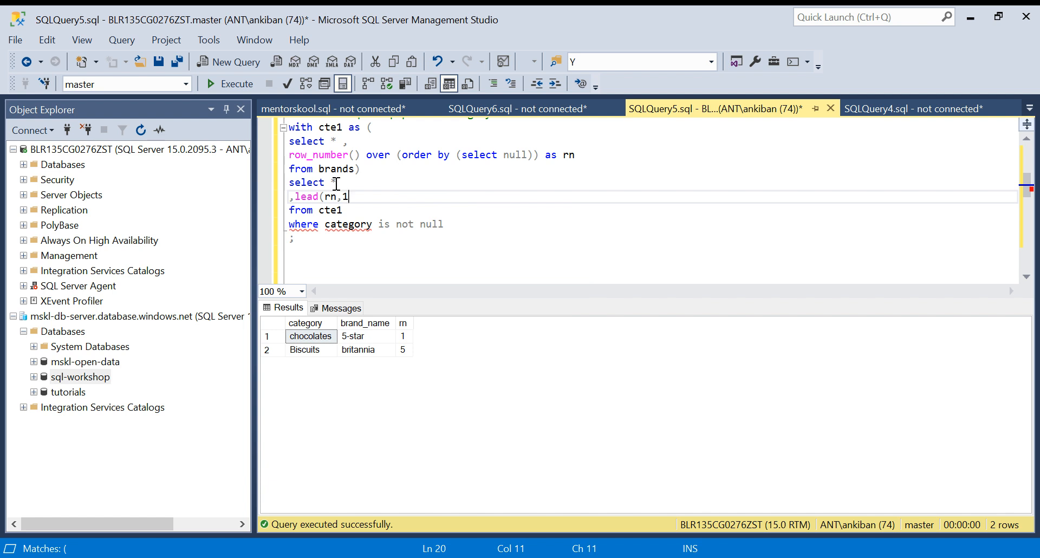
{"action": "type", "text": ")"}
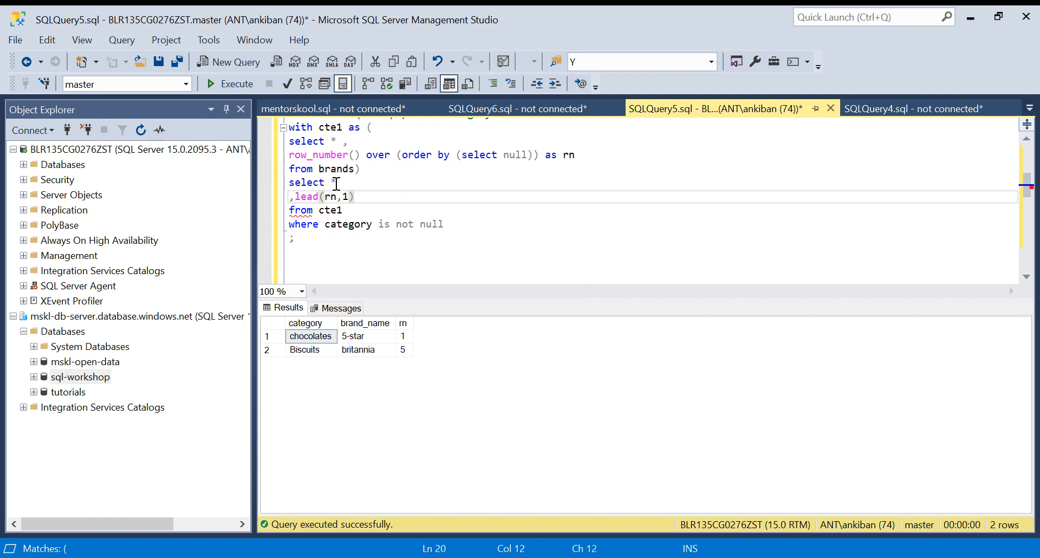
{"action": "type", "text": "over"}
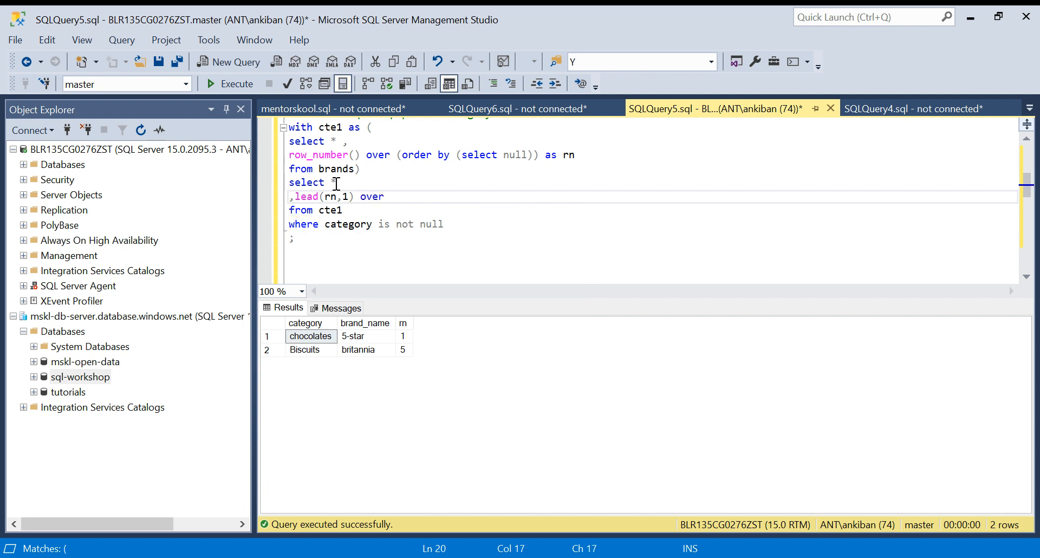
{"action": "type", "text": "("}
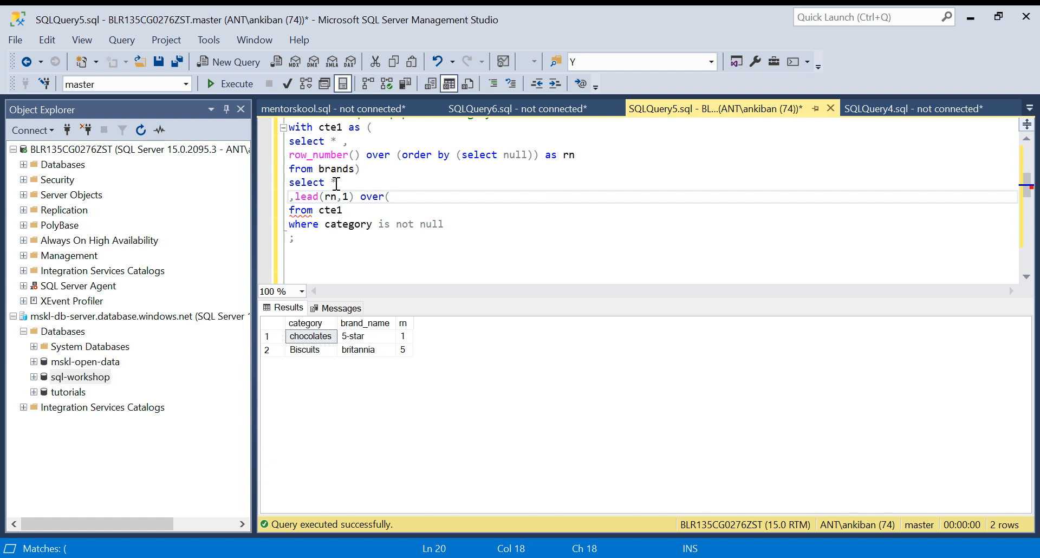
{"action": "type", "text": "order by r"}
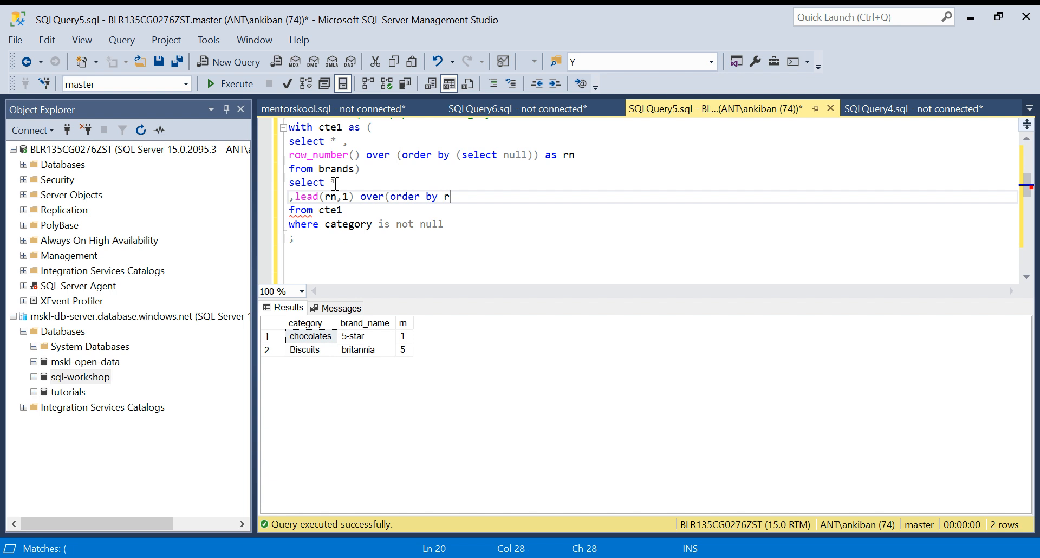
{"action": "type", "text": "n) as next"}
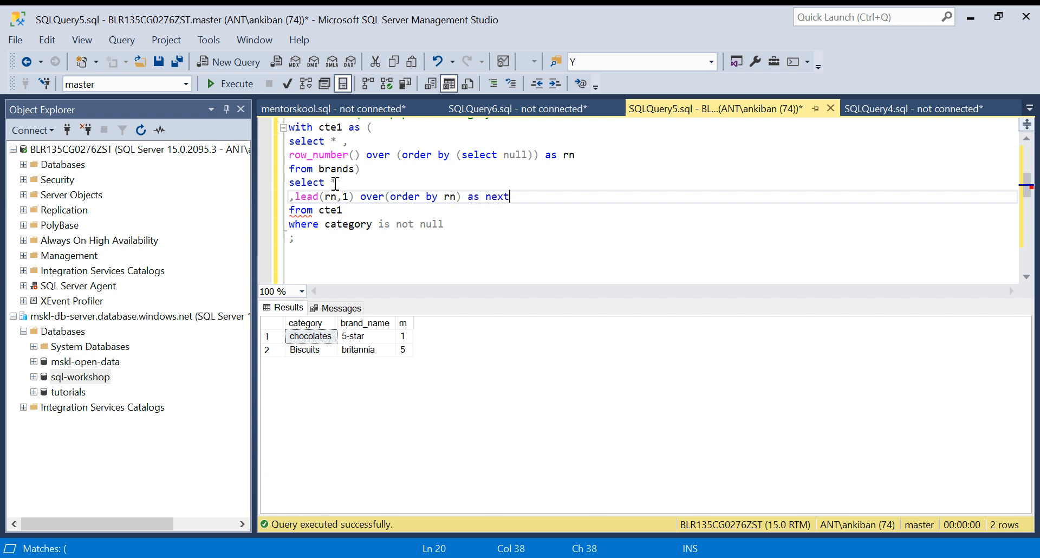
{"action": "type", "text": "_rn"}
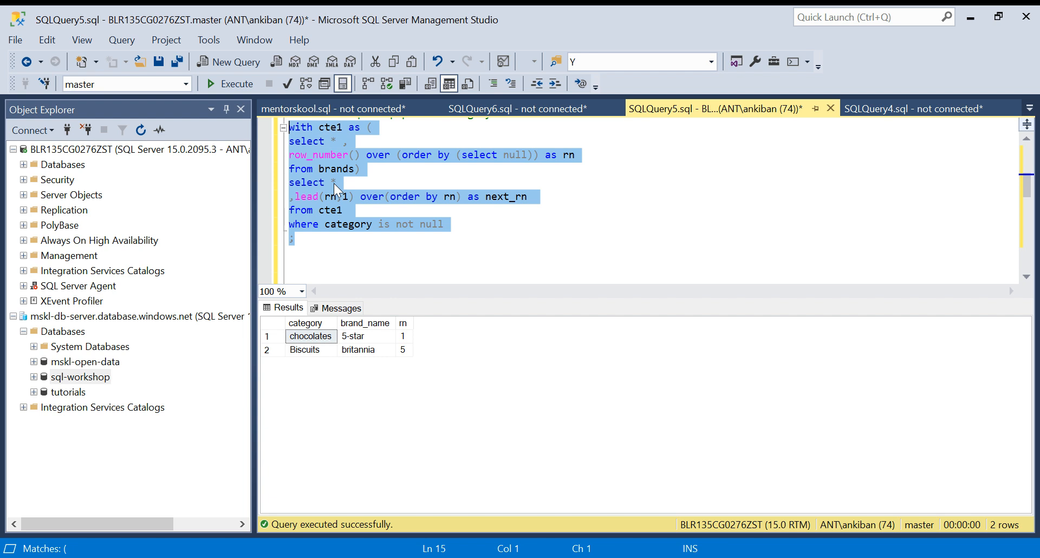
{"action": "left_click", "coordinate": [231, 83]}
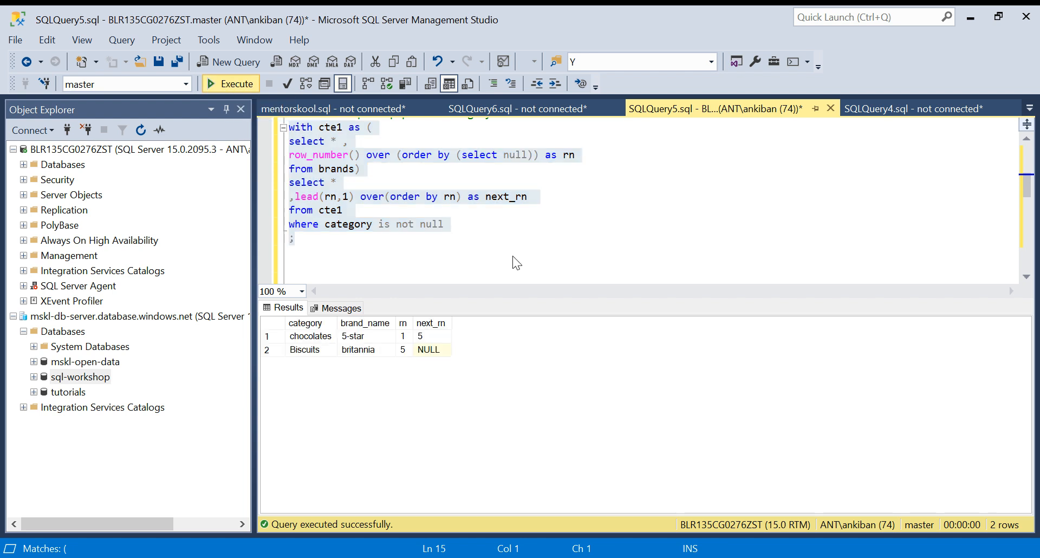
{"action": "left_click", "coordinate": [404, 335]}
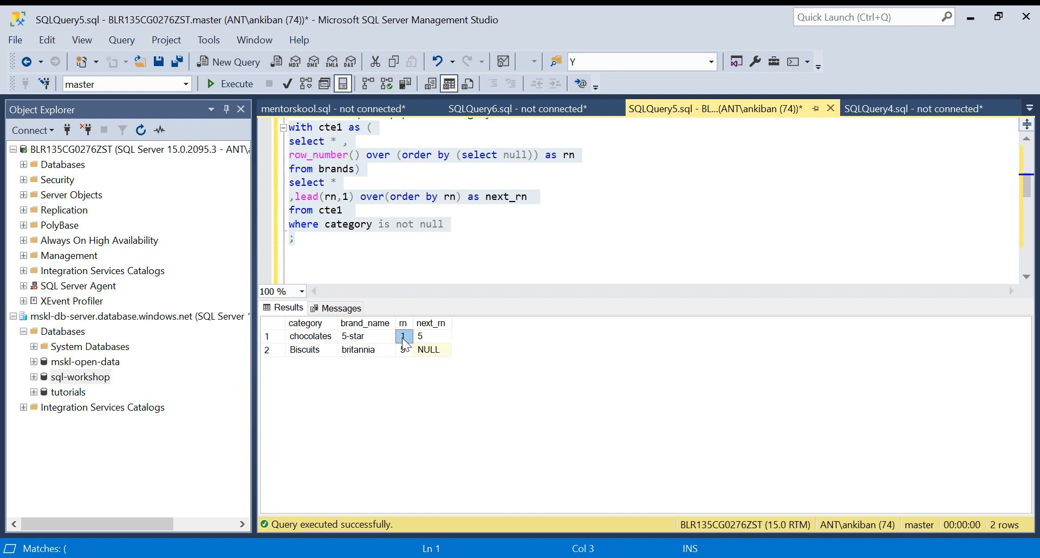
{"action": "left_click", "coordinate": [431, 335]}
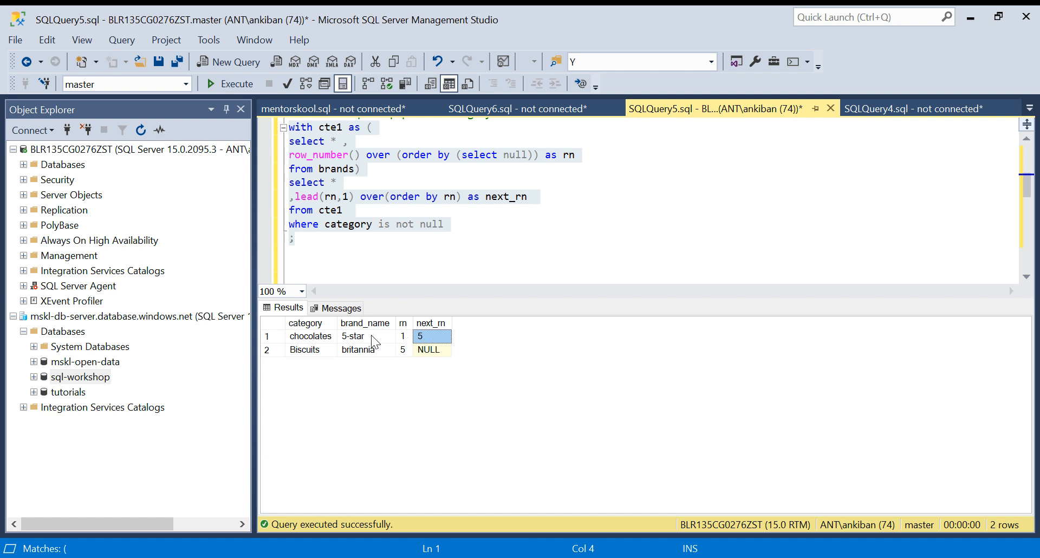
{"action": "left_click", "coordinate": [305, 349]}
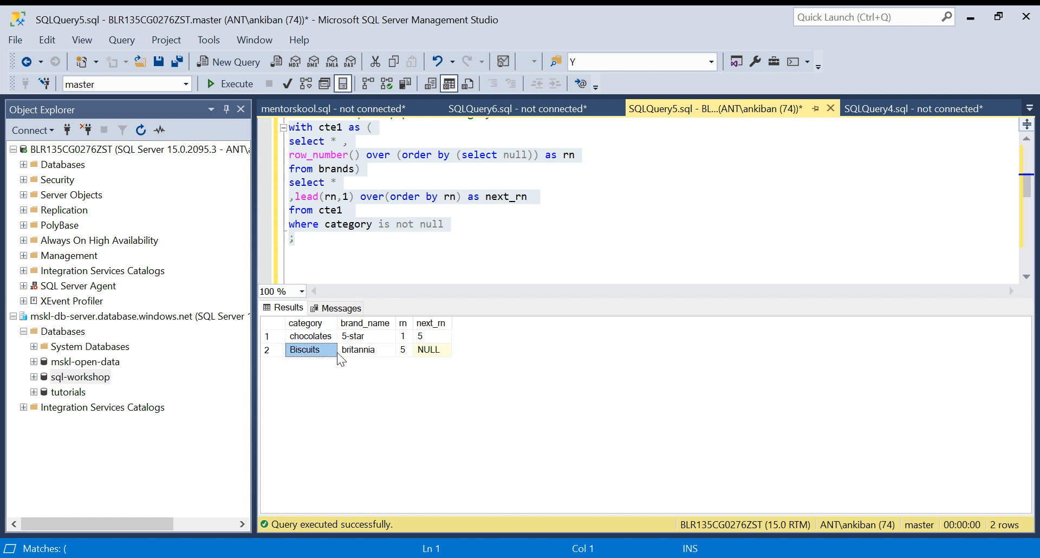
{"action": "left_click", "coordinate": [429, 350]}
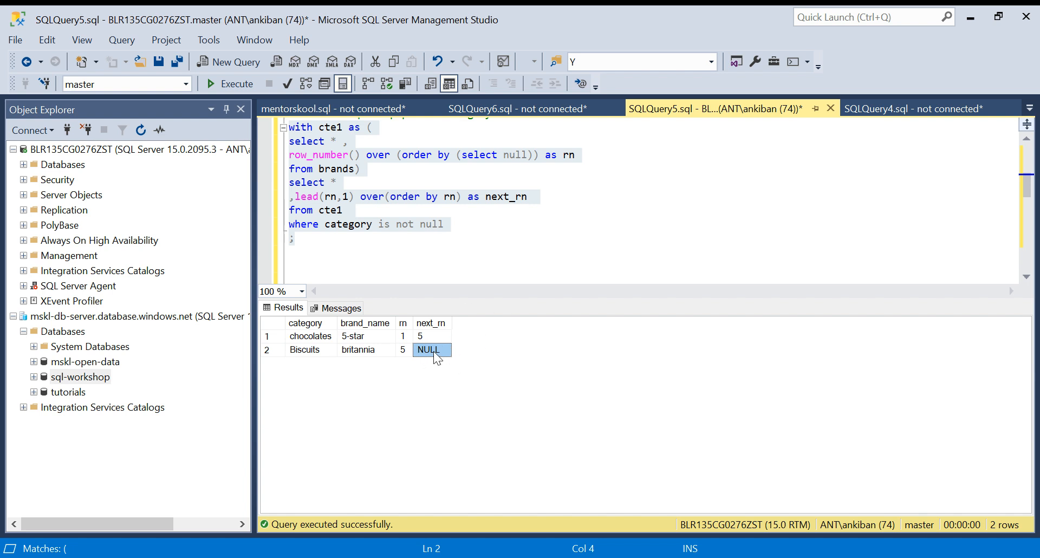
- Make the lead call lead(rn,1,9999), rerun, and confirm Biscuits' next_rn is 9999
{"action": "left_click", "coordinate": [351, 196]}
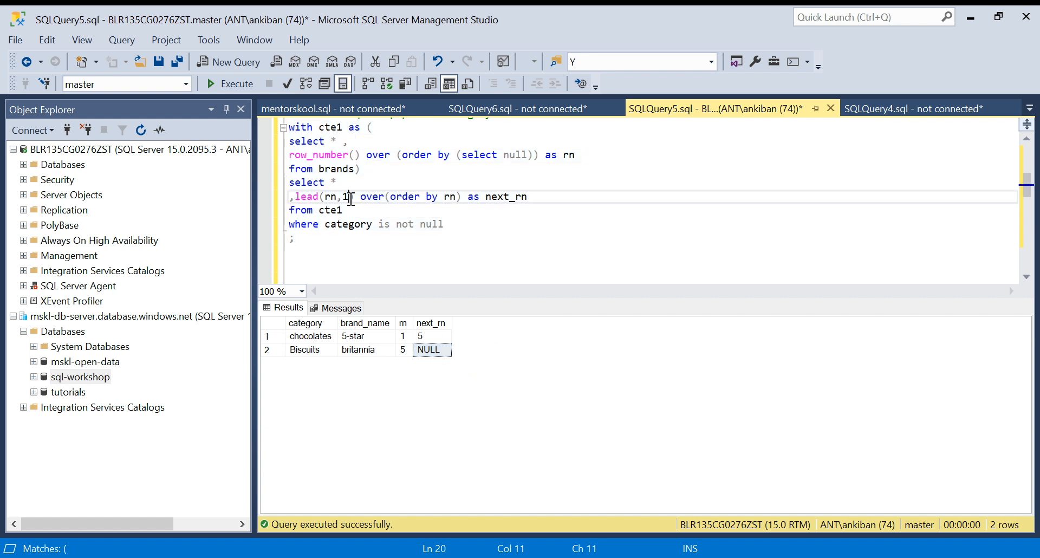
{"action": "type", "text": "9999"}
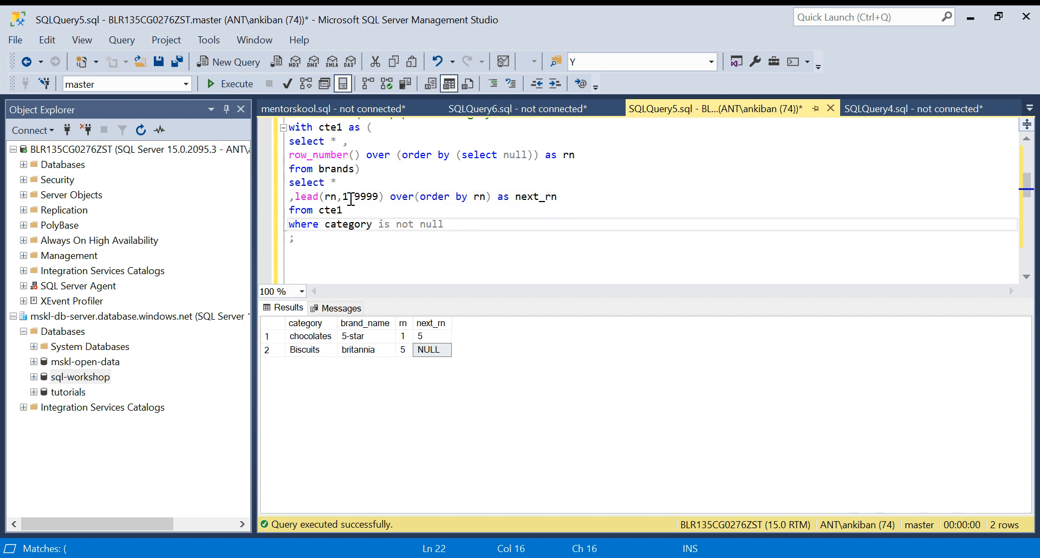
{"action": "left_click", "coordinate": [443, 224]}
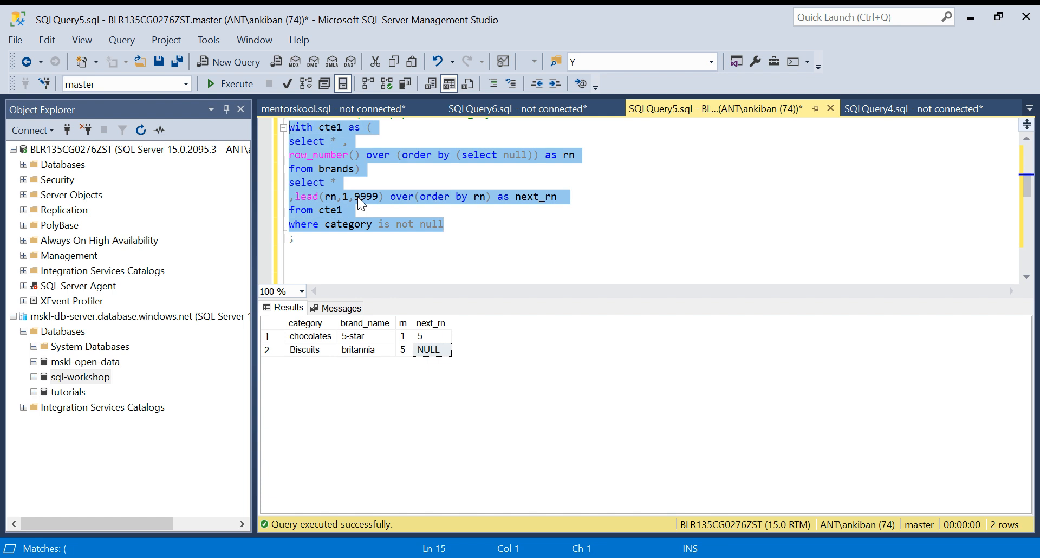
{"action": "left_click", "coordinate": [235, 83]}
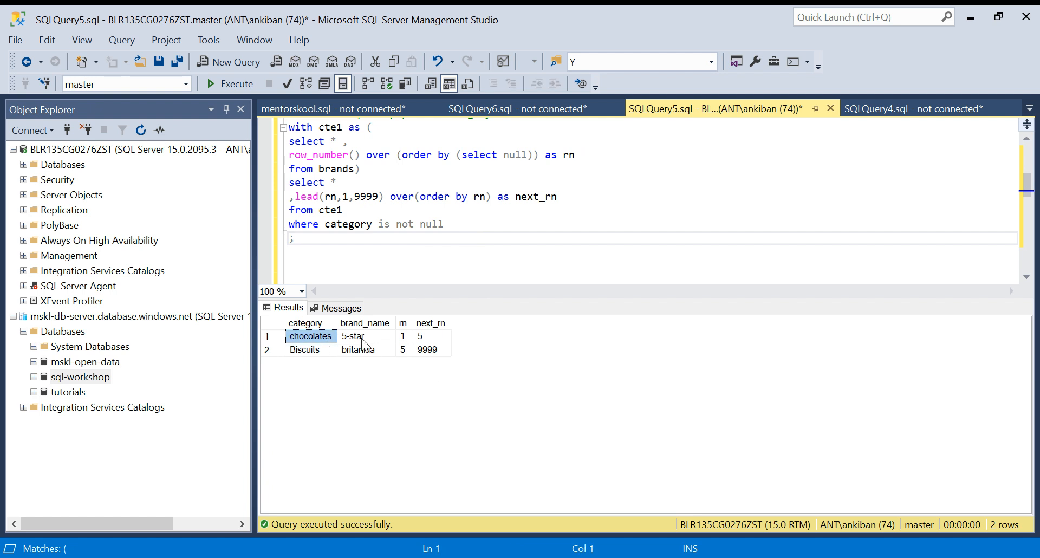
{"action": "left_click", "coordinate": [430, 336]}
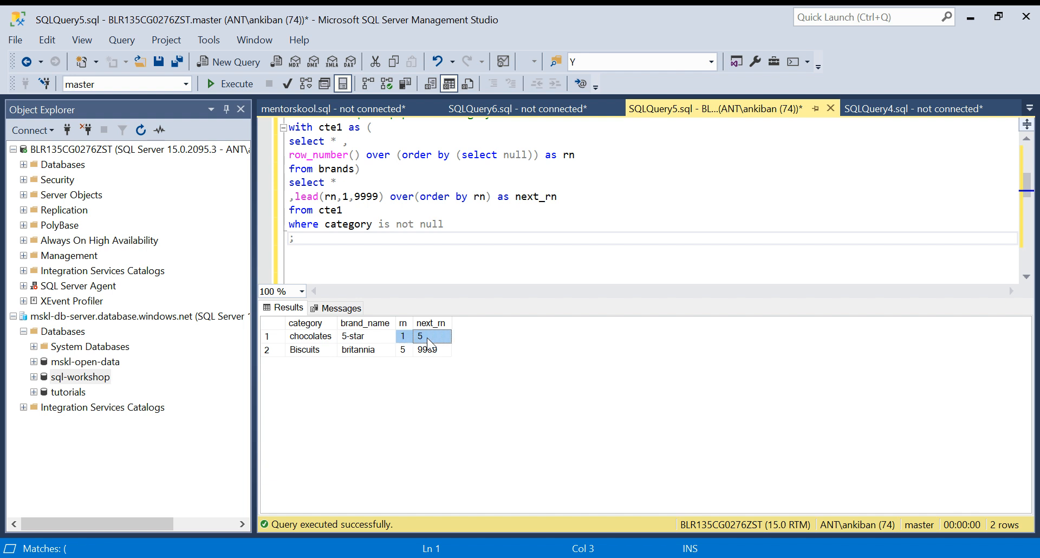
{"action": "left_click", "coordinate": [310, 350]}
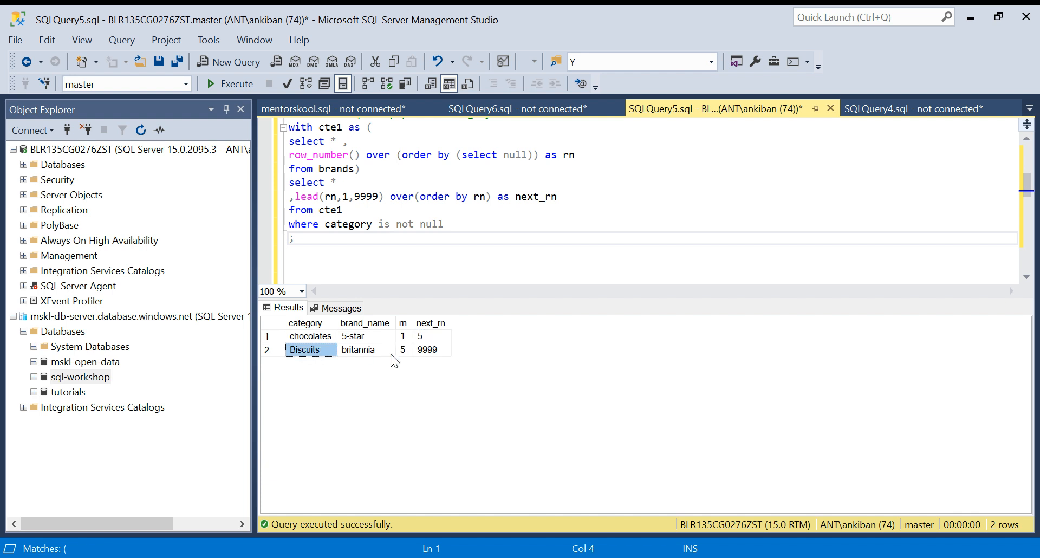
{"action": "left_click", "coordinate": [432, 350]}
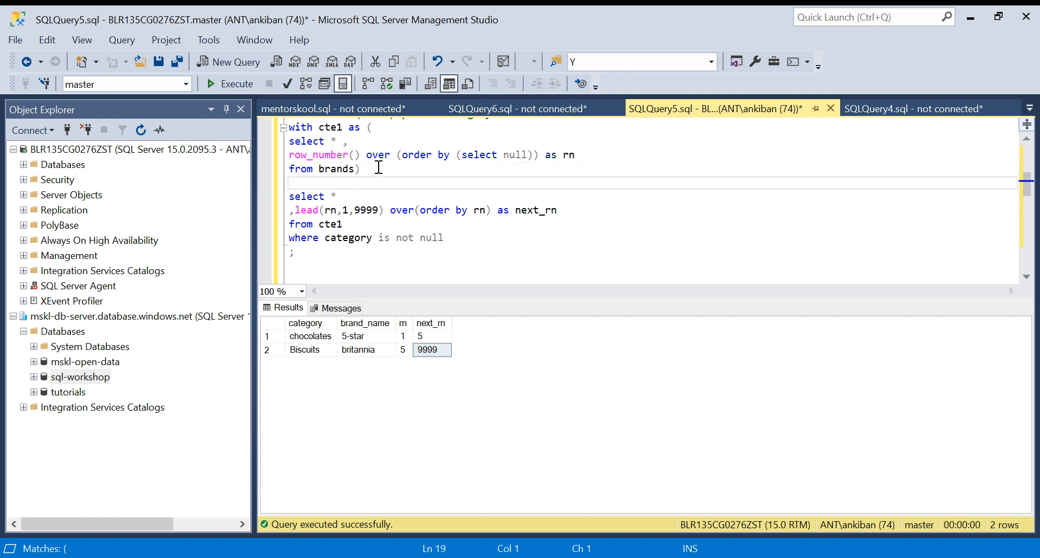
- Add a second CTE cte2 selecting from cte1, and inner join cte2
{"action": "type", "text": ",cte2 a"}
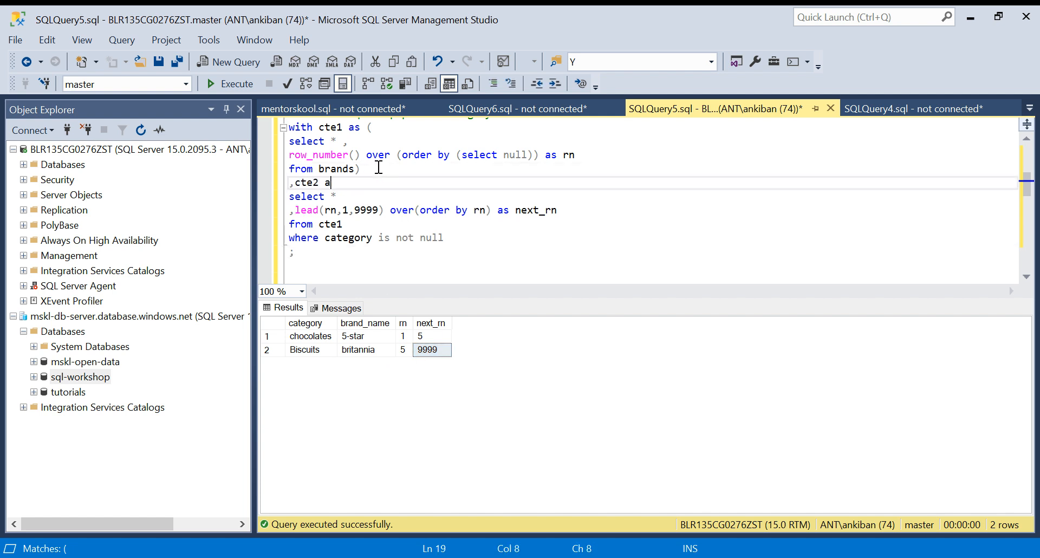
{"action": "type", "text": "s ("}
{"action": "left_click", "coordinate": [652, 237]}
{"action": "type", "text": ")"}
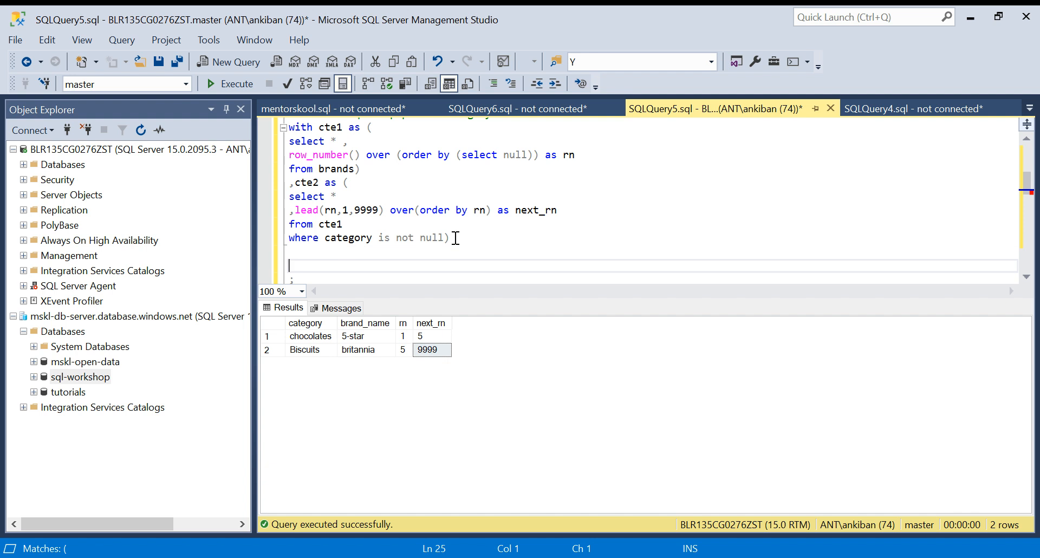
{"action": "type", "text": "select"}
{"action": "type", "text": "from cte1"}
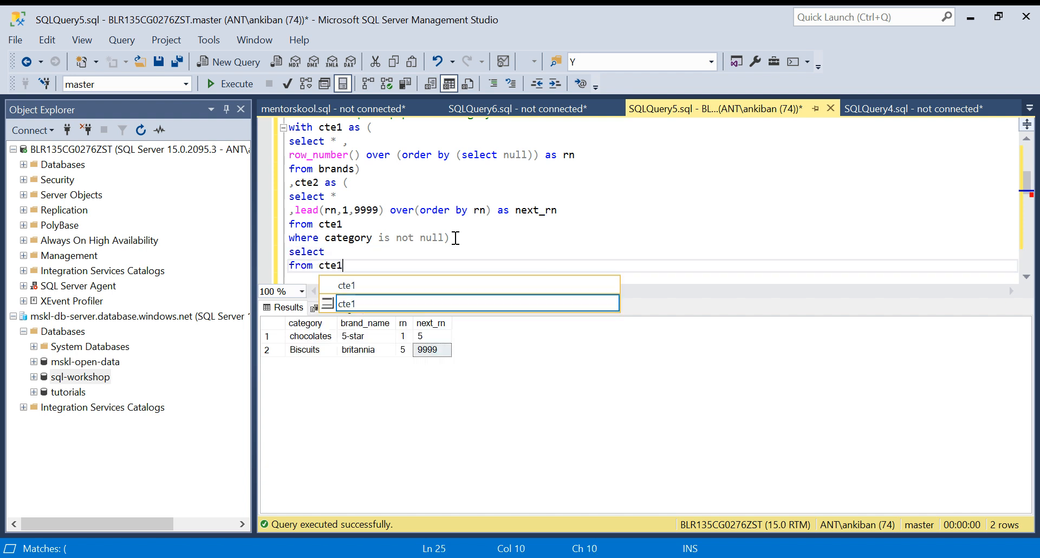
{"action": "type", "text": "inner"}
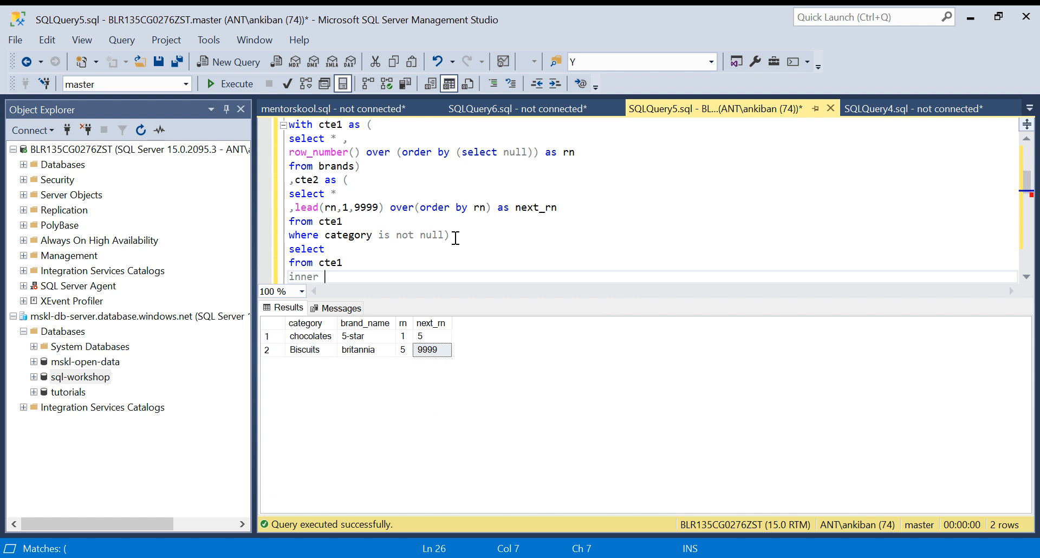
{"action": "type", "text": "join cte2"}
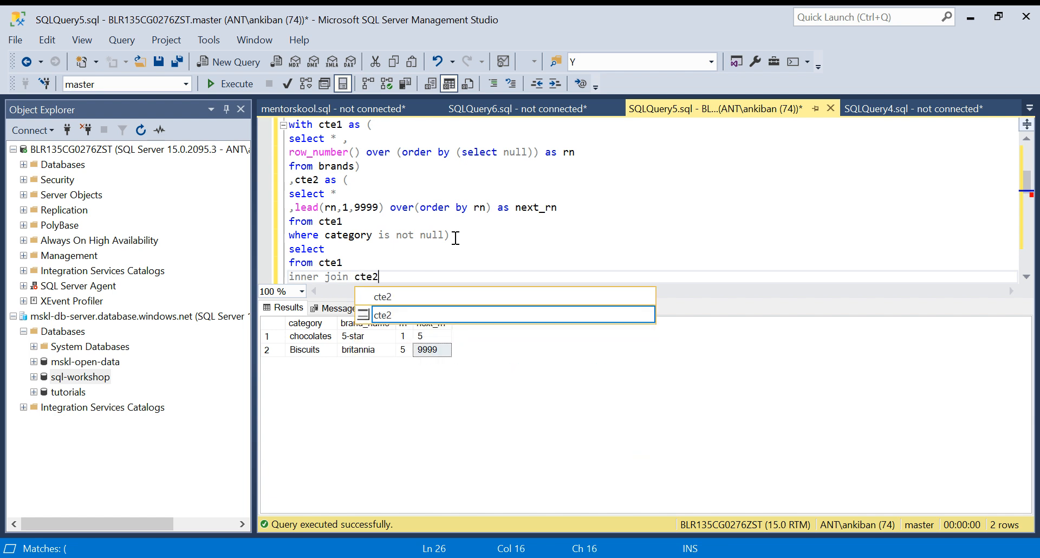
{"action": "key", "text": "Return"}
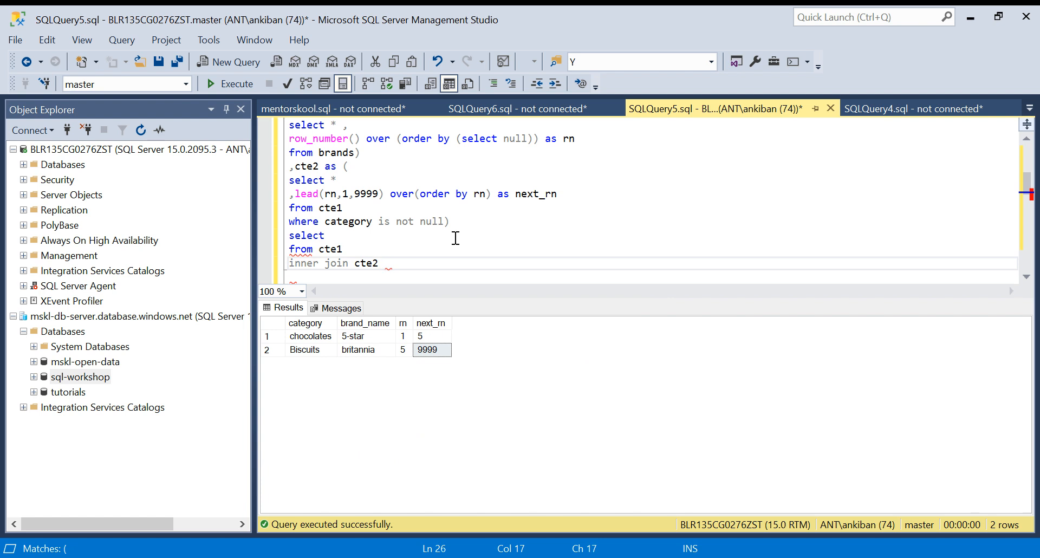
- Write the join's lower bound: cte1.rn >= cte2.rn
{"action": "type", "text": "on cye1"}
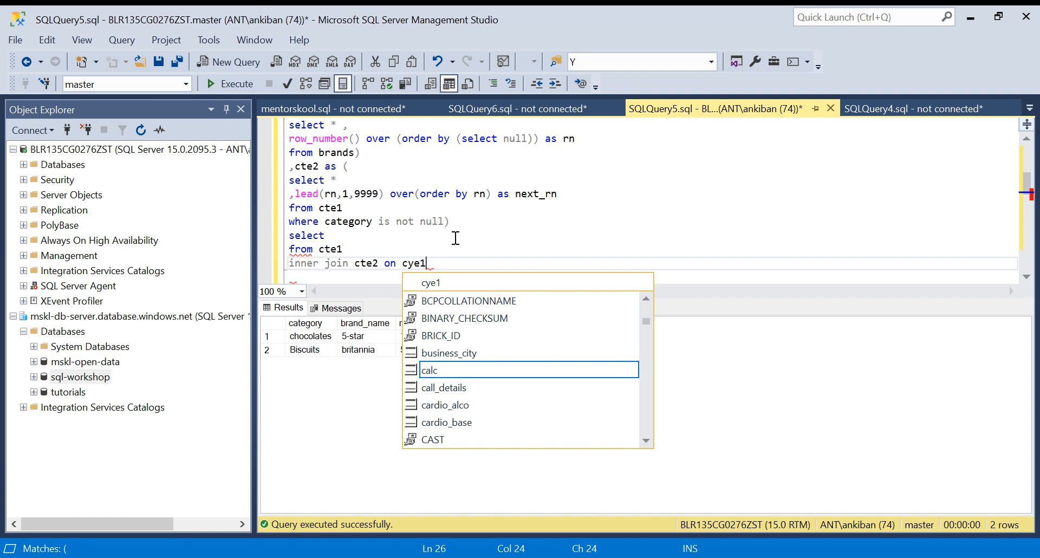
{"action": "key", "text": "Backspace"}
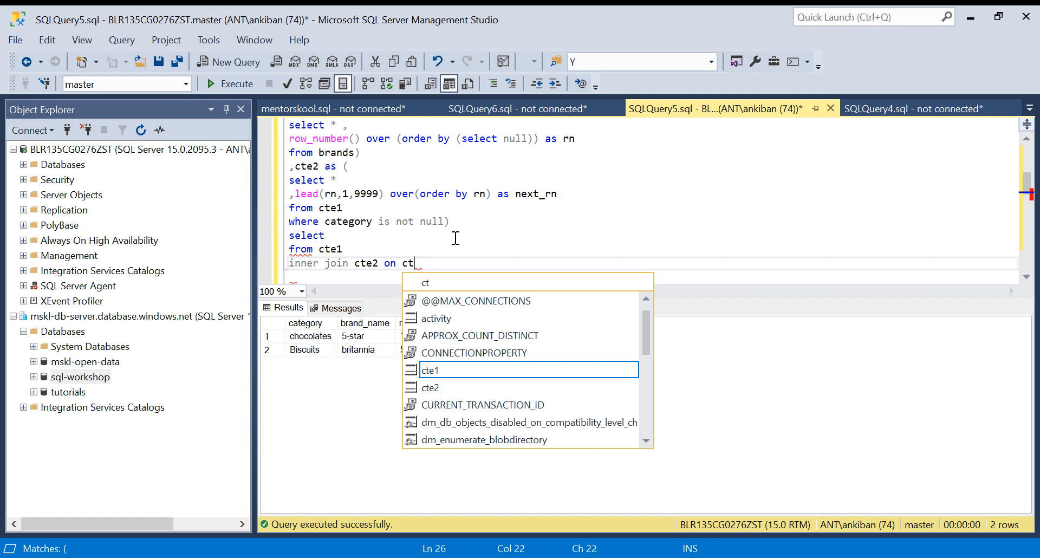
{"action": "type", "text": "2"}
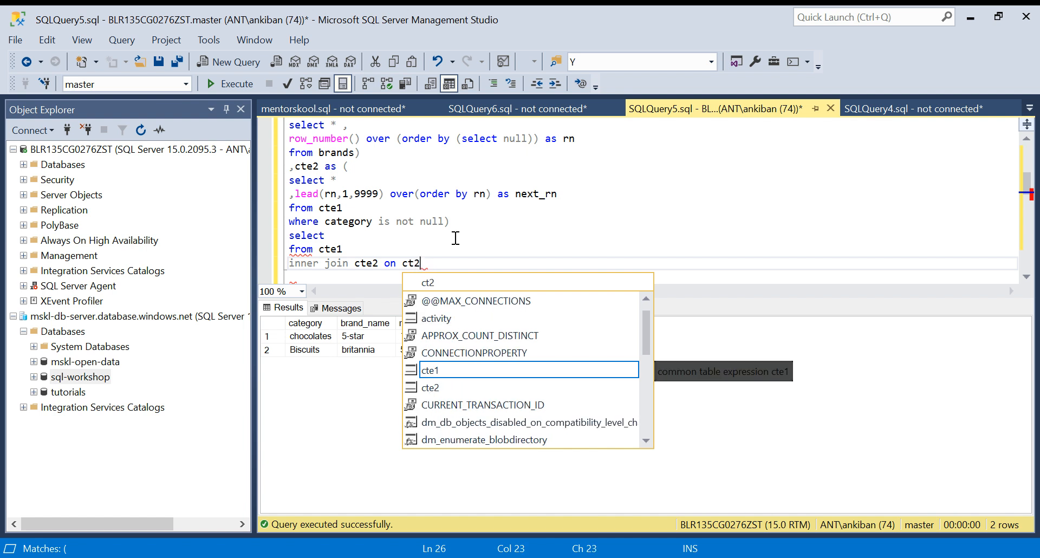
{"action": "type", "text": ".rn"}
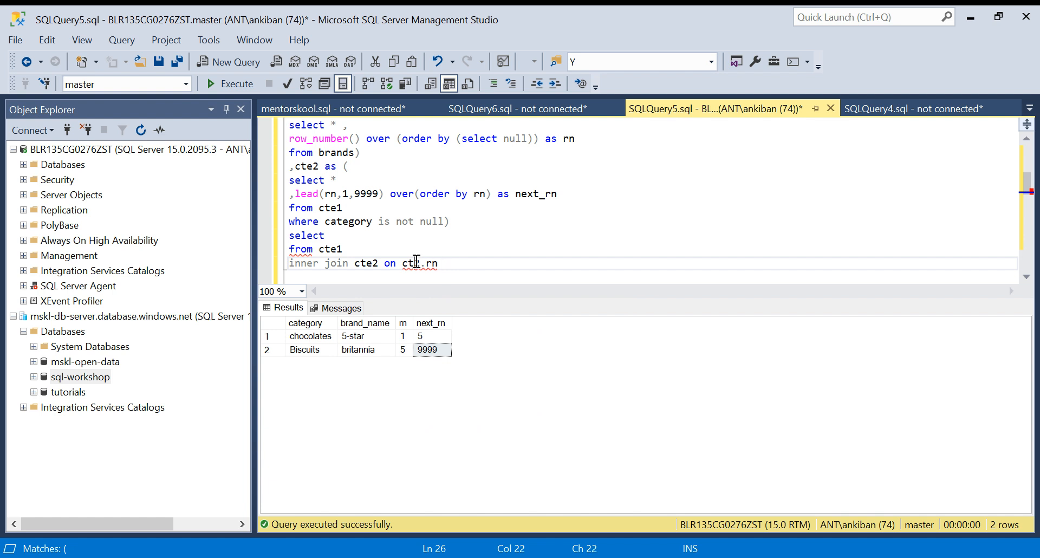
{"action": "type", "text": "1."}
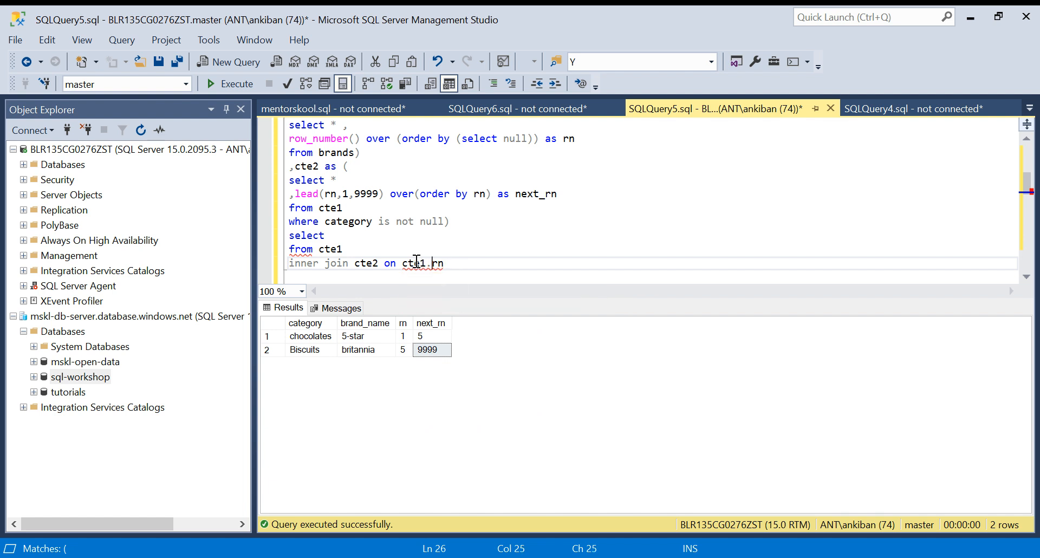
{"action": "type", "text": ">="}
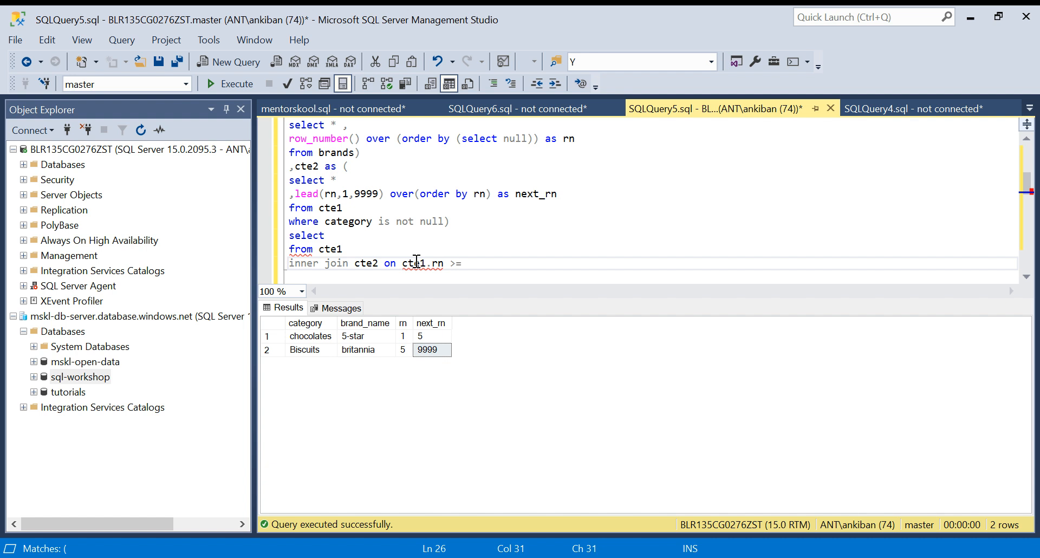
{"action": "type", "text": "cte2."}
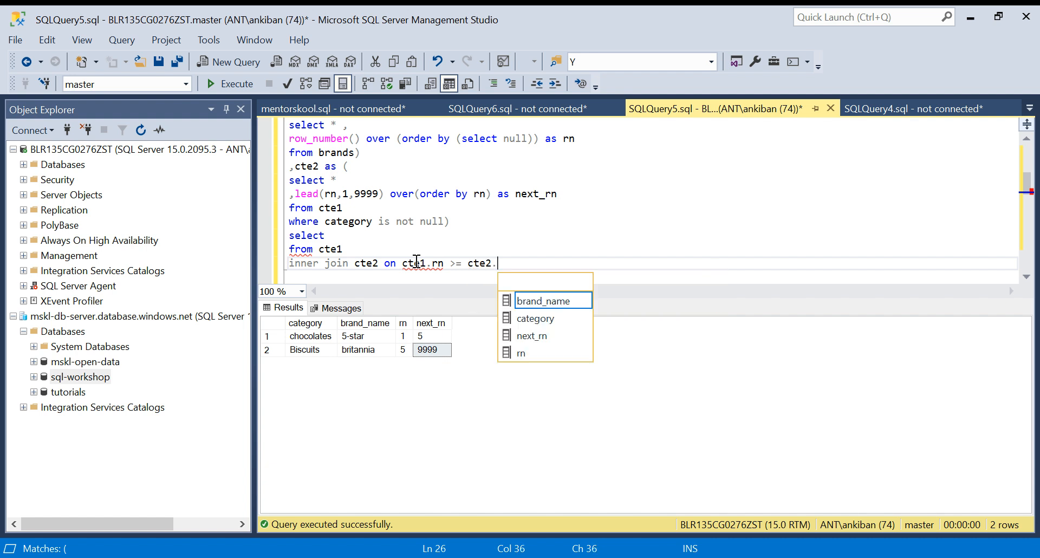
{"action": "type", "text": "rn"}
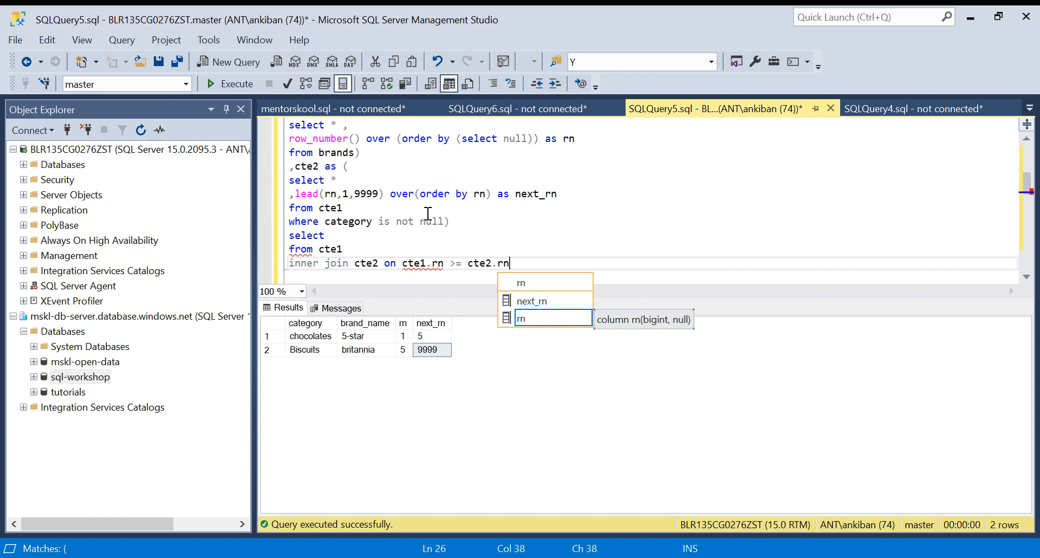
{"action": "mouse_move", "coordinate": [526, 262]}
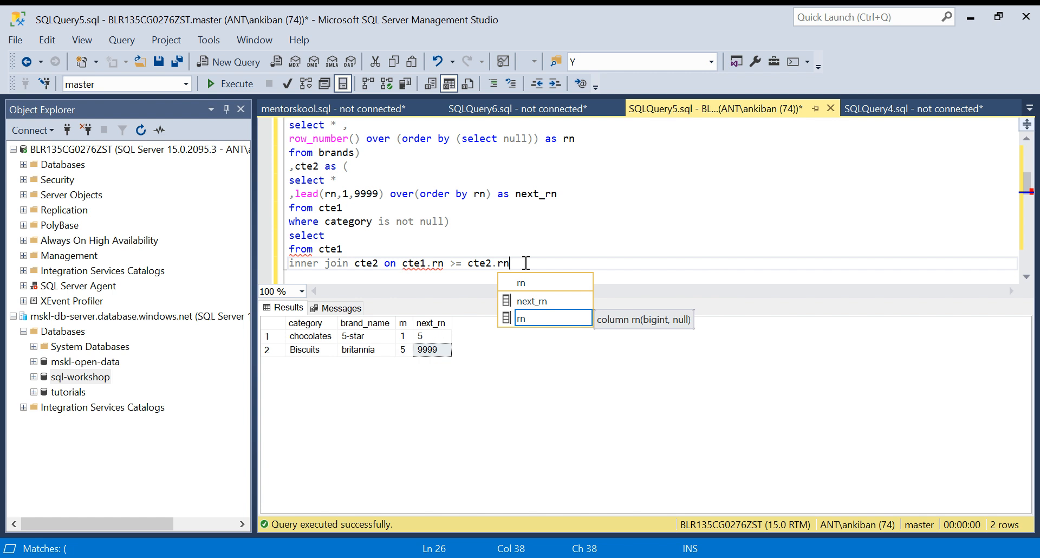
{"action": "type", "text": "-"}
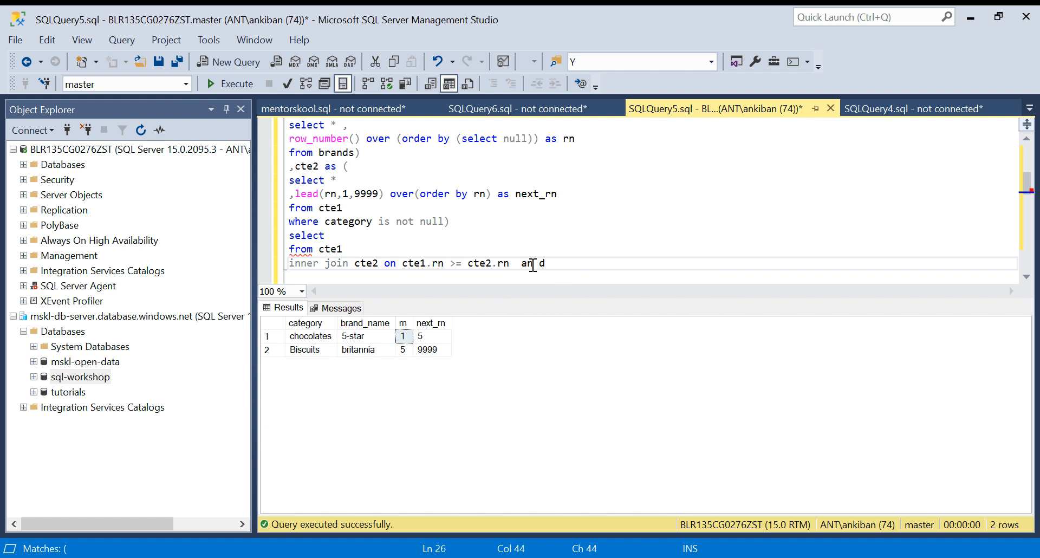
{"action": "key", "text": "Backspace"}
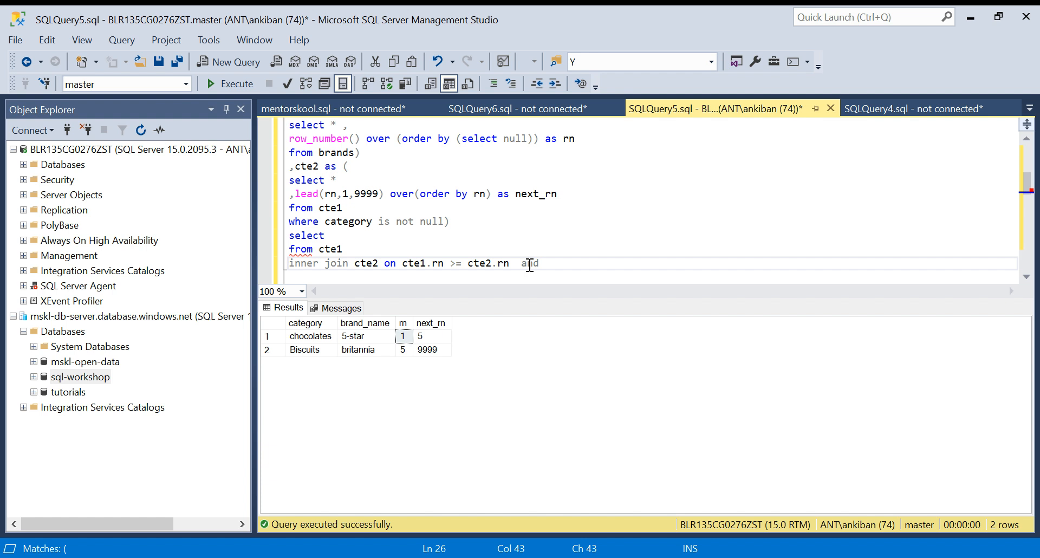
- Add the upper bound cte1.rn <= cte2.next_rn-1 to the join condition
{"action": "double_click", "coordinate": [490, 263]}
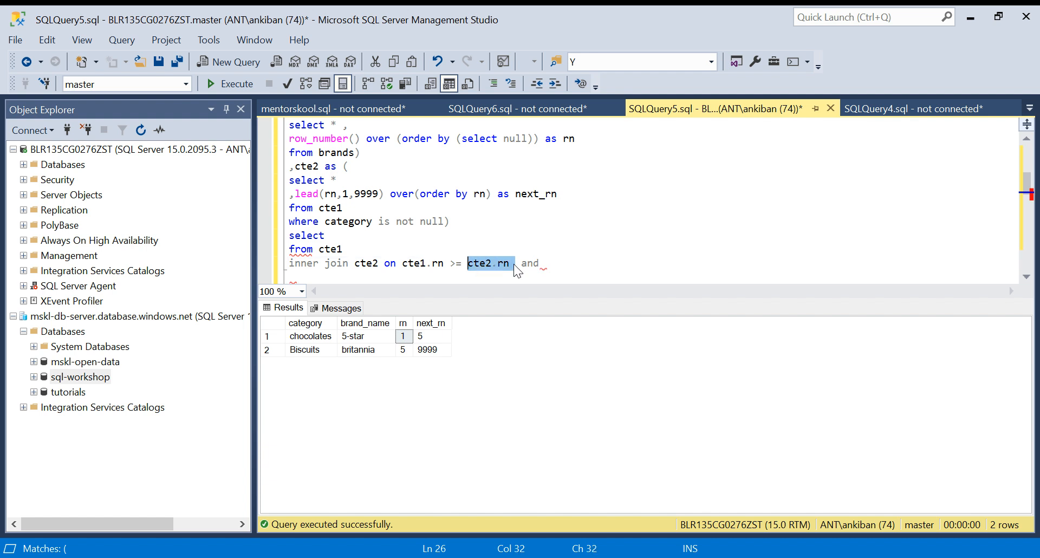
{"action": "left_click", "coordinate": [514, 264]}
{"action": "type", "text": " cte1.rn >= cte2.rn"}
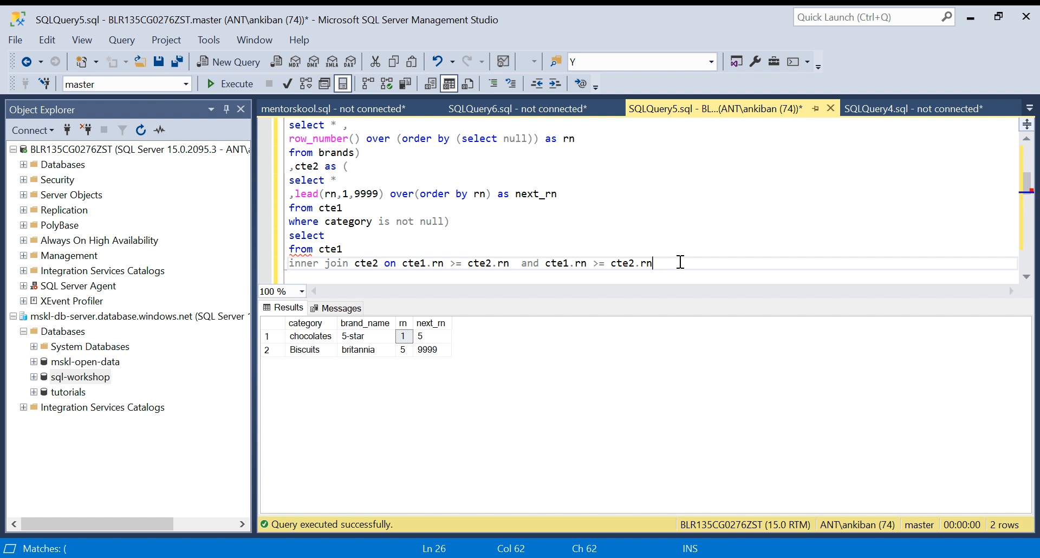
{"action": "key", "text": "Backspace"}
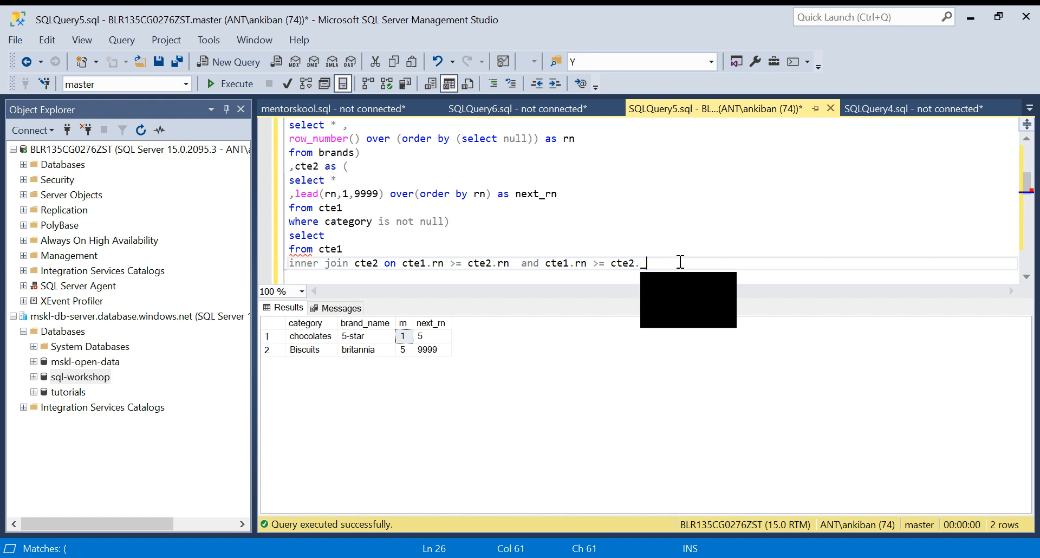
{"action": "type", "text": "_next_r"}
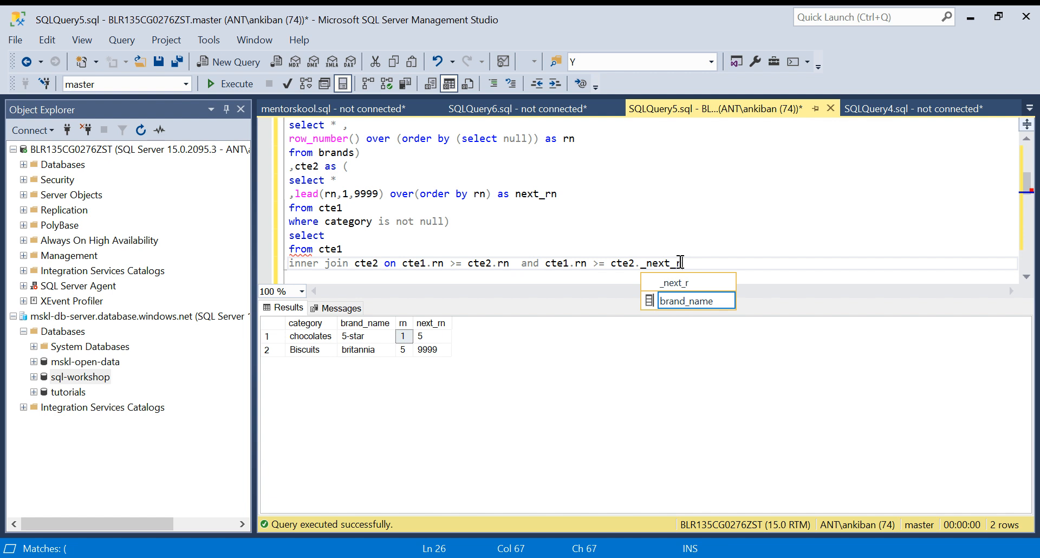
{"action": "type", "text": "rn-1"}
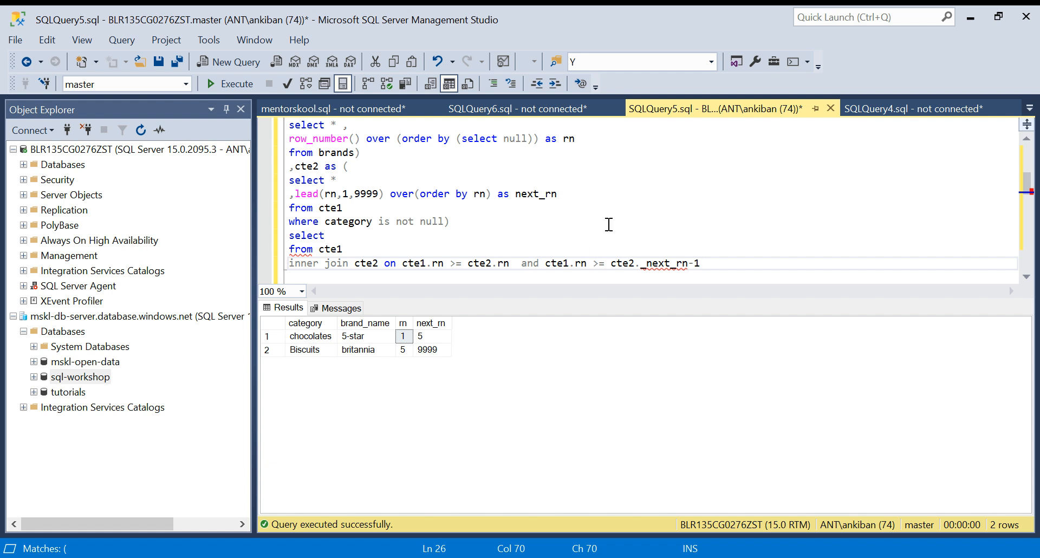
{"action": "left_click", "coordinate": [647, 263]}
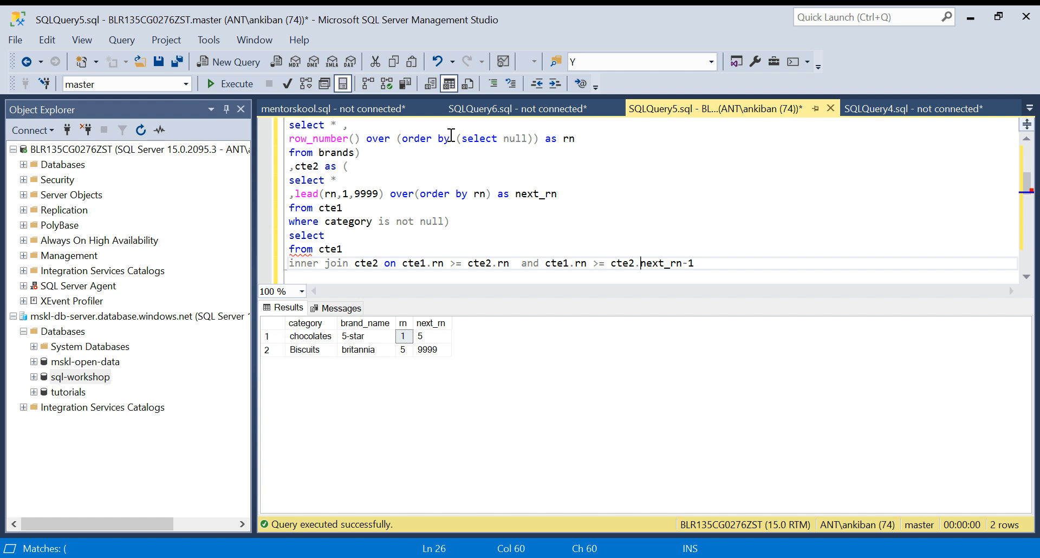
{"action": "mouse_move", "coordinate": [487, 193]}
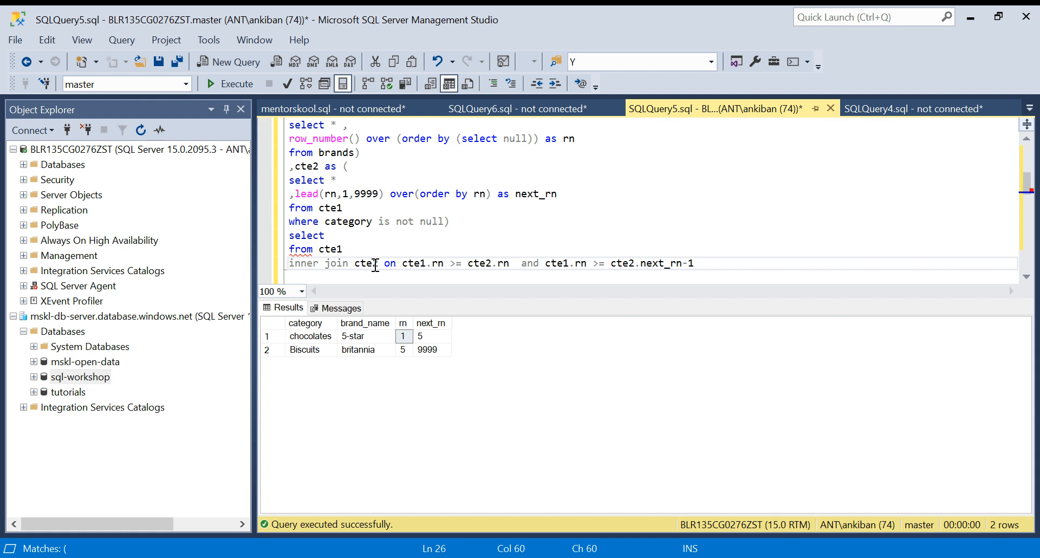
{"action": "double_click", "coordinate": [330, 249]}
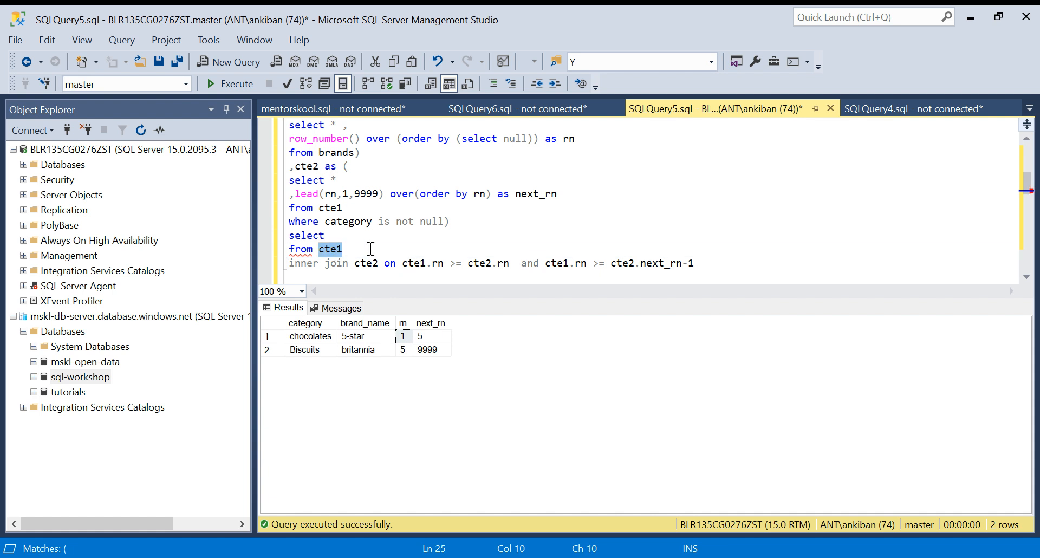
{"action": "left_click", "coordinate": [413, 262]}
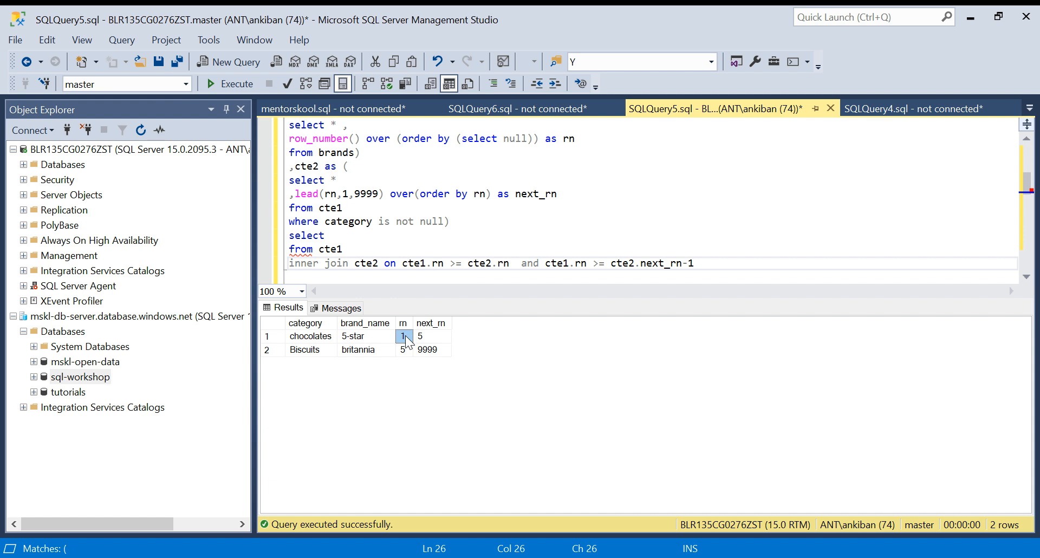
{"action": "left_click", "coordinate": [600, 264]}
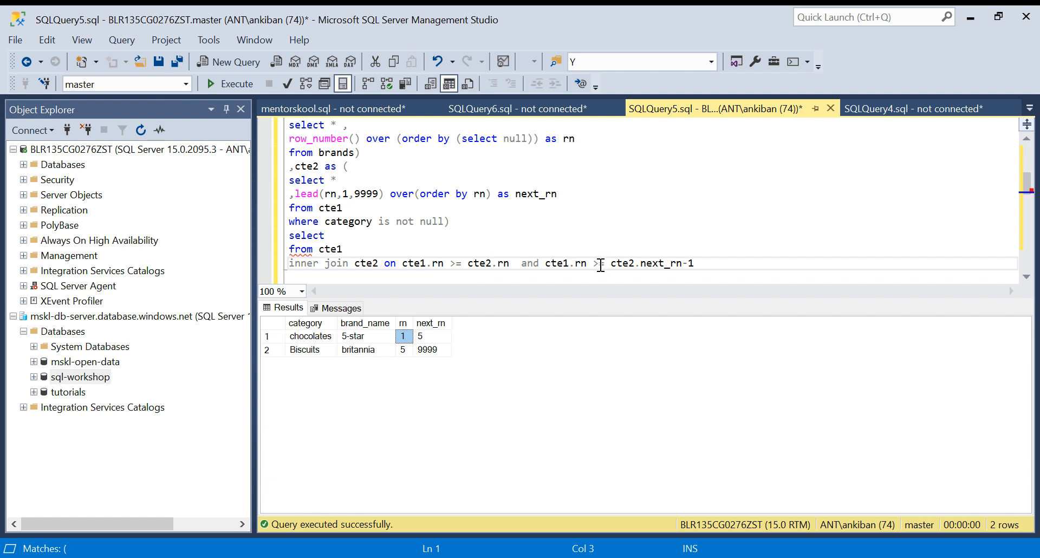
{"action": "left_click", "coordinate": [594, 263]}
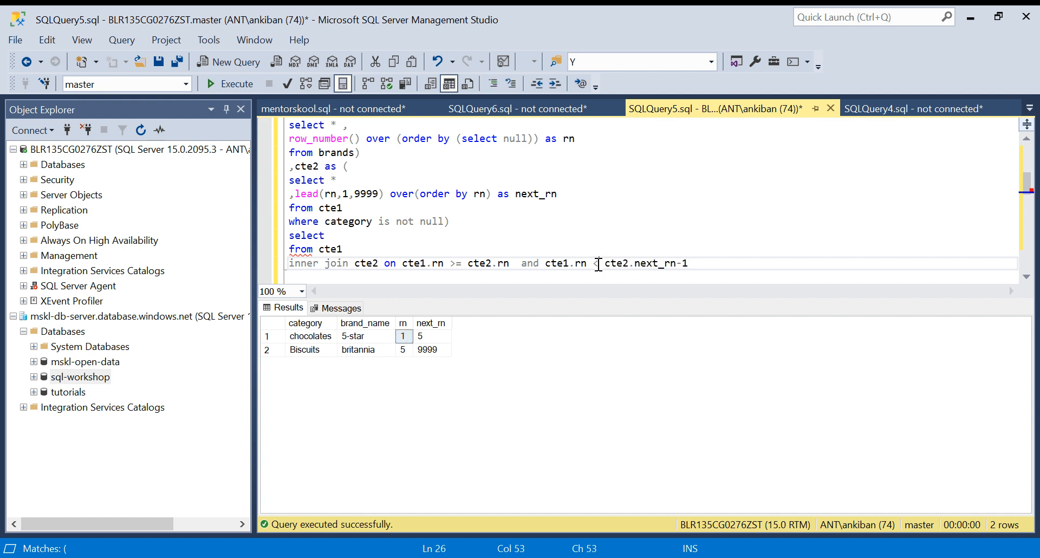
{"action": "type", "text": "<"}
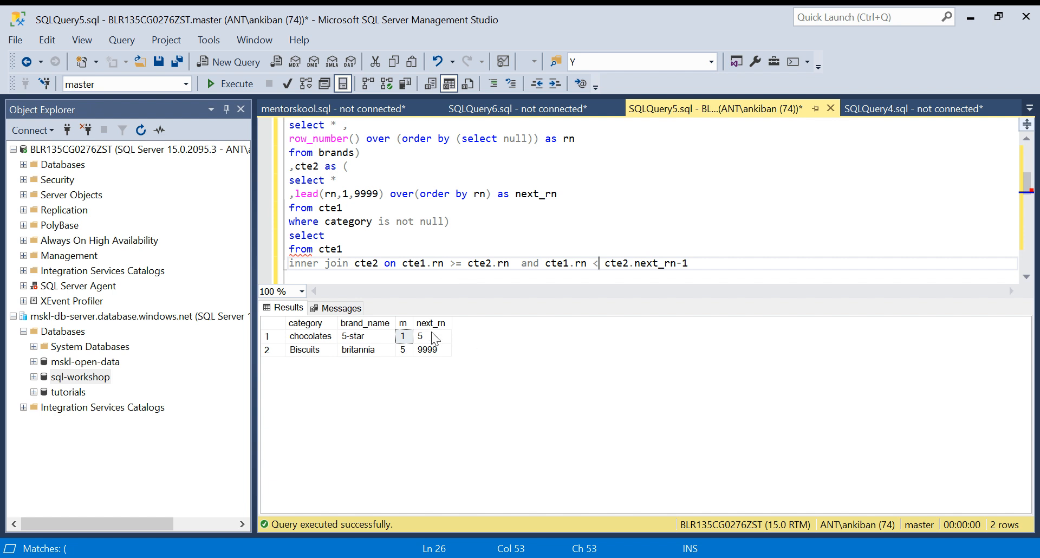
{"action": "left_click", "coordinate": [430, 336]}
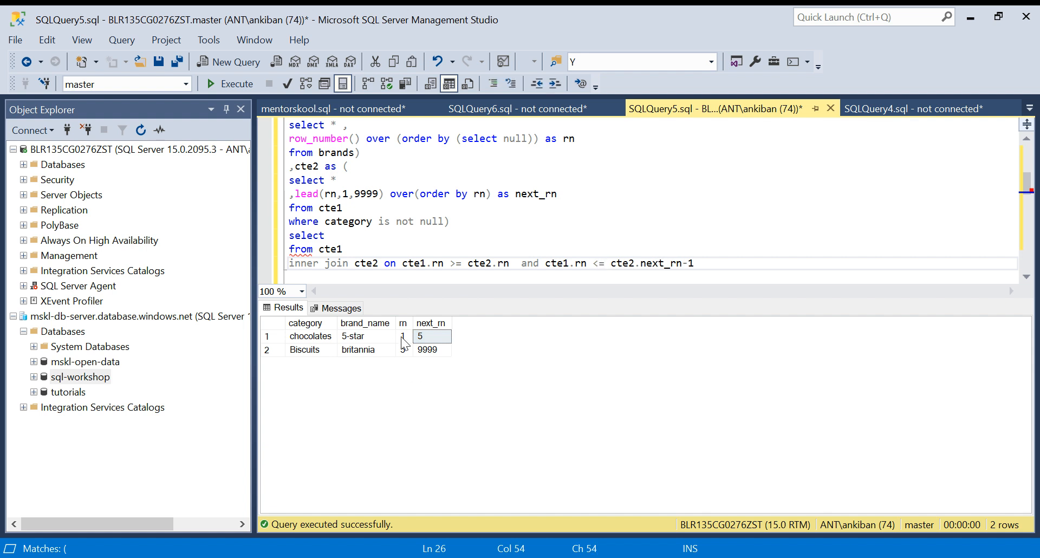
- Replace the final select's columns with cte2.category, cte1.brand_name
{"action": "left_click", "coordinate": [310, 336]}
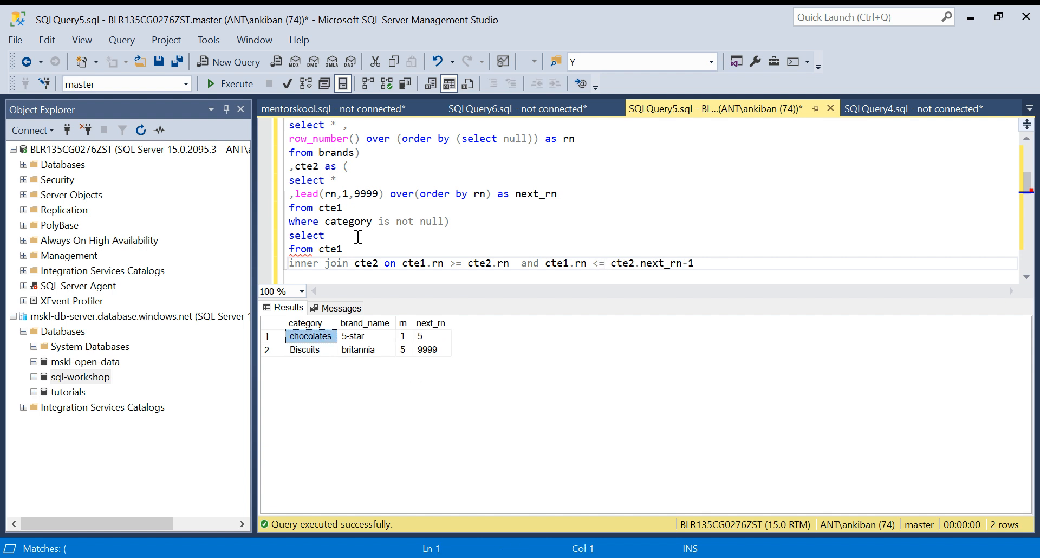
{"action": "left_click", "coordinate": [330, 235]}
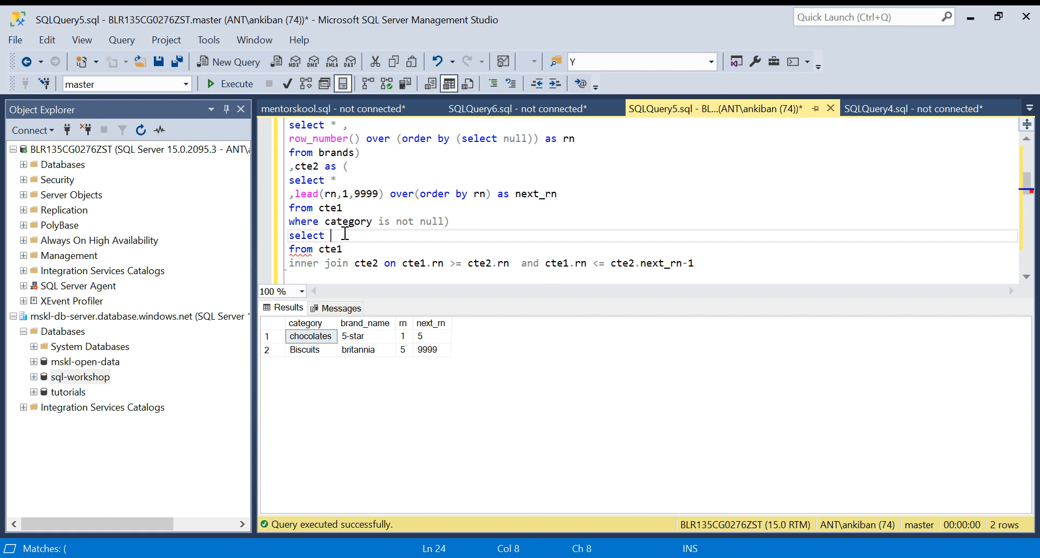
{"action": "type", "text": "cte"}
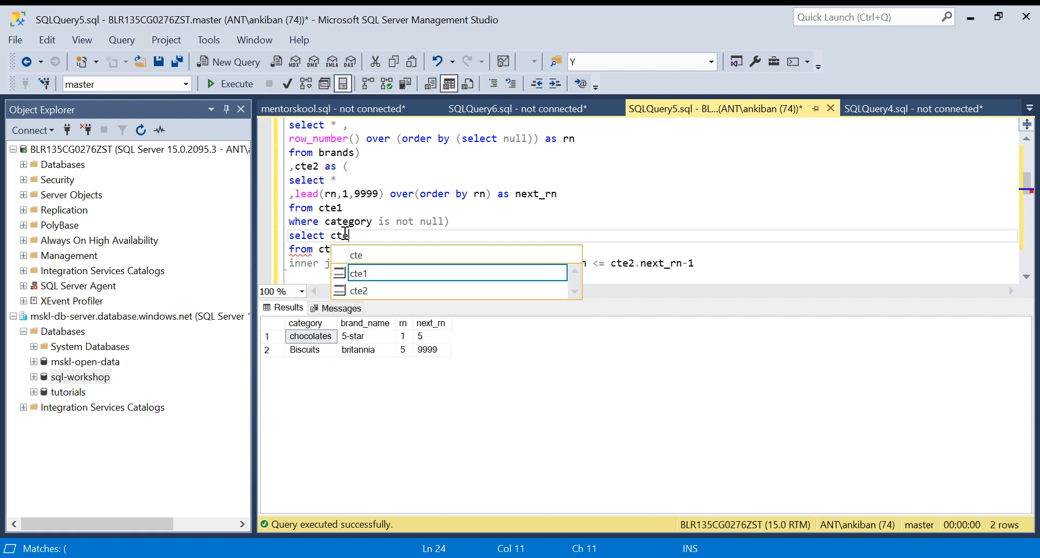
{"action": "type", "text": "2.category,"}
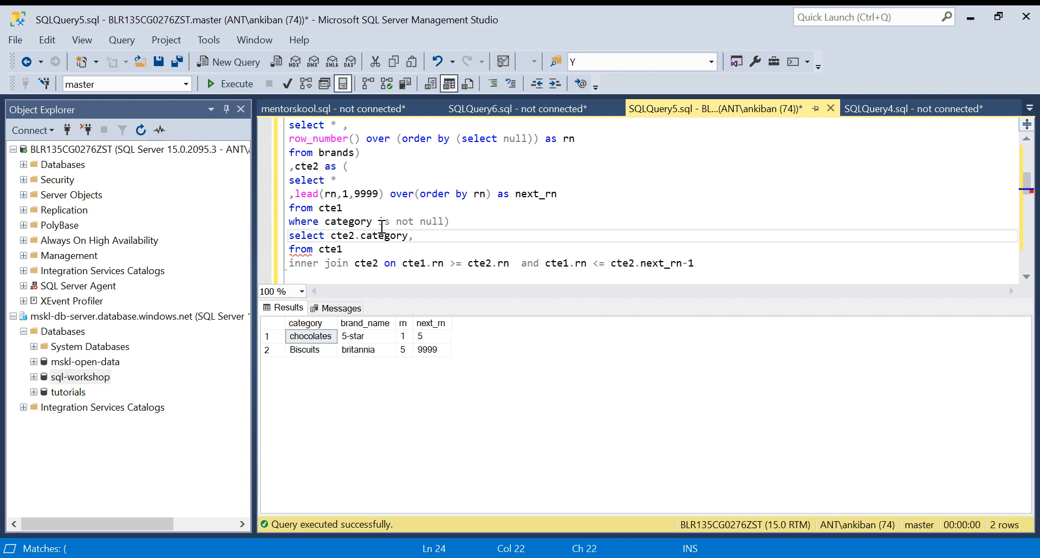
{"action": "type", "text": "cte1."}
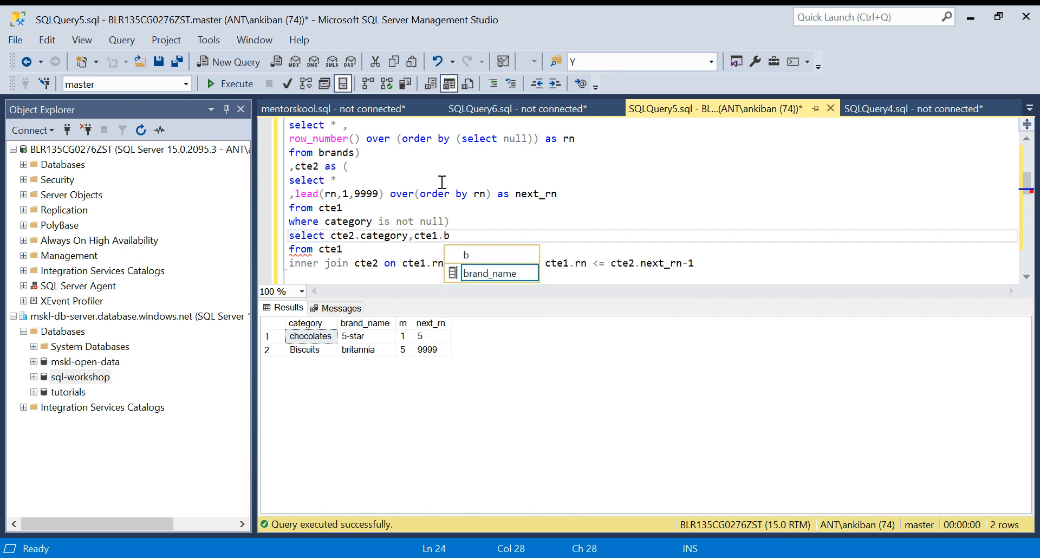
{"action": "type", "text": "brand_name"}
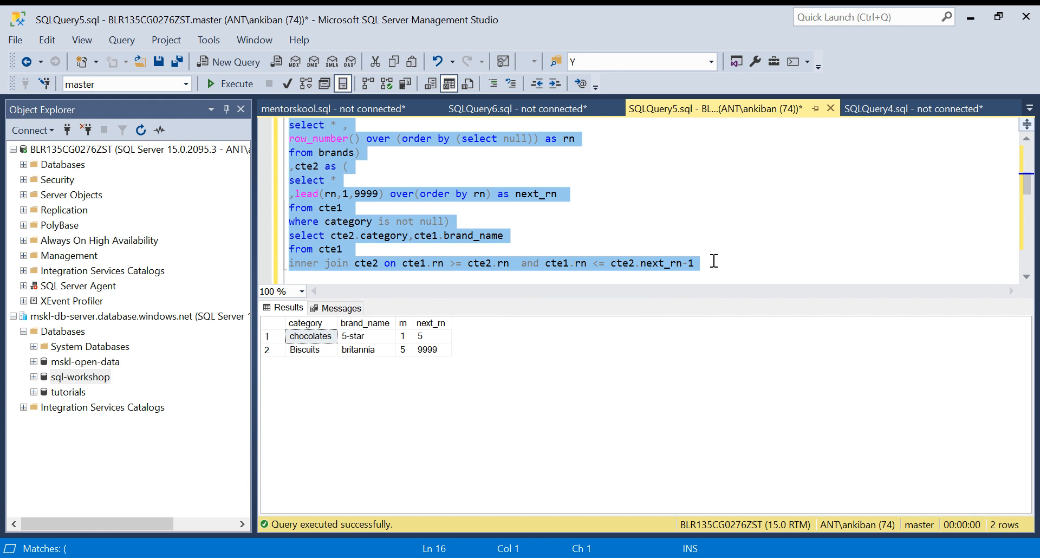
{"action": "mouse_move", "coordinate": [427, 204]}
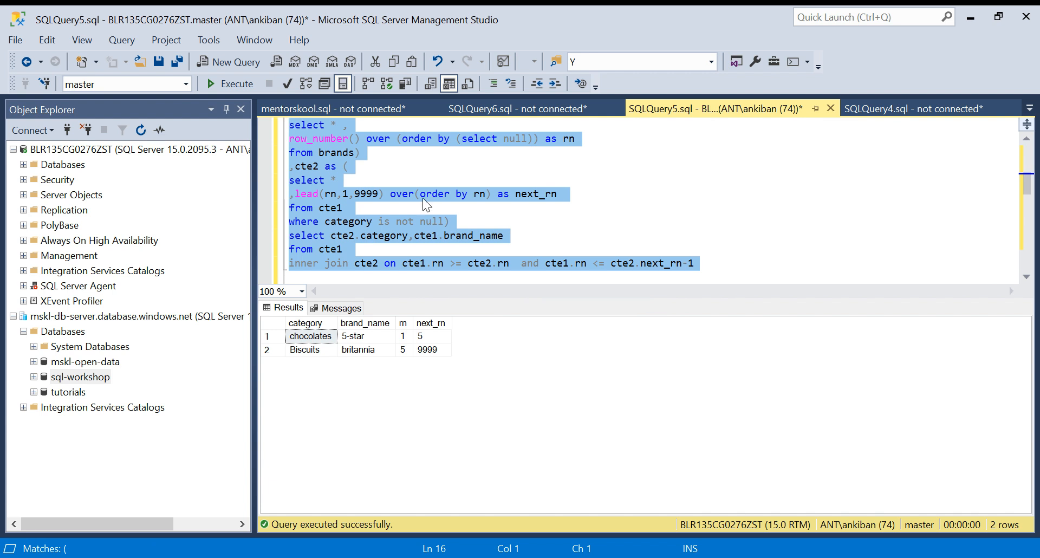
{"action": "scroll", "scroll_direction": "up", "scroll_amount": 3}
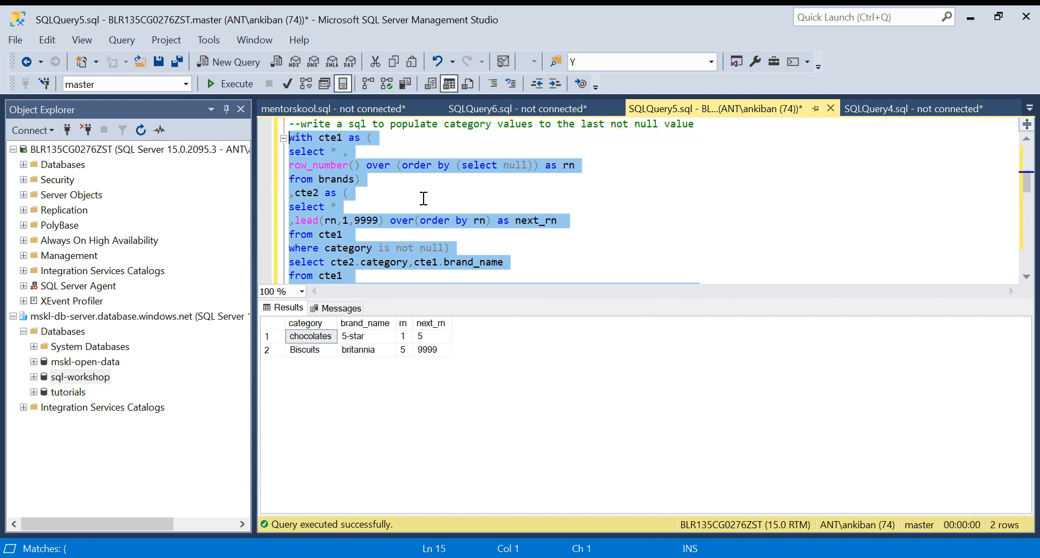
- Execute the query and check that all seven brands show a category
{"action": "left_click", "coordinate": [236, 84]}
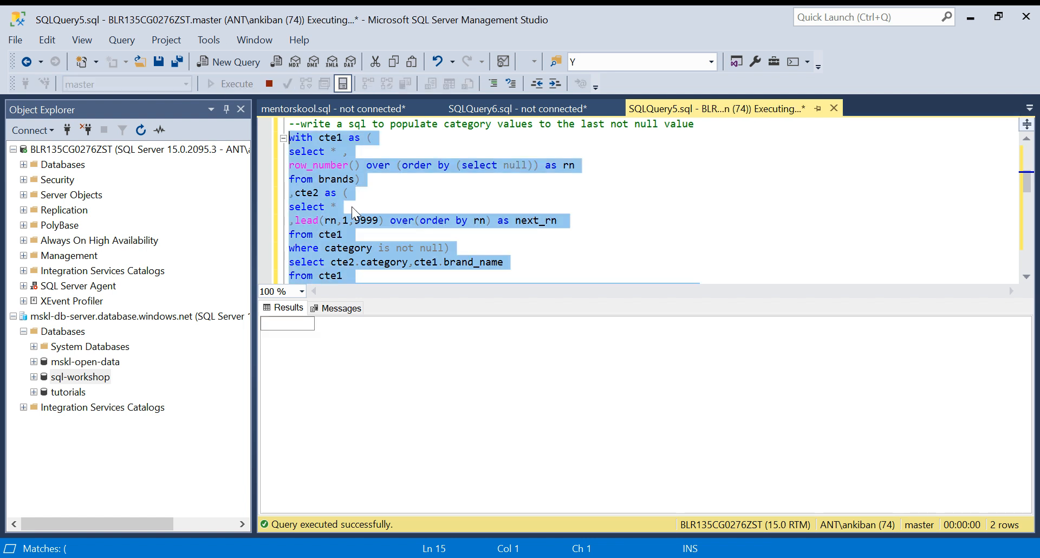
{"action": "left_click", "coordinate": [235, 83]}
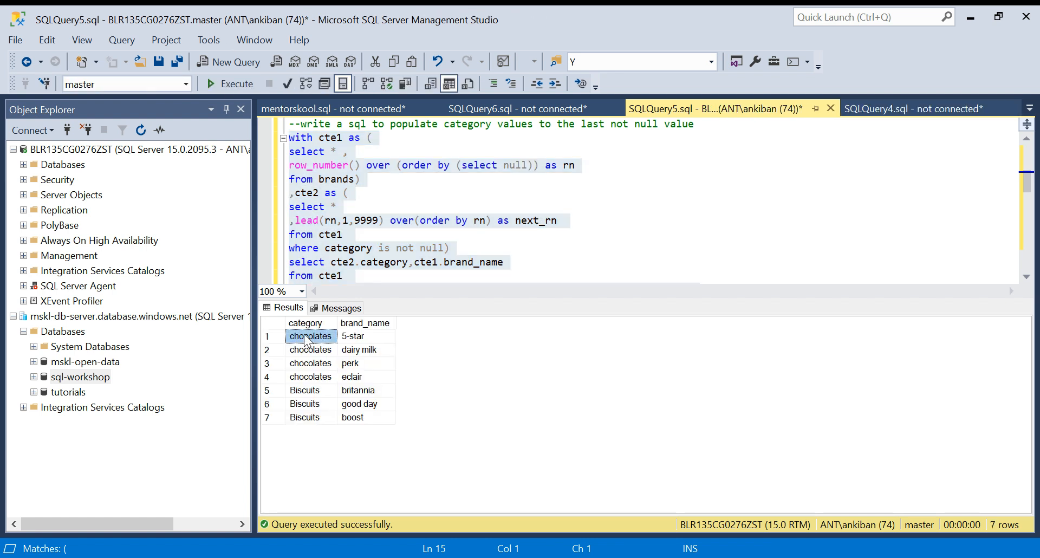
{"action": "left_click", "coordinate": [304, 389]}
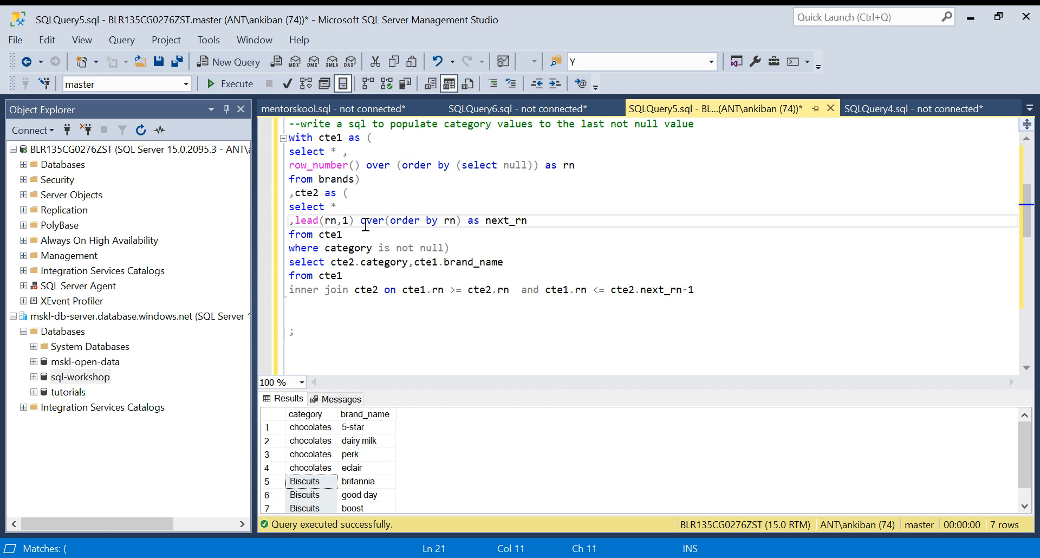
{"action": "mouse_move", "coordinate": [479, 296]}
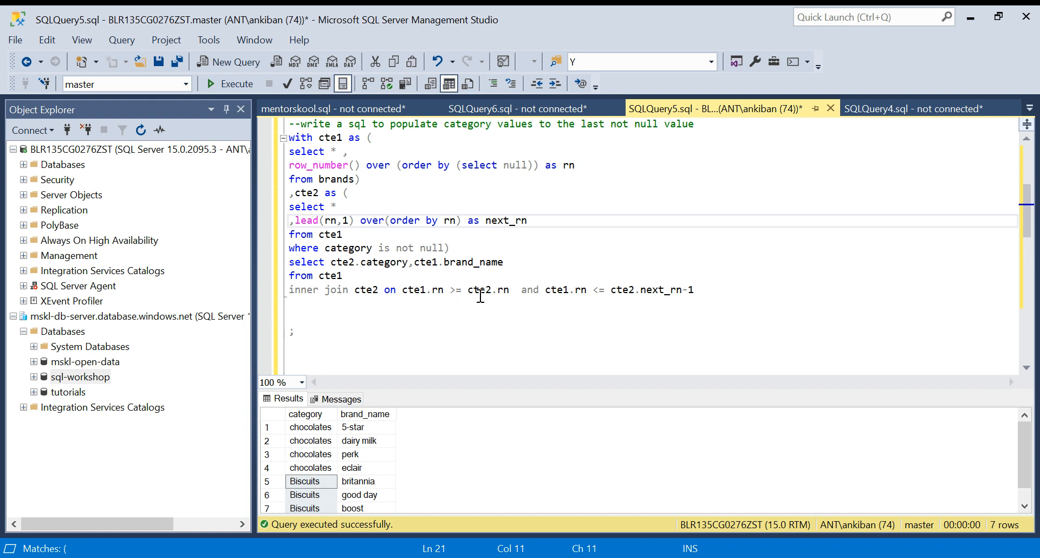
{"action": "mouse_move", "coordinate": [436, 296]}
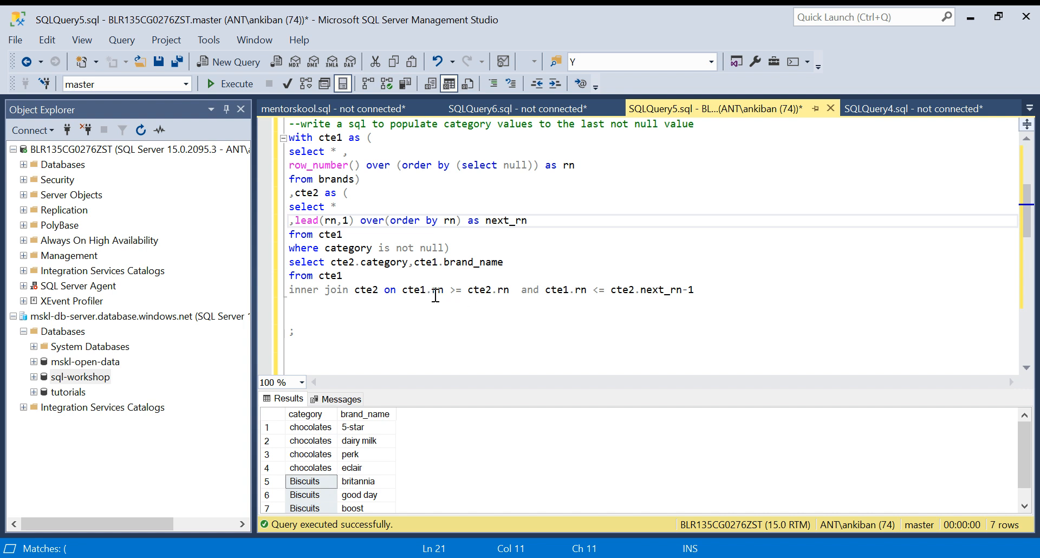
{"action": "mouse_move", "coordinate": [493, 292]}
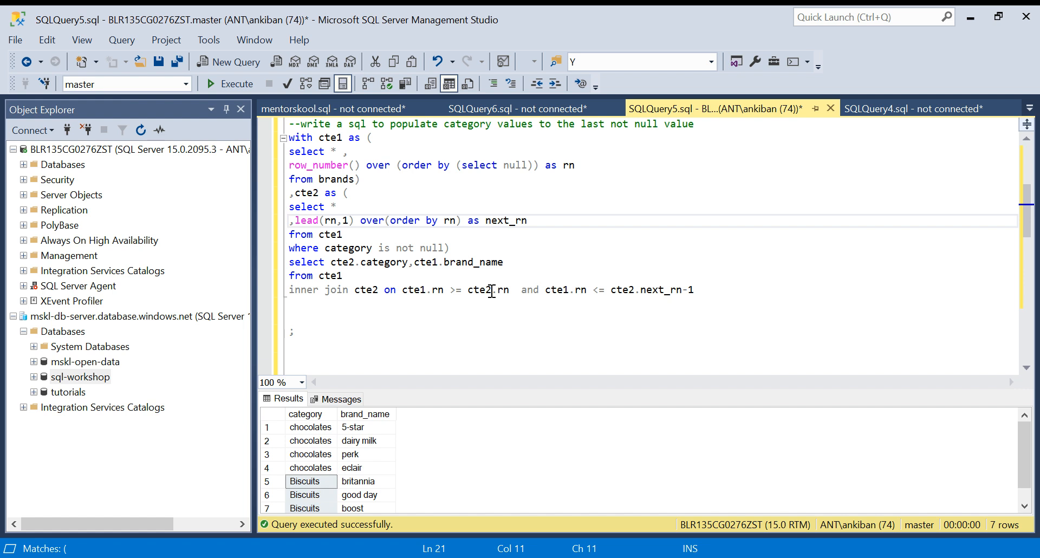
- Change the upper bound to (cte1.rn <= cte2.next_rn-1 or cte2.next_rn is null)
{"action": "left_click", "coordinate": [544, 289]}
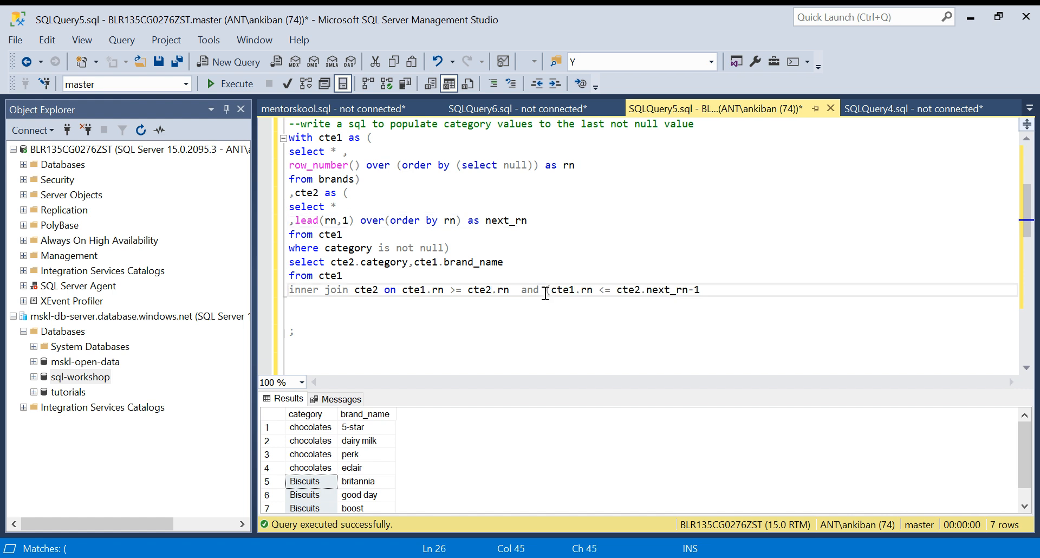
{"action": "type", "text": "or"}
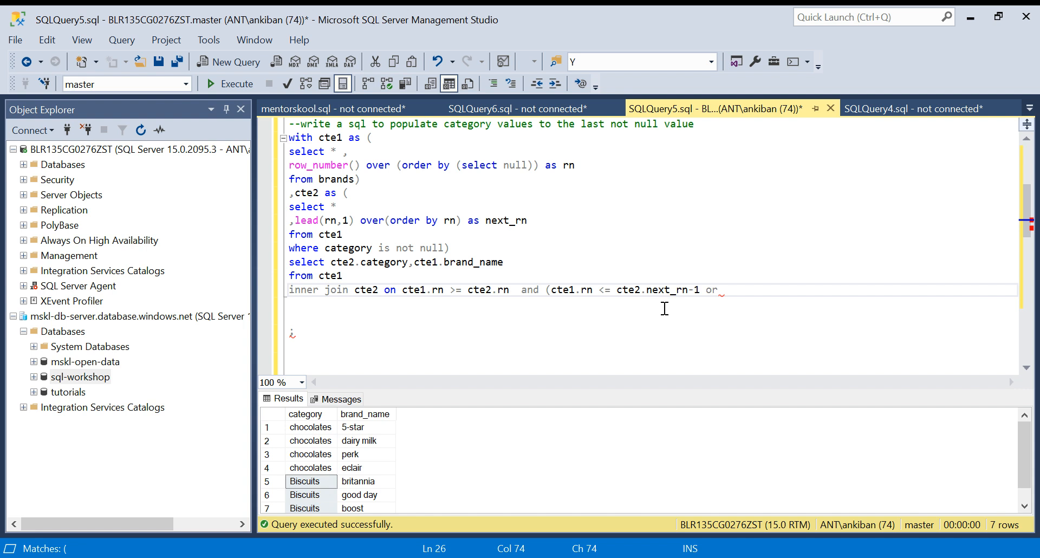
{"action": "left_click", "coordinate": [618, 289]}
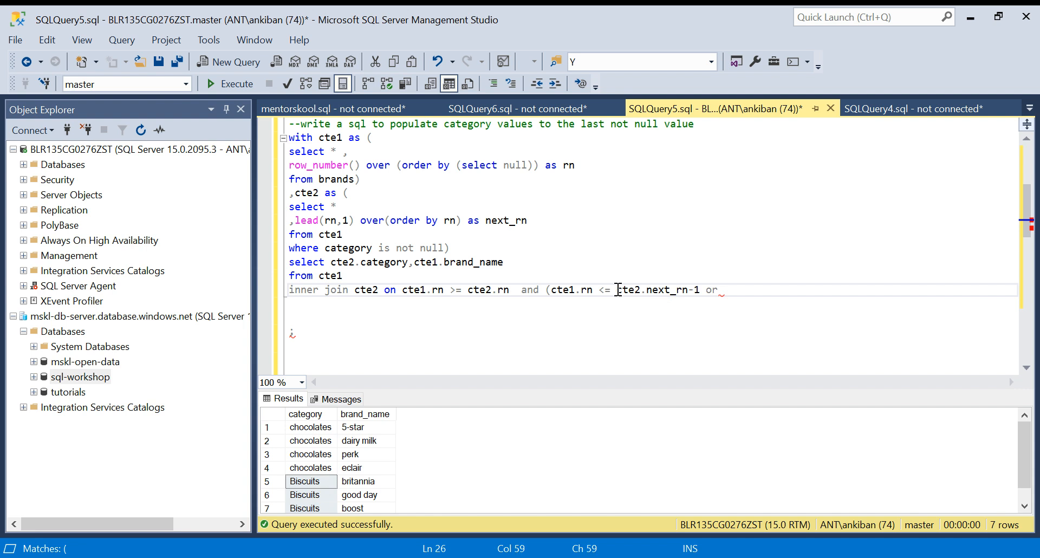
{"action": "double_click", "coordinate": [660, 290]}
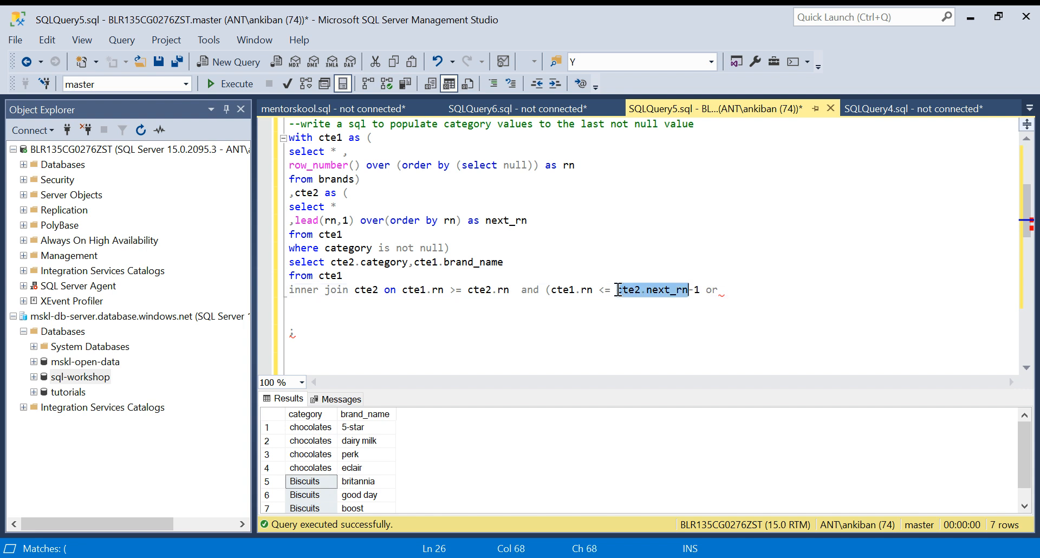
{"action": "type", "text": "cte2.next_rn"}
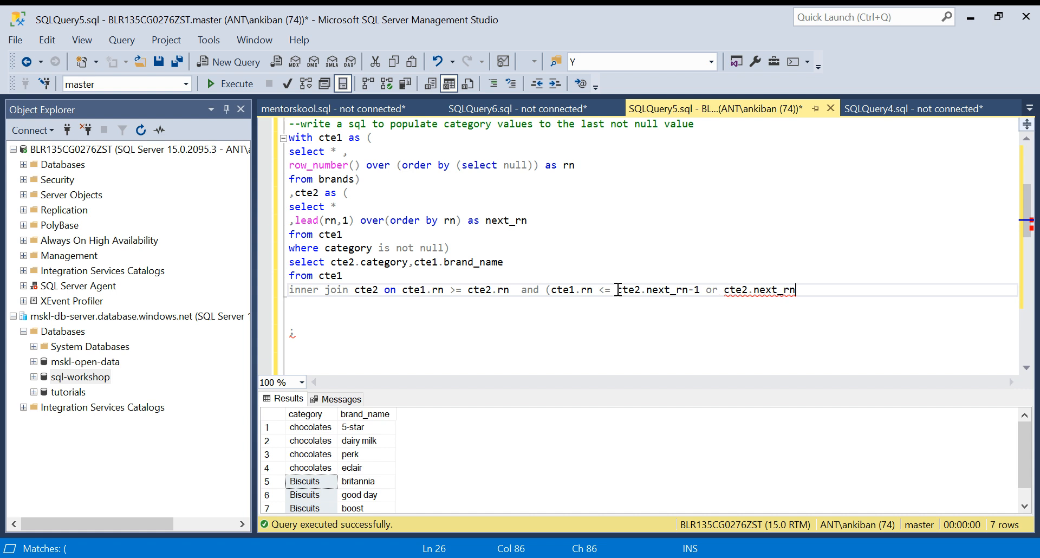
{"action": "type", "text": "is n"}
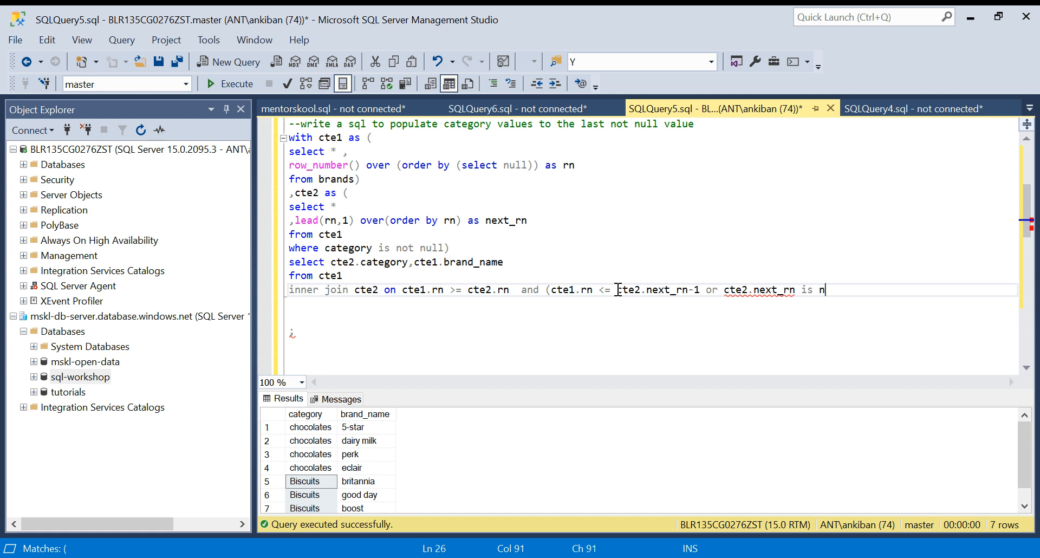
{"action": "type", "text": "ull)"}
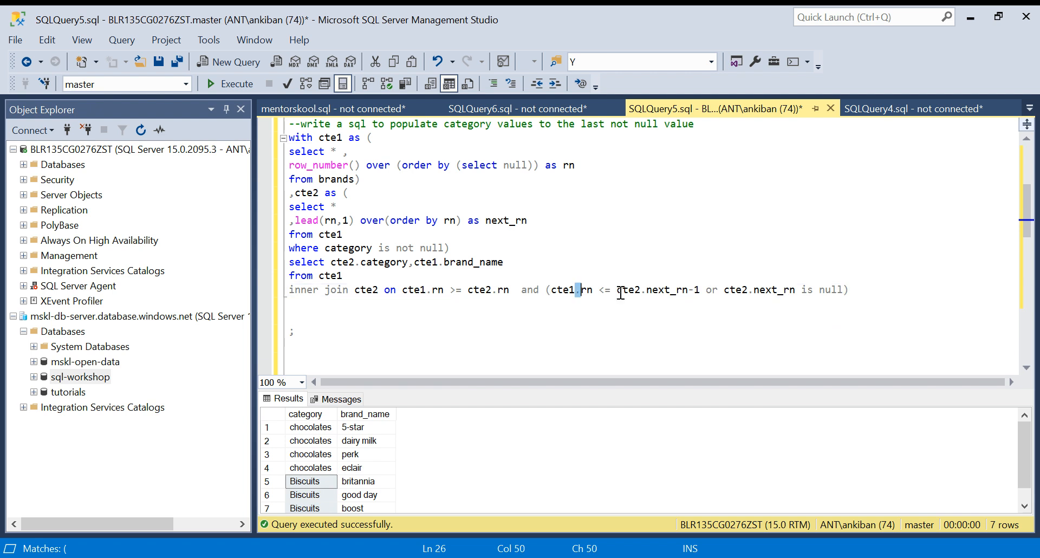
{"action": "mouse_move", "coordinate": [770, 285]}
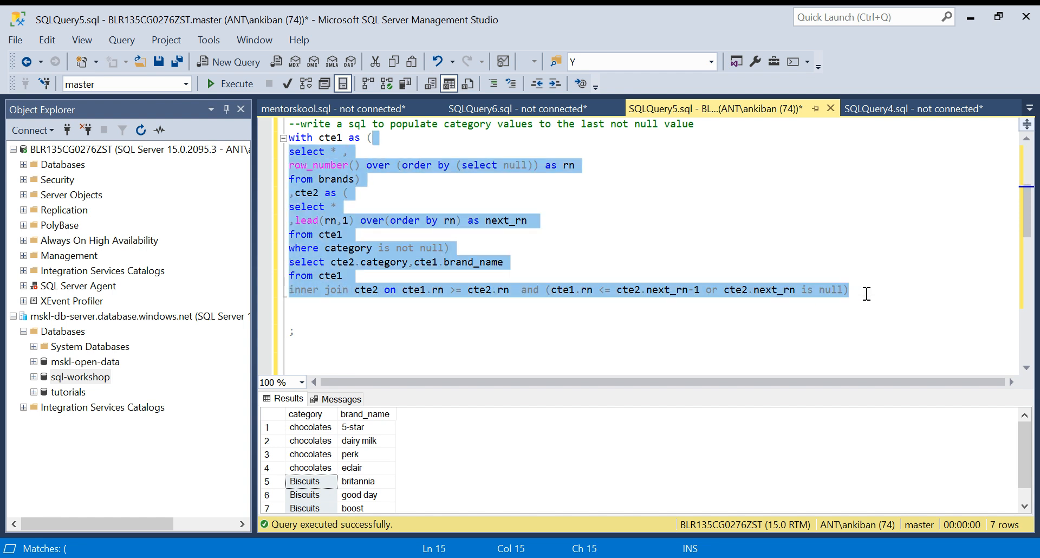
- Execute the null-check join query and enlarge the Results pane to show all seven brands
{"action": "left_click", "coordinate": [230, 83]}
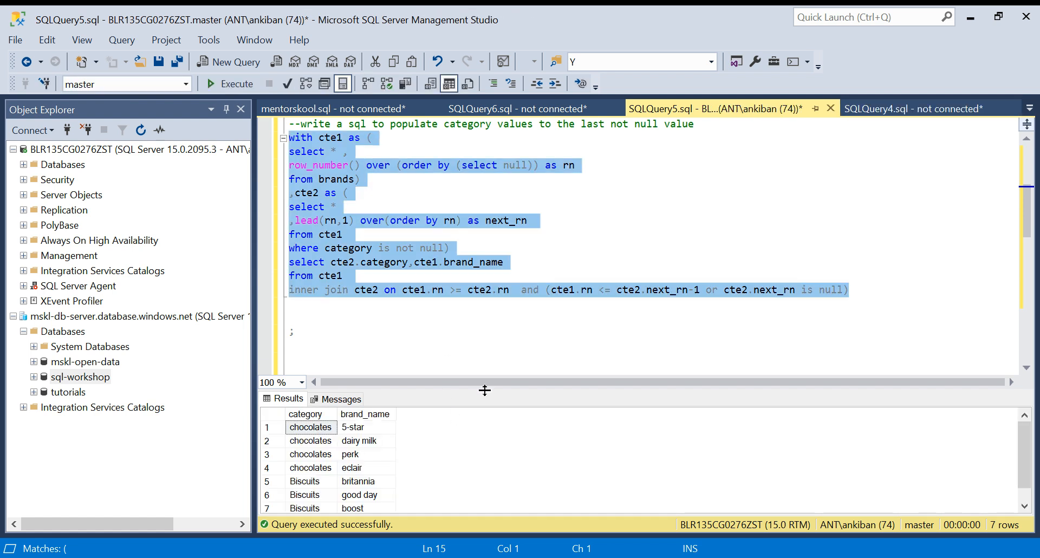
{"action": "left_click_drag", "start_coordinate": [484, 390], "coordinate": [485, 317]}
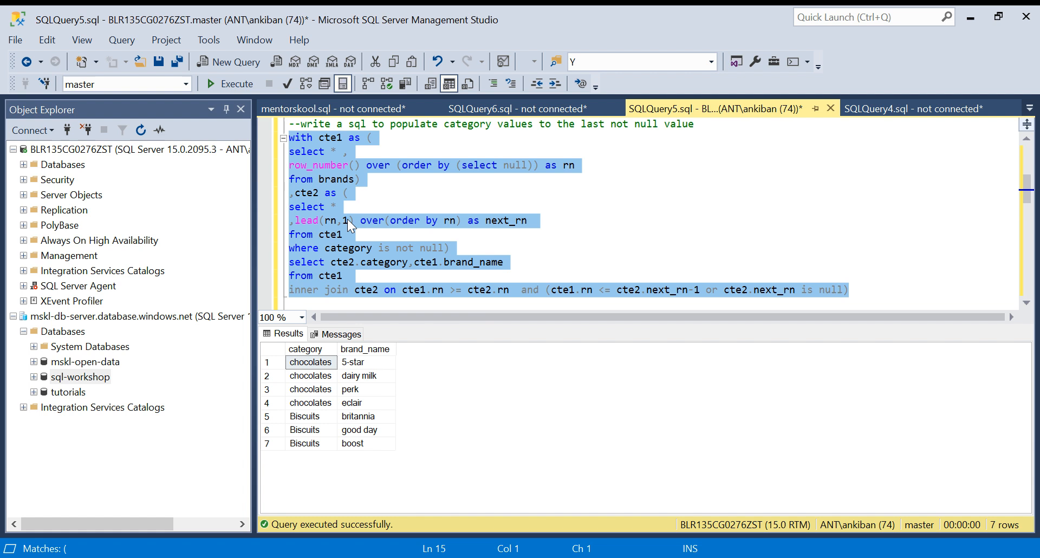
{"action": "left_click", "coordinate": [437, 365]}
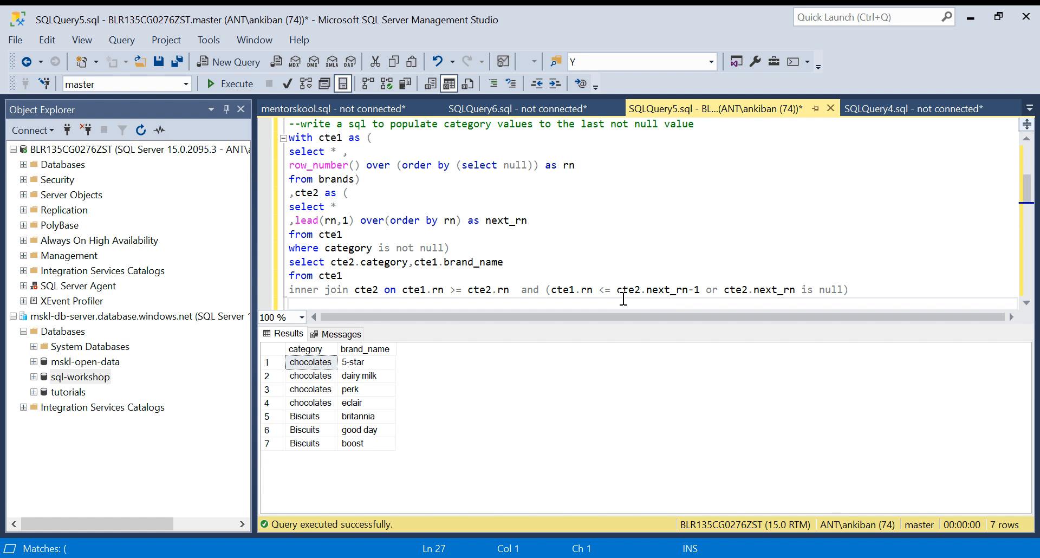
{"action": "left_click", "coordinate": [289, 302]}
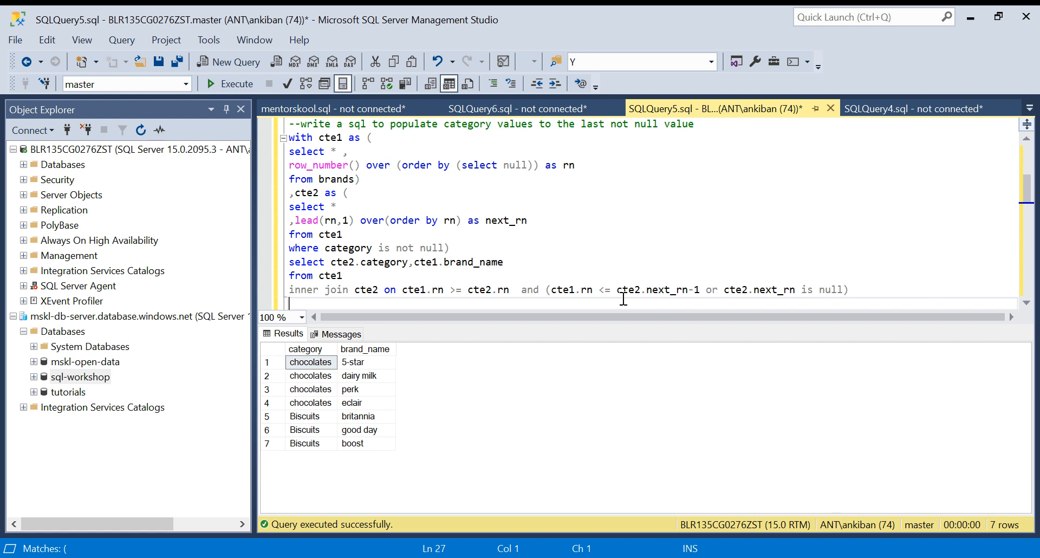